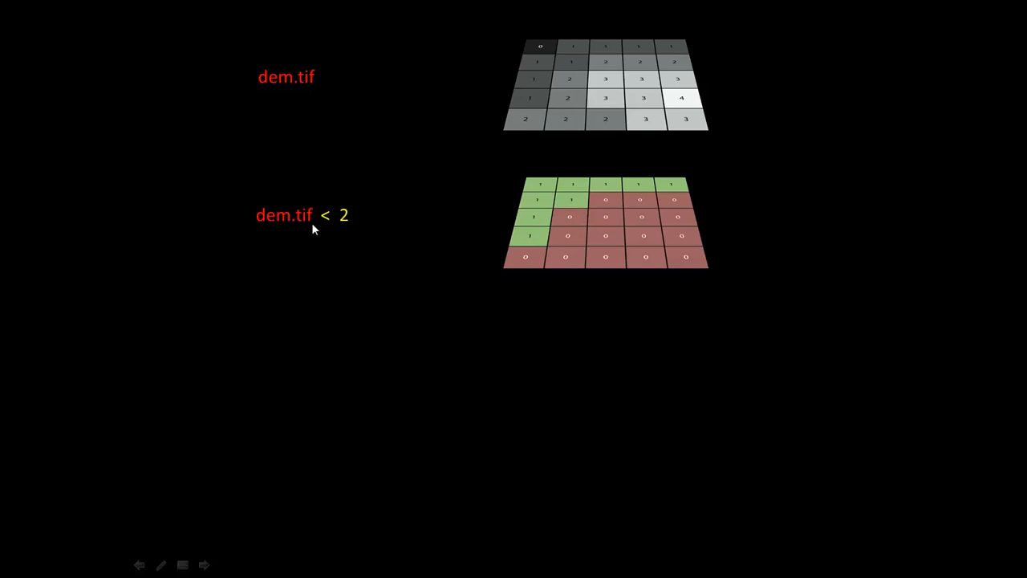
mouse_move(461, 167)
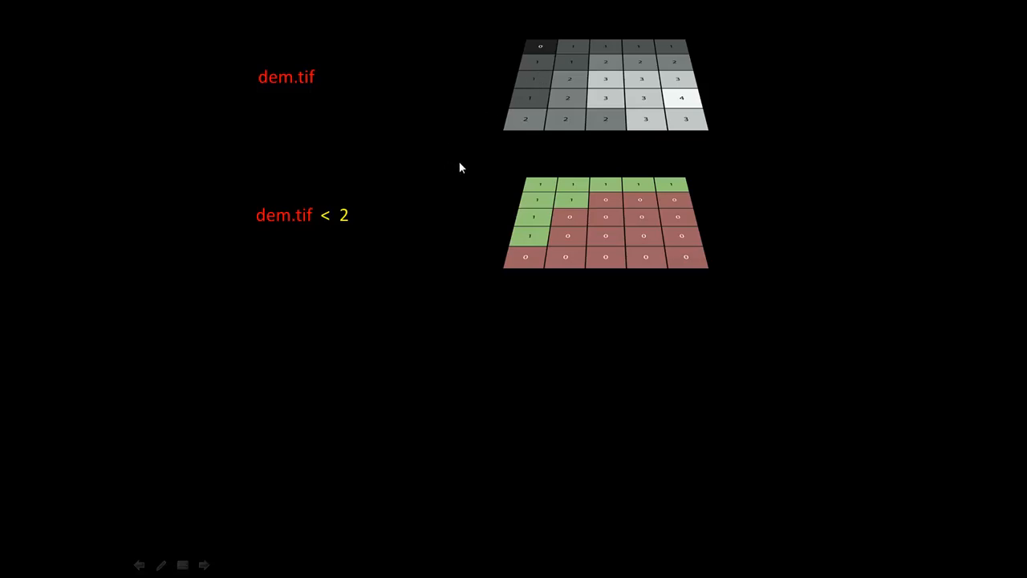
mouse_move(403, 224)
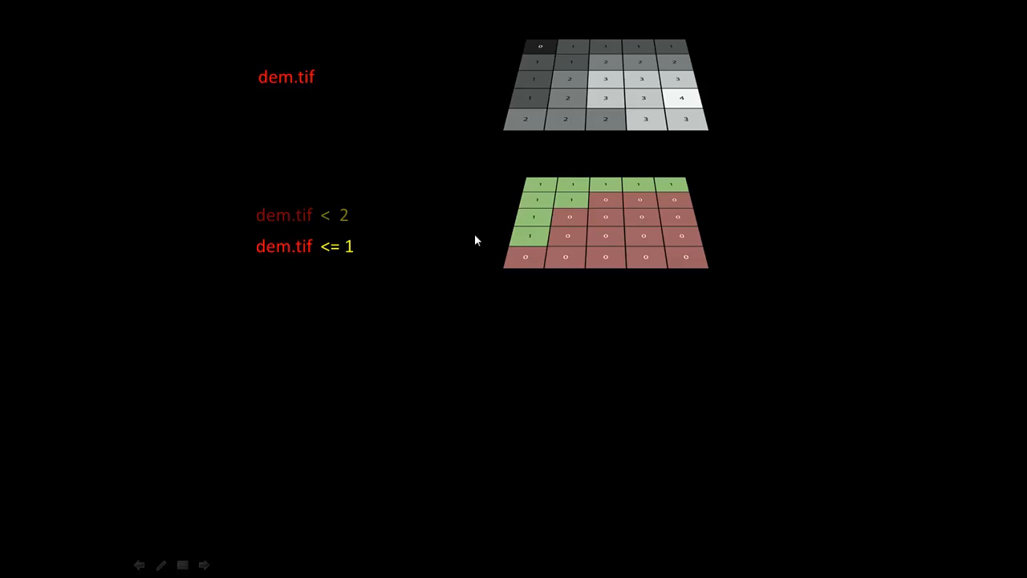
mouse_move(569, 56)
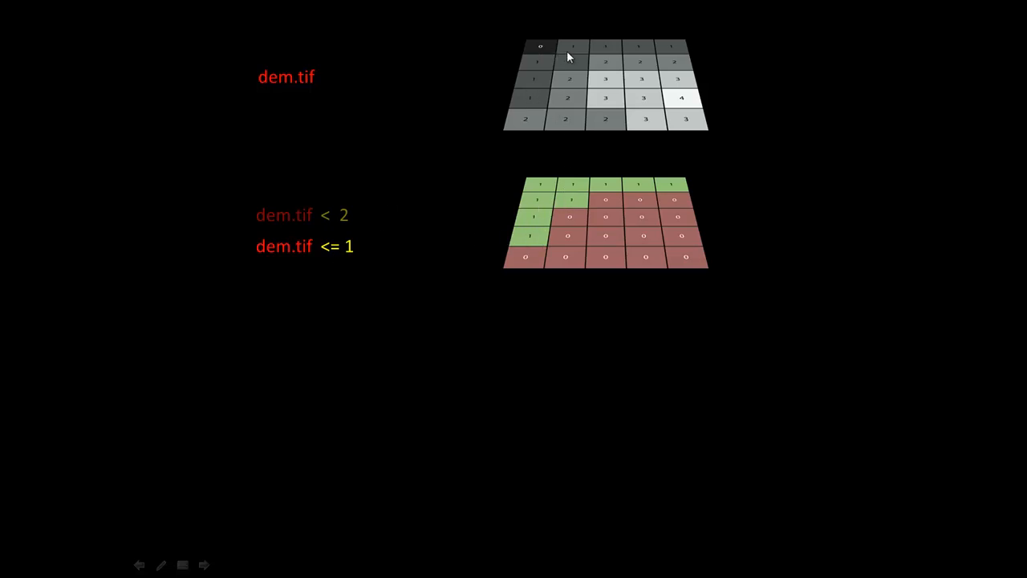
mouse_move(289, 199)
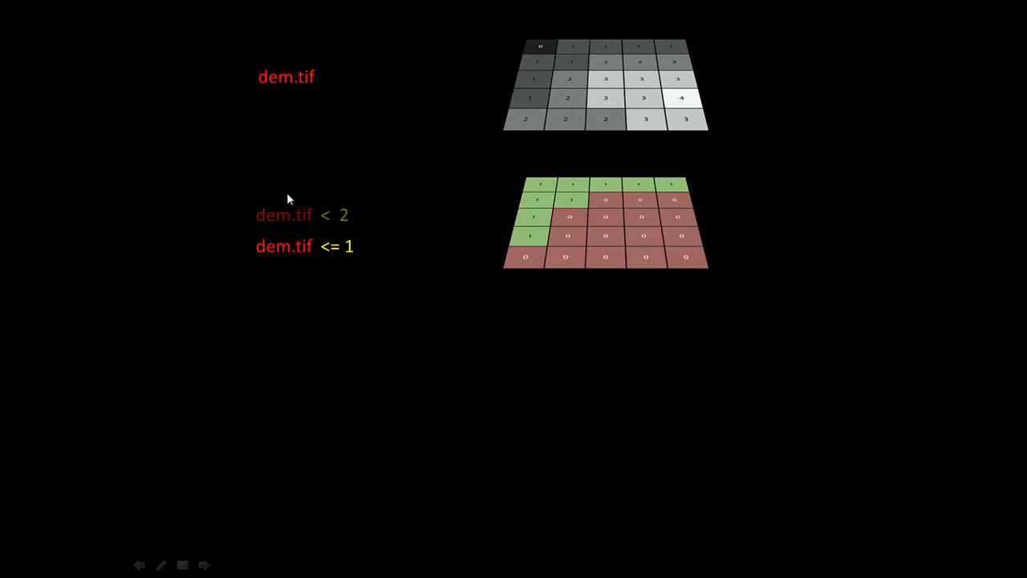
mouse_move(303, 228)
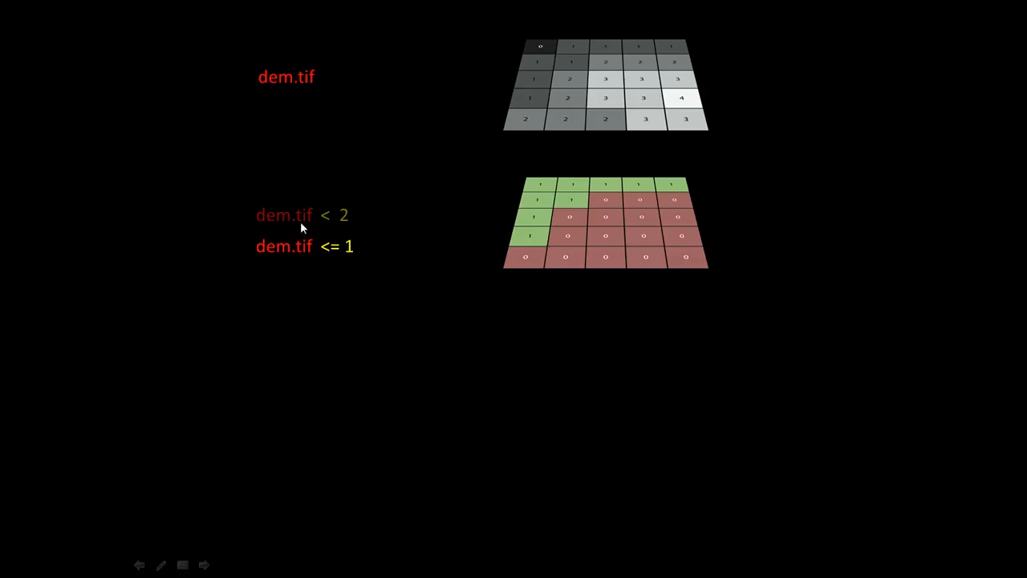
mouse_move(362, 253)
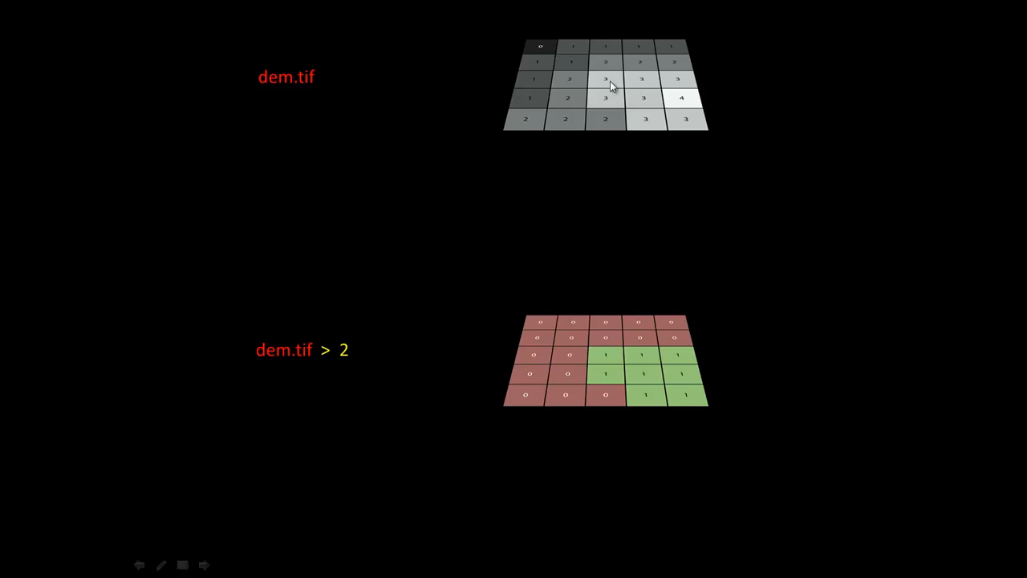
mouse_move(642, 136)
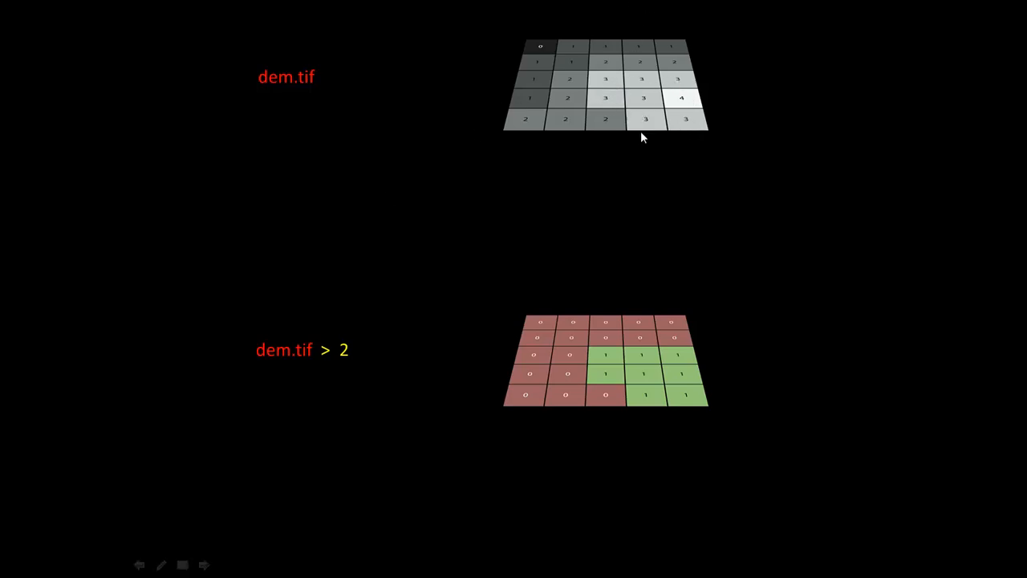
mouse_move(527, 168)
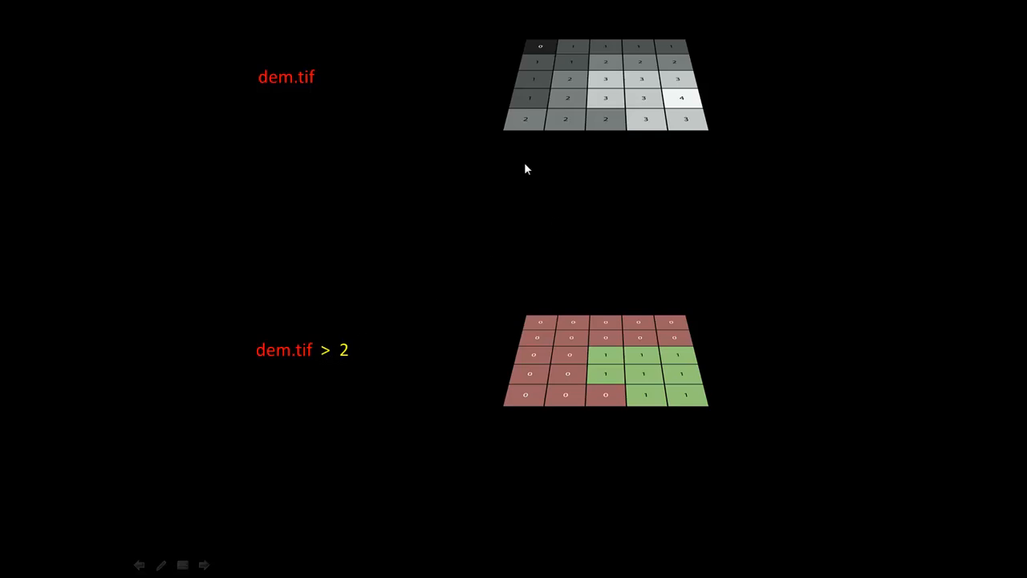
mouse_move(461, 101)
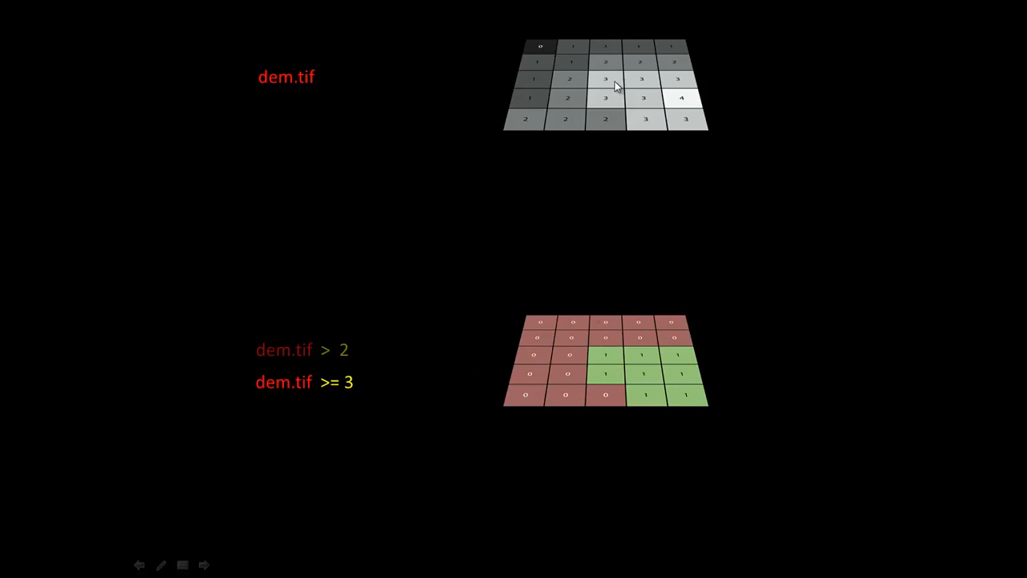
mouse_move(411, 276)
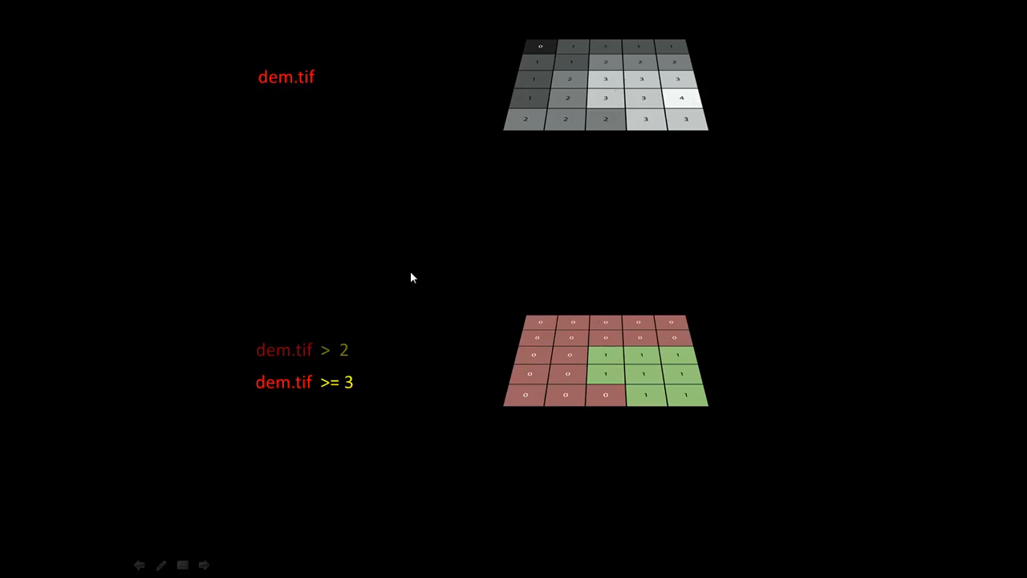
mouse_move(341, 401)
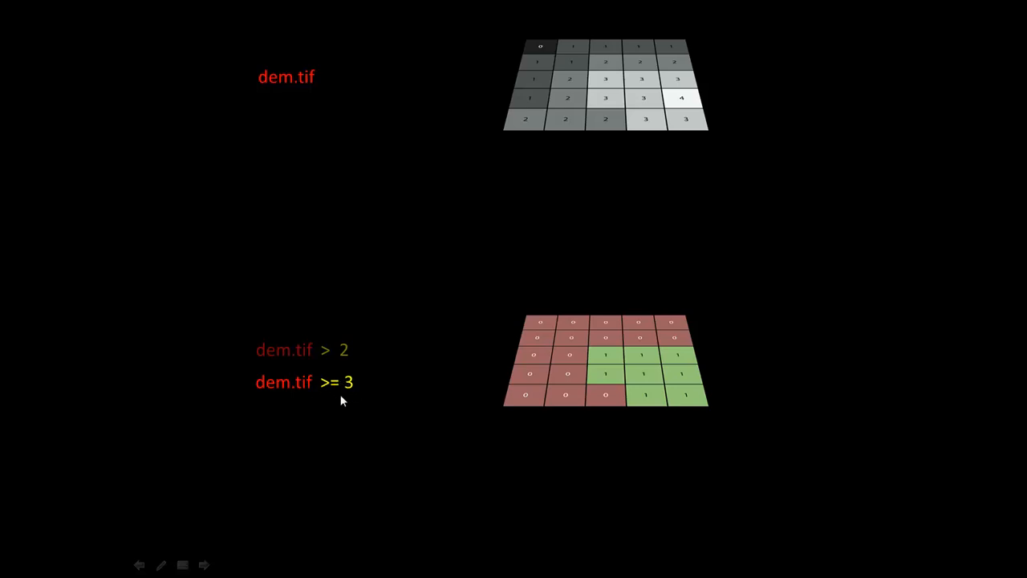
mouse_move(347, 391)
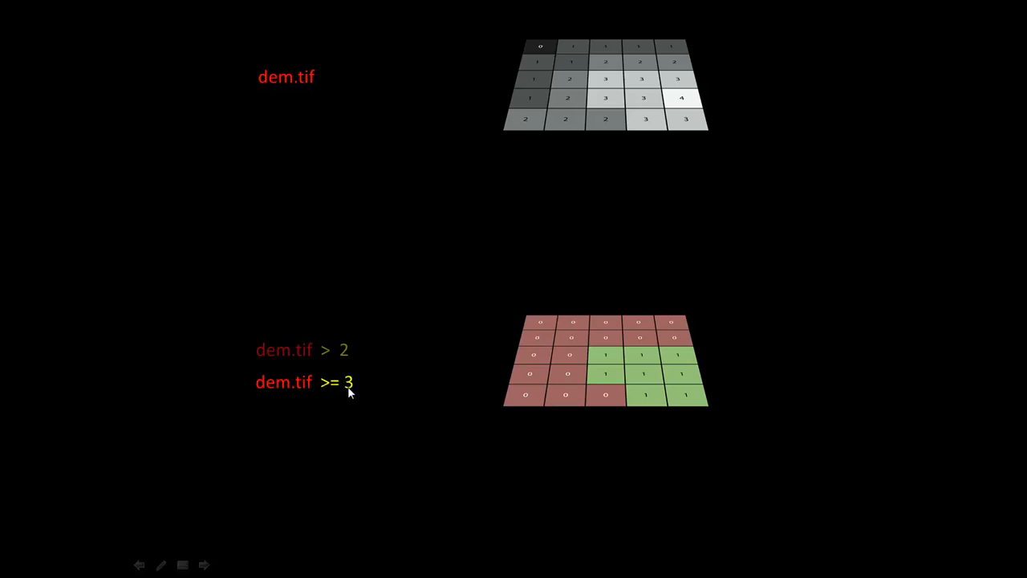
mouse_move(161, 255)
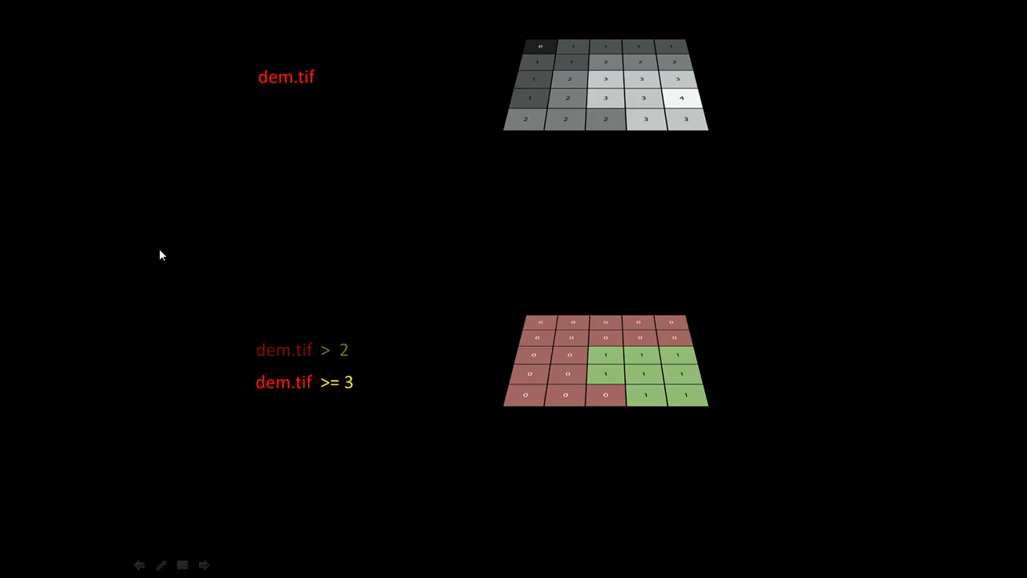
mouse_move(264, 253)
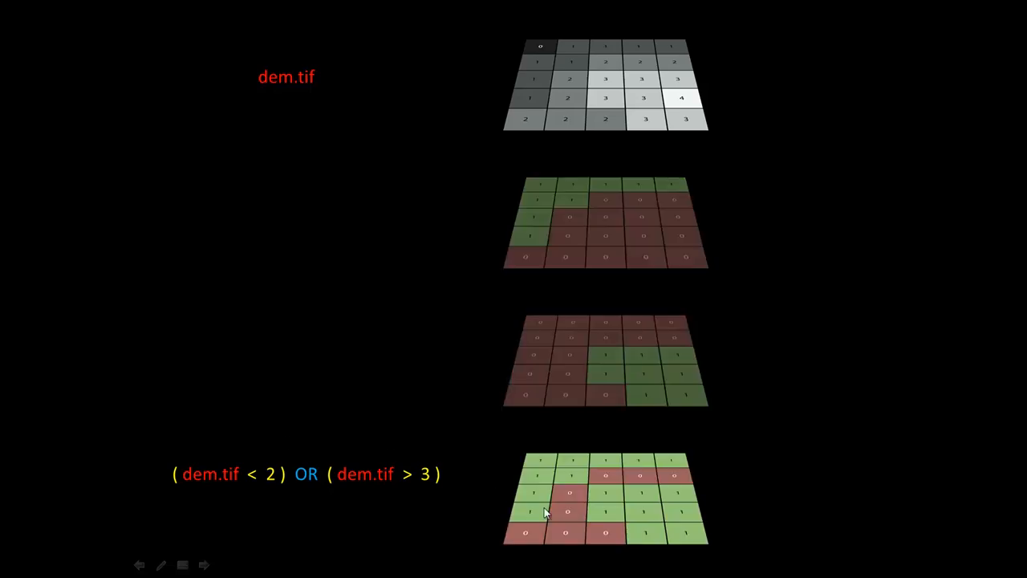
mouse_move(585, 490)
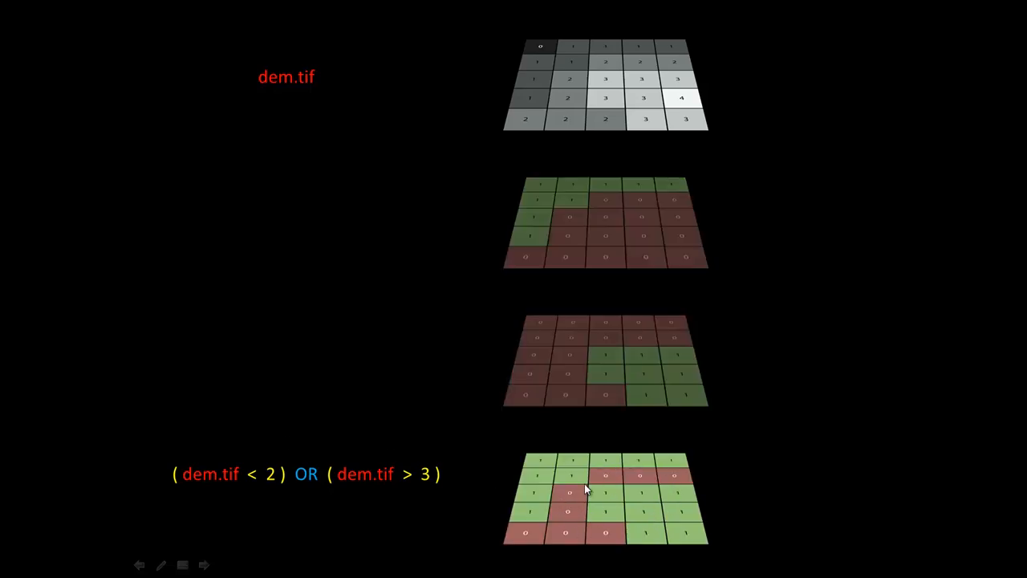
mouse_move(361, 491)
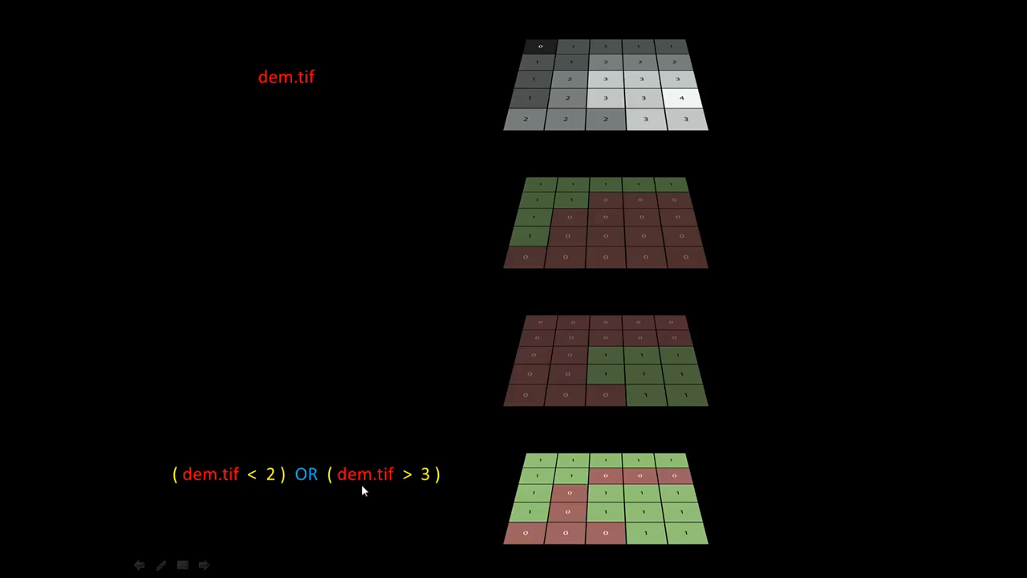
mouse_move(142, 475)
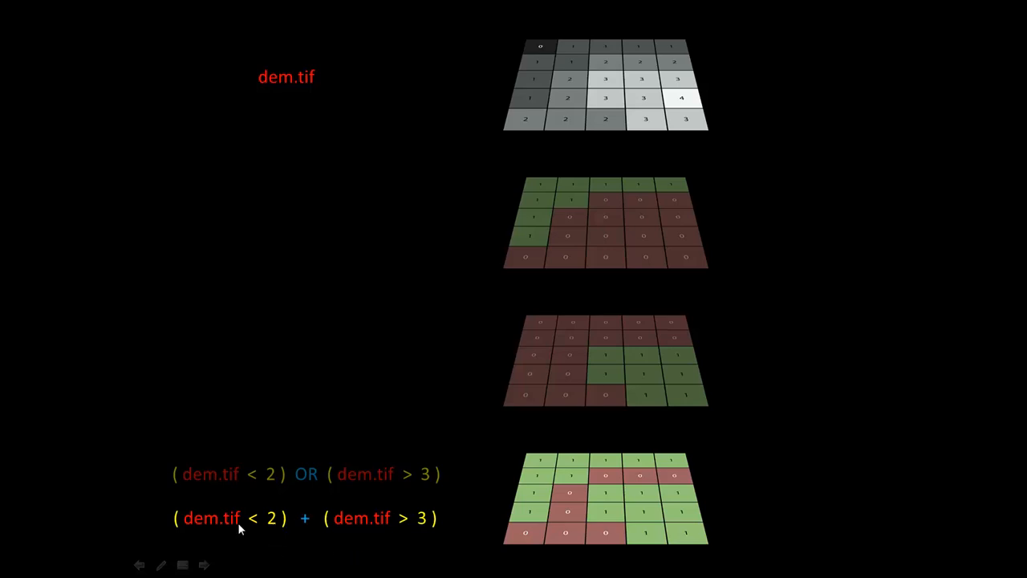
mouse_move(585, 199)
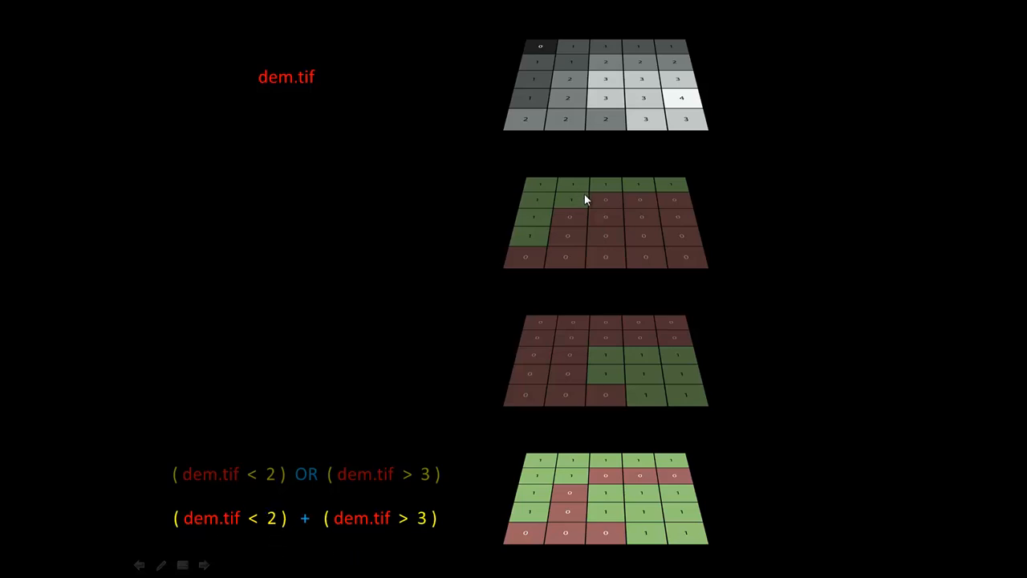
mouse_move(348, 411)
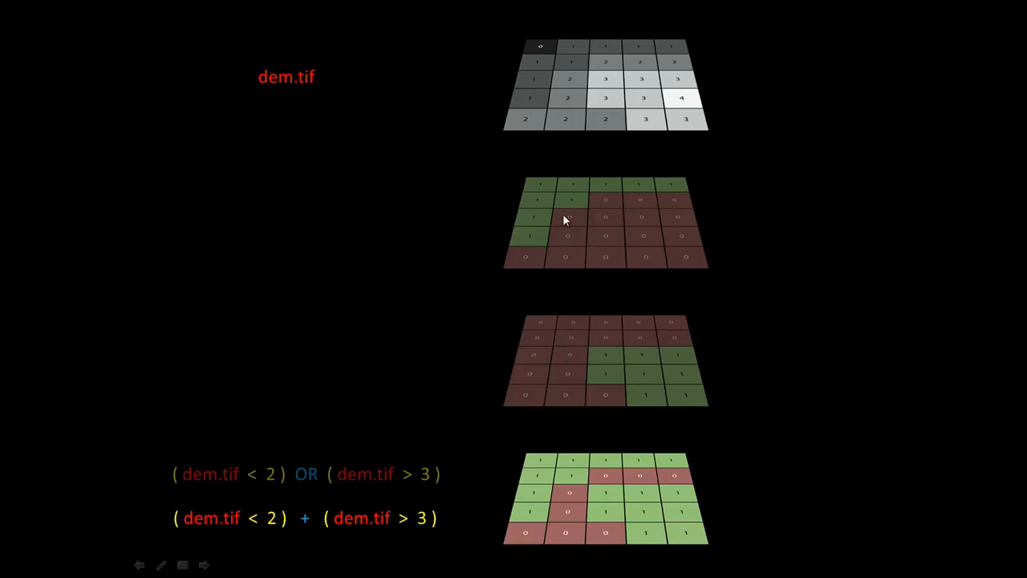
mouse_move(486, 265)
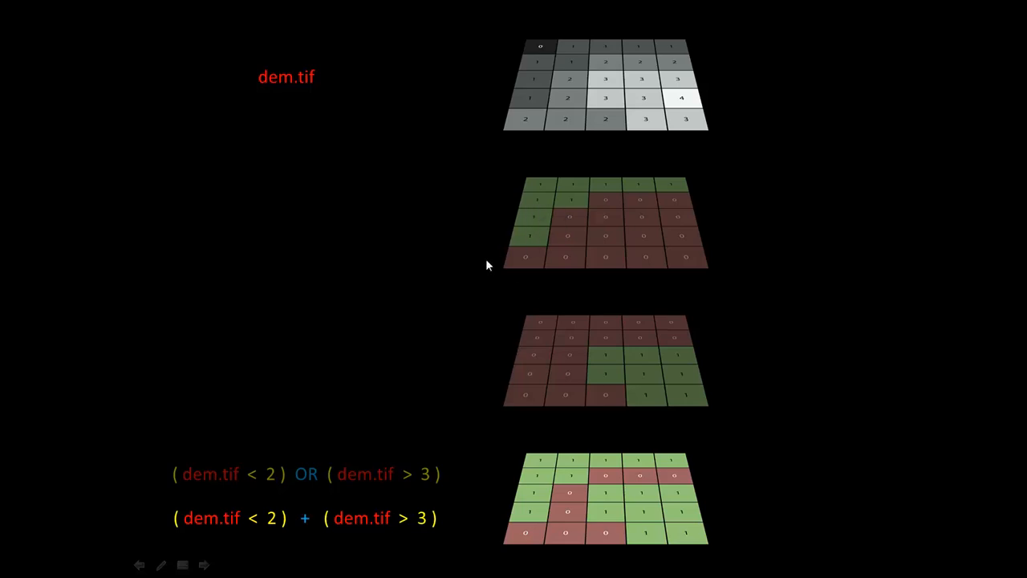
mouse_move(309, 517)
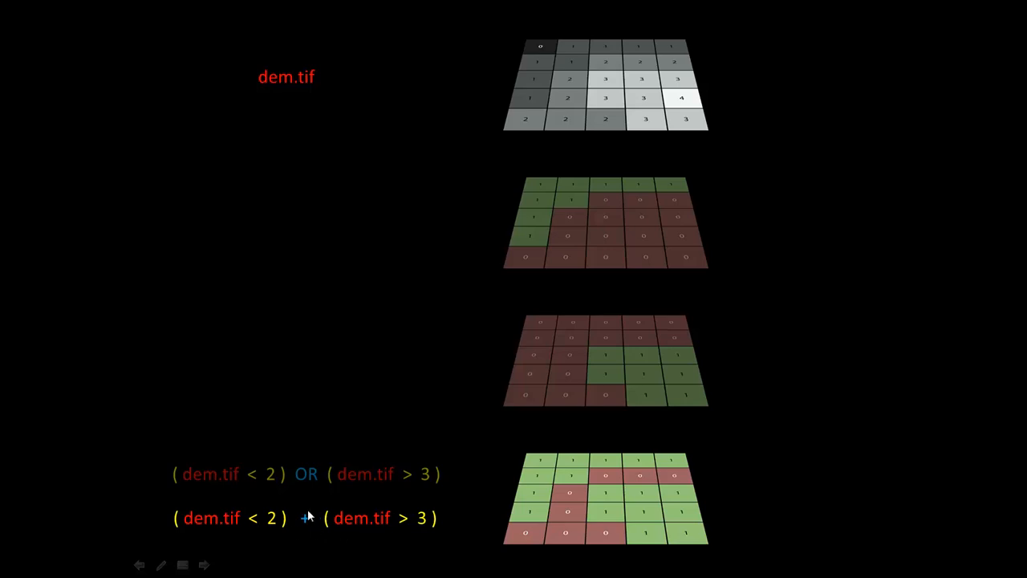
mouse_move(499, 281)
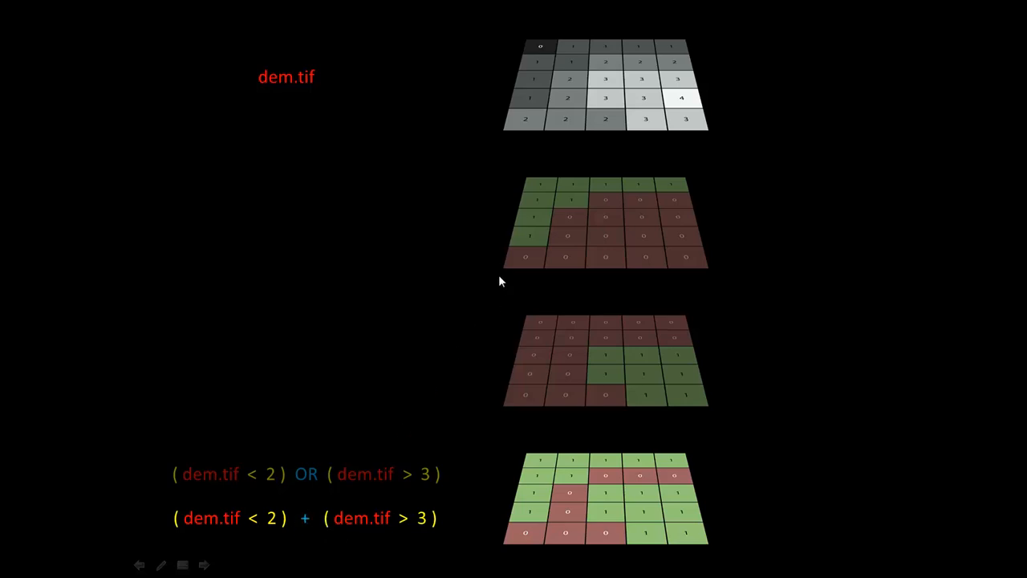
mouse_move(574, 427)
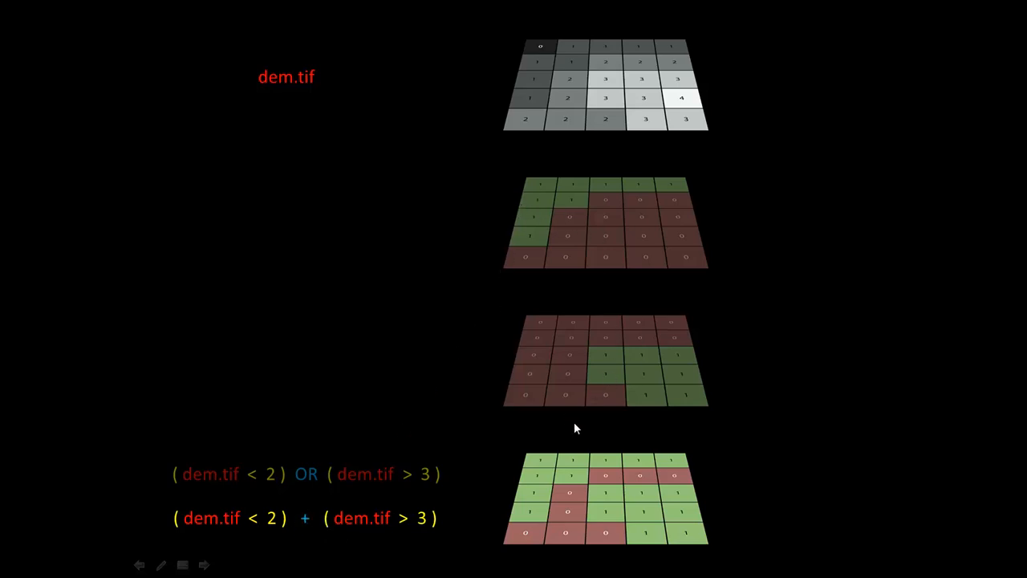
mouse_move(372, 363)
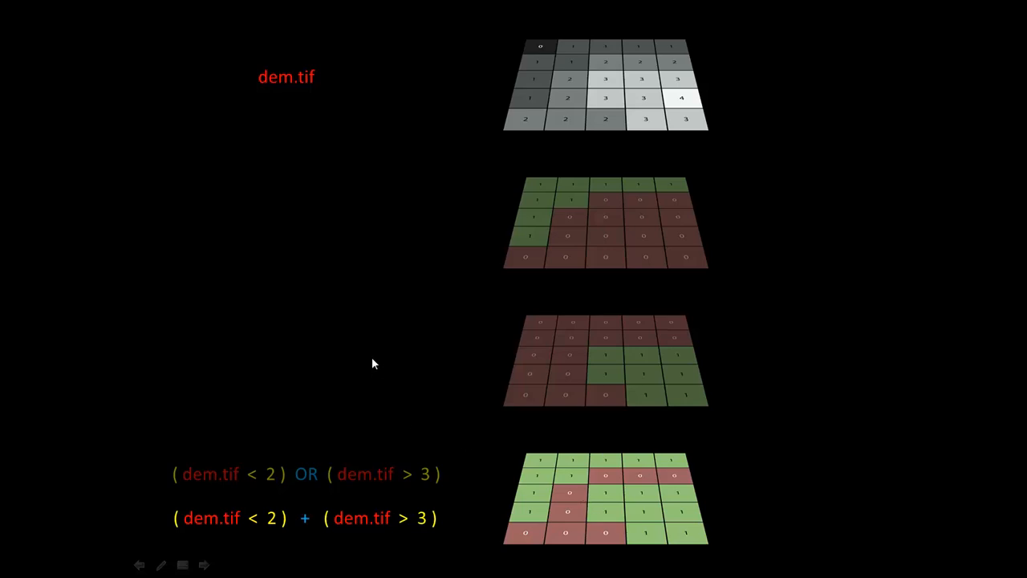
mouse_move(352, 331)
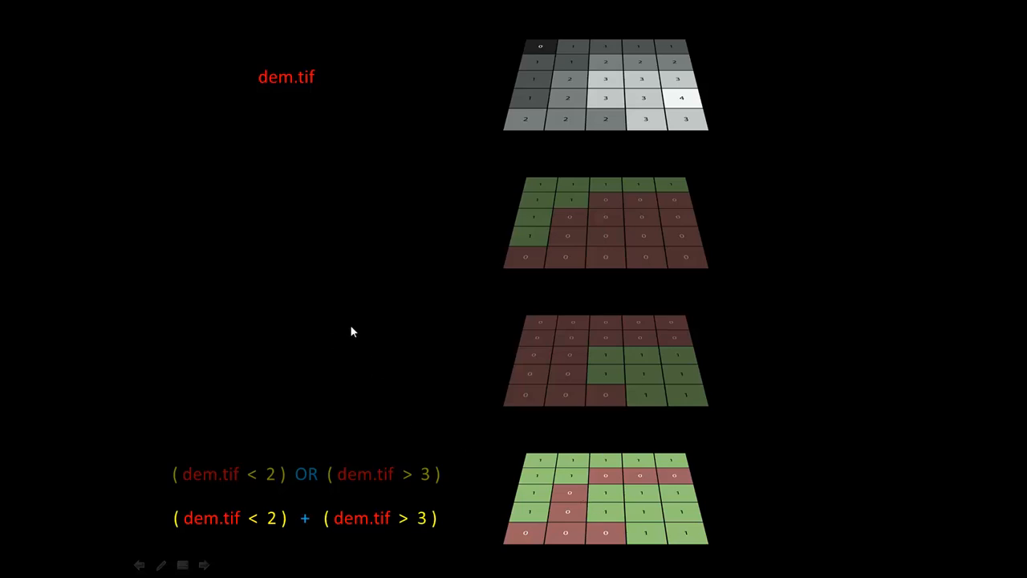
mouse_move(383, 357)
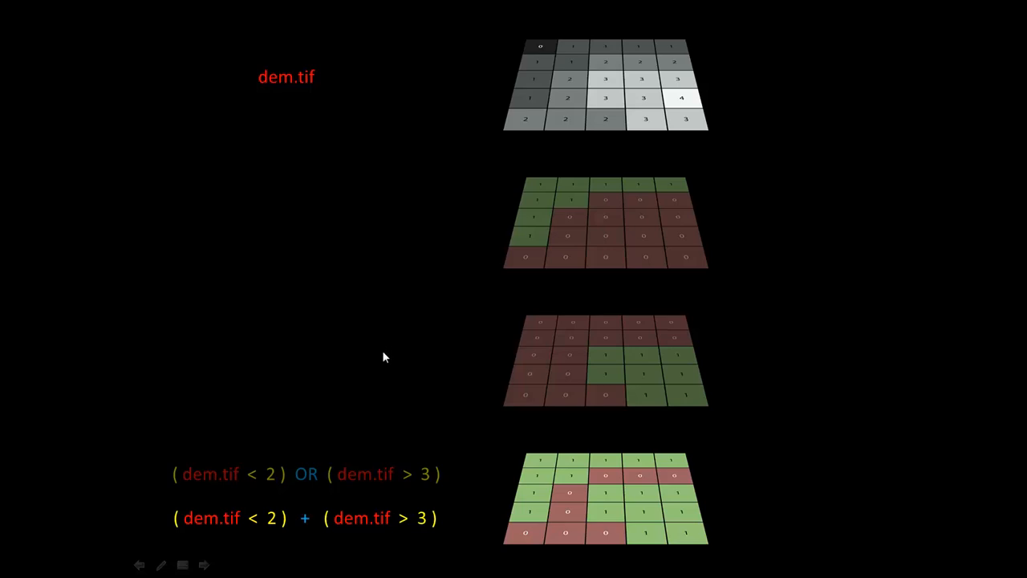
mouse_move(349, 347)
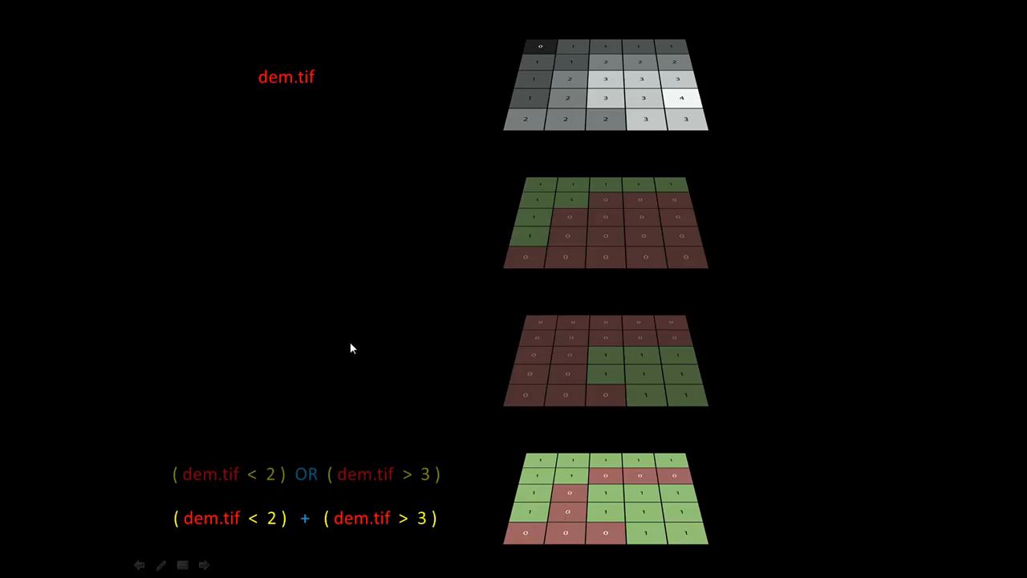
mouse_move(327, 320)
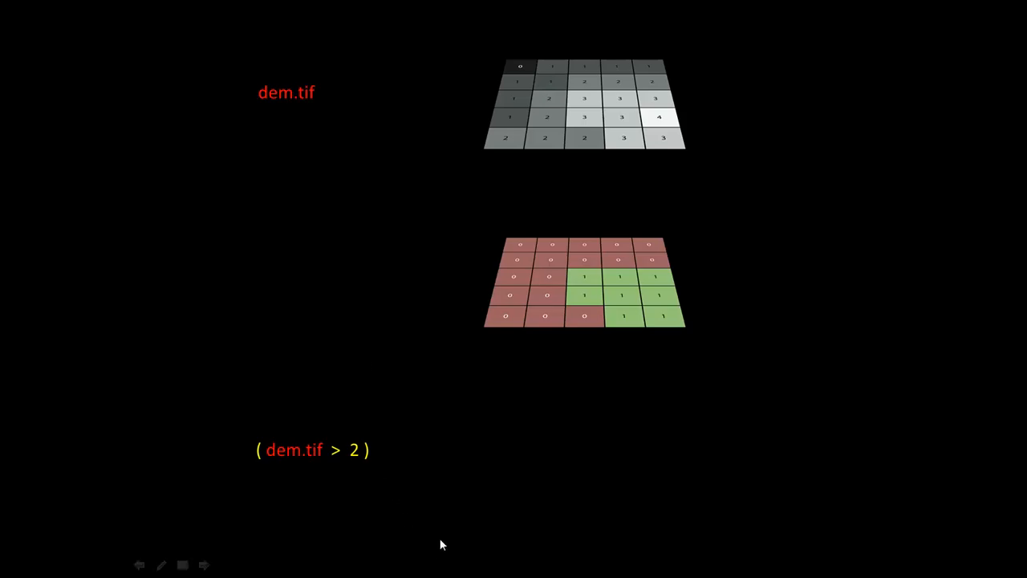
mouse_move(312, 456)
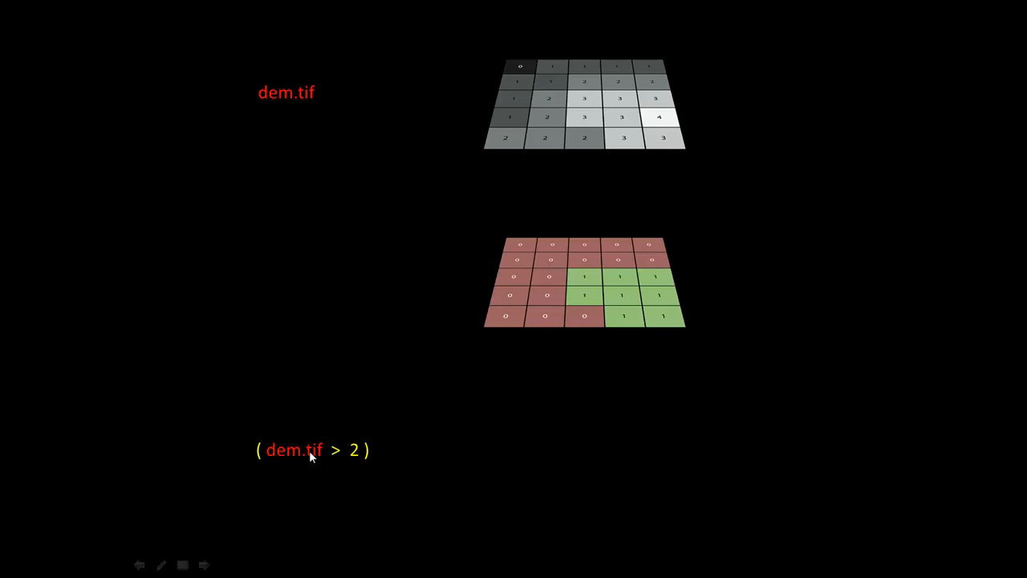
mouse_move(618, 304)
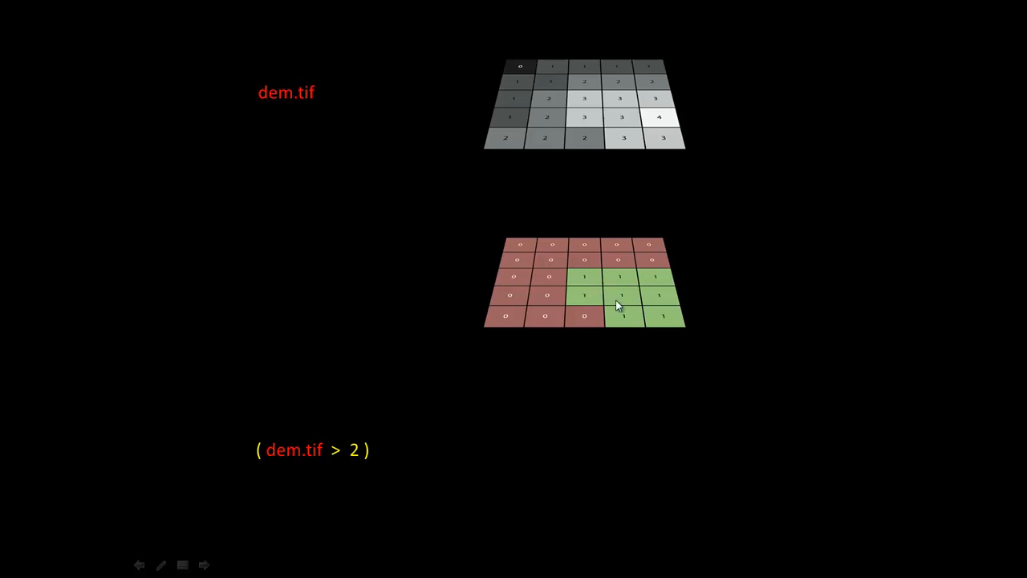
mouse_move(561, 259)
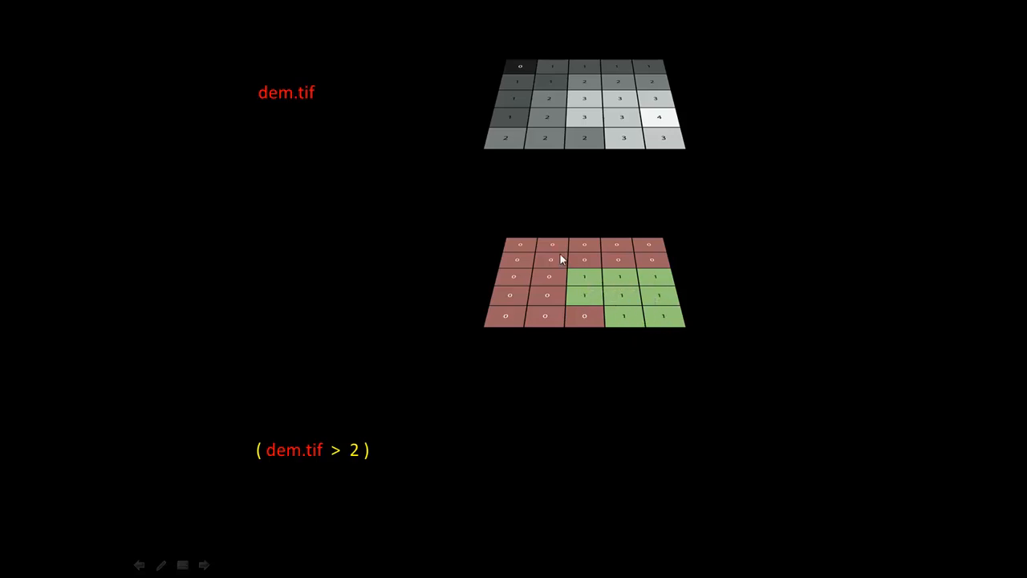
mouse_move(411, 301)
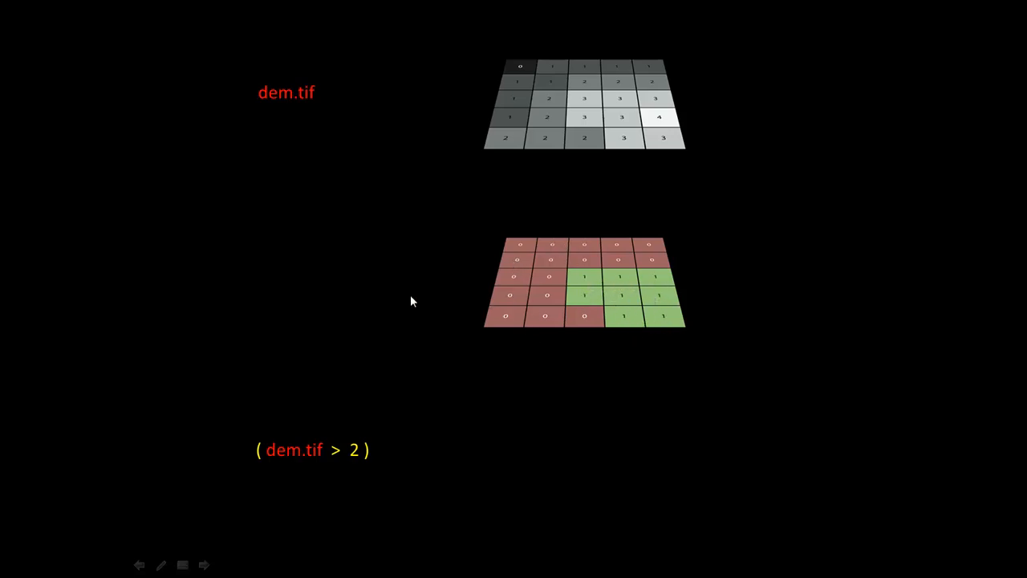
type("*")
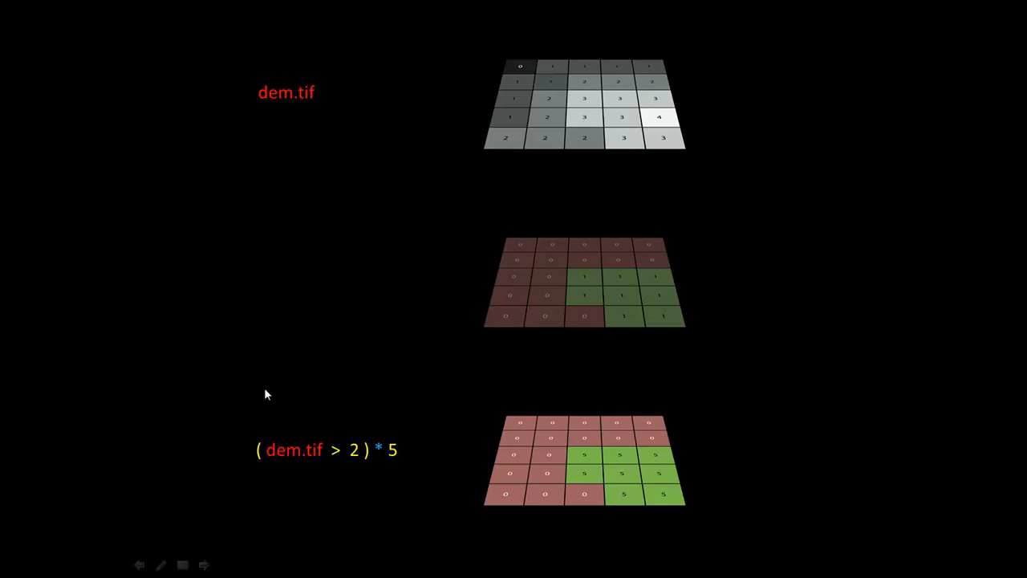
mouse_move(527, 333)
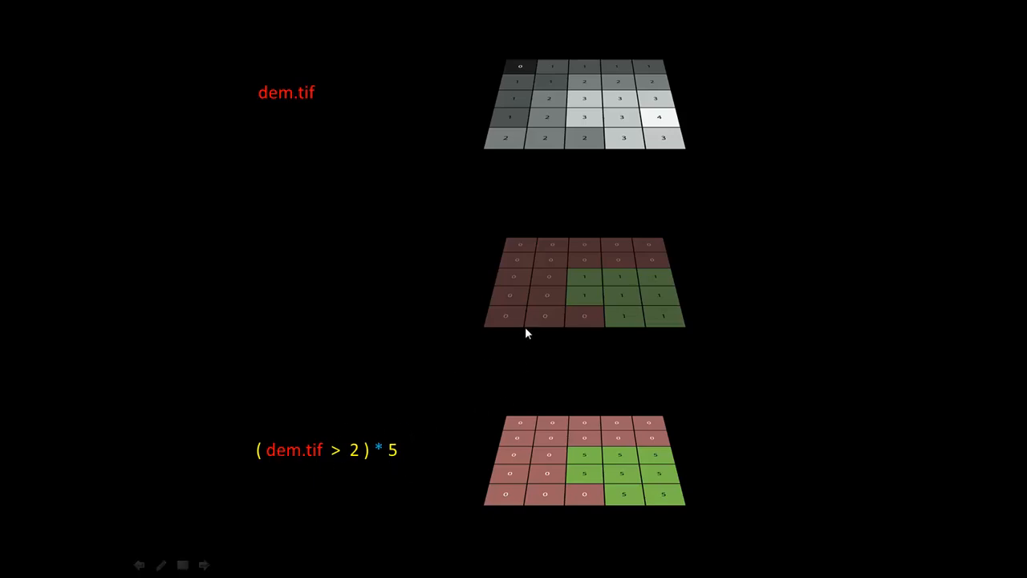
mouse_move(546, 469)
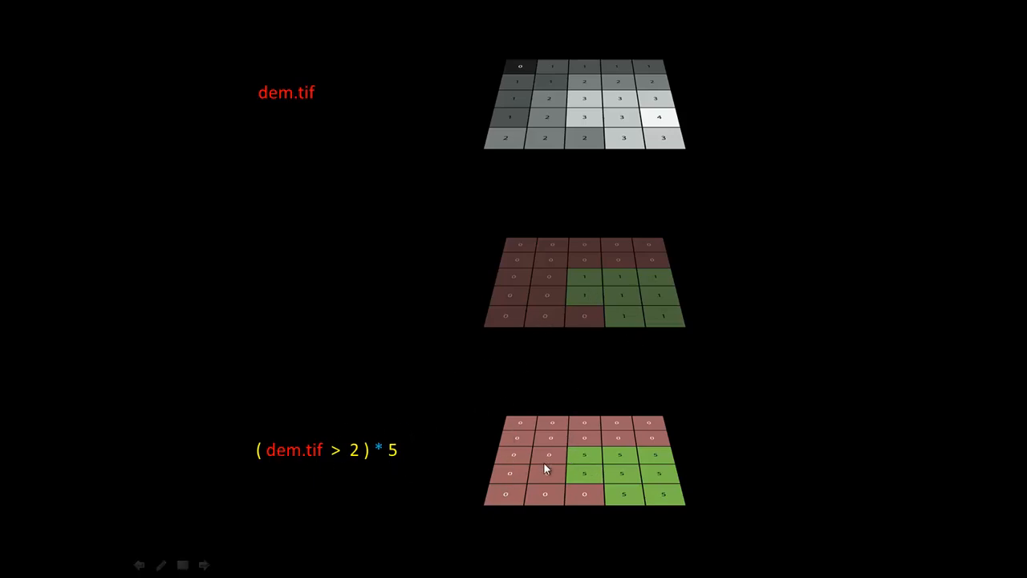
mouse_move(590, 460)
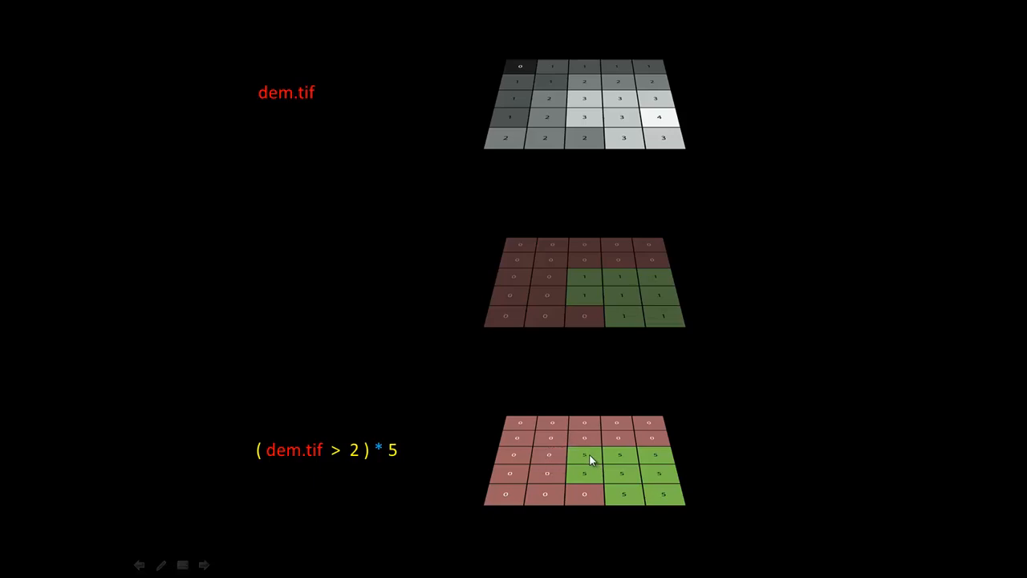
mouse_move(613, 279)
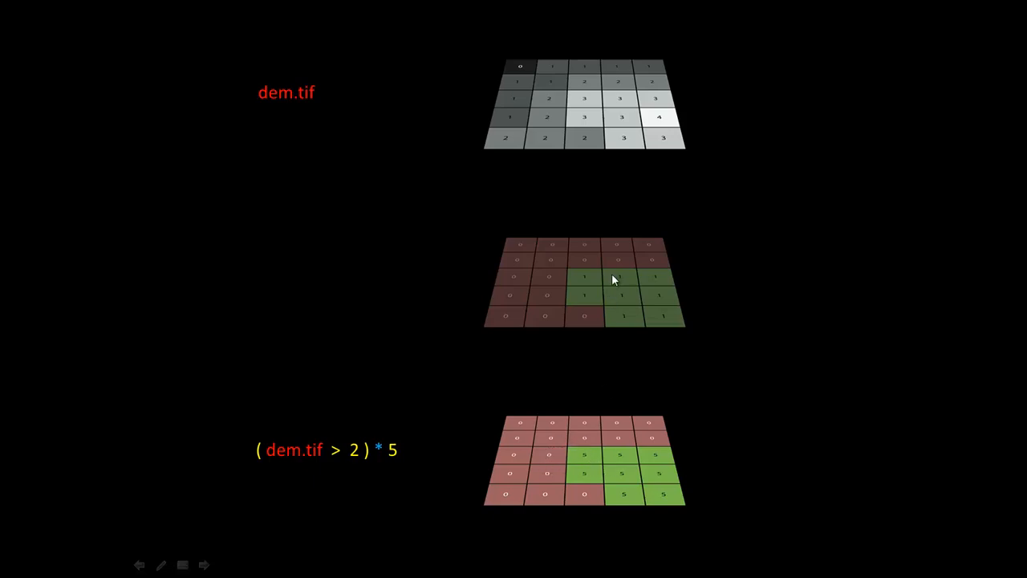
mouse_move(382, 442)
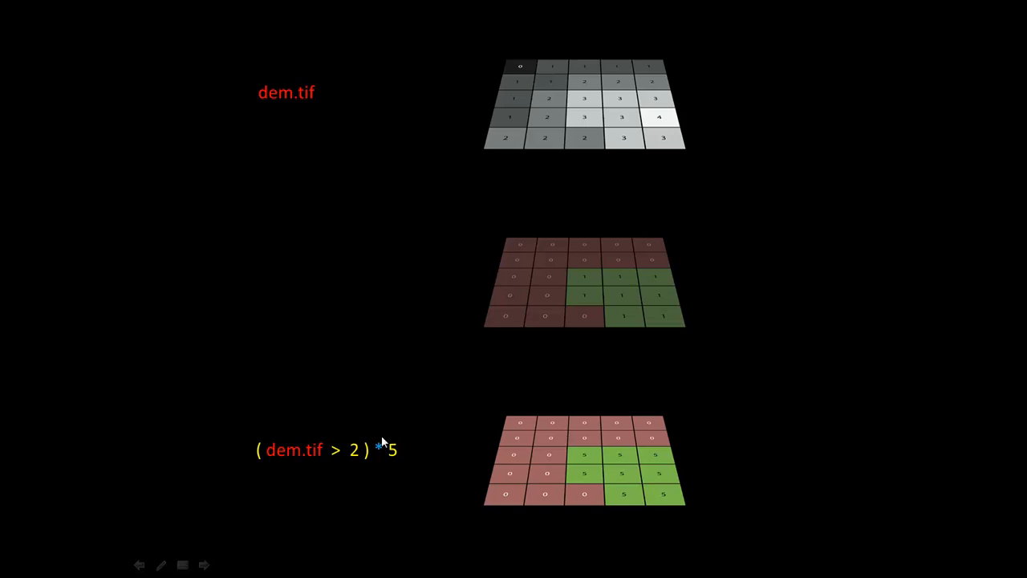
mouse_move(544, 281)
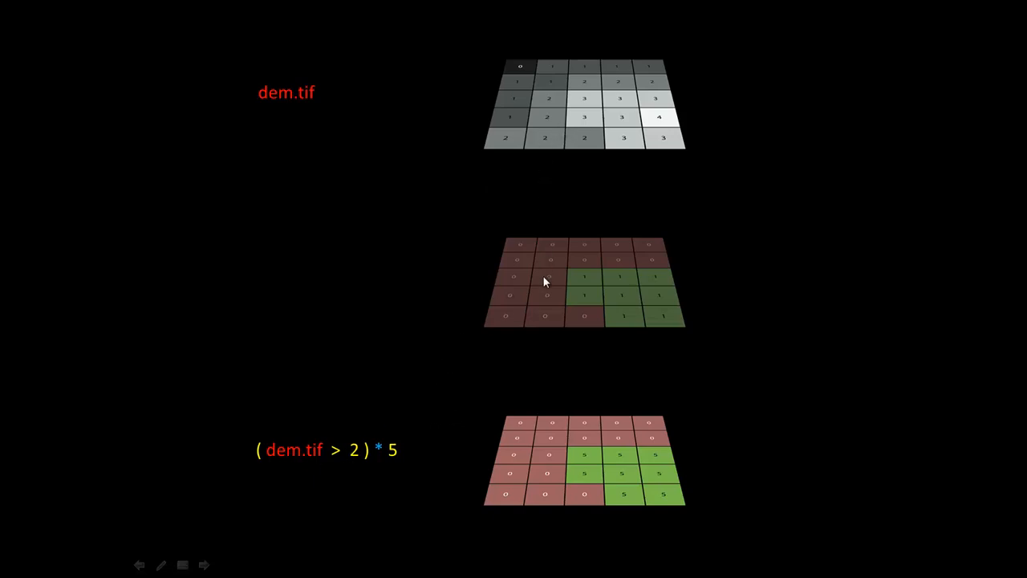
mouse_move(341, 415)
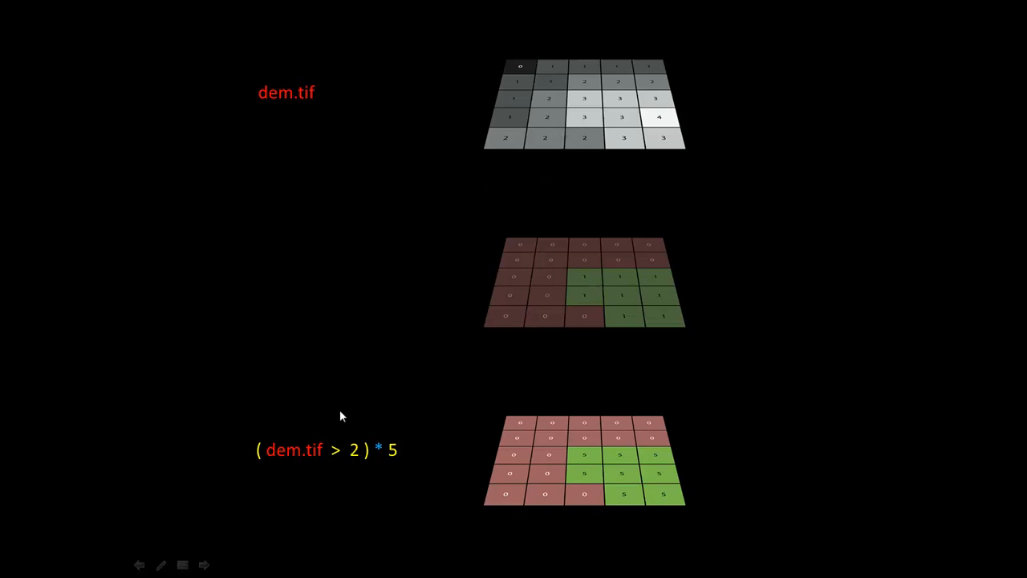
mouse_move(389, 463)
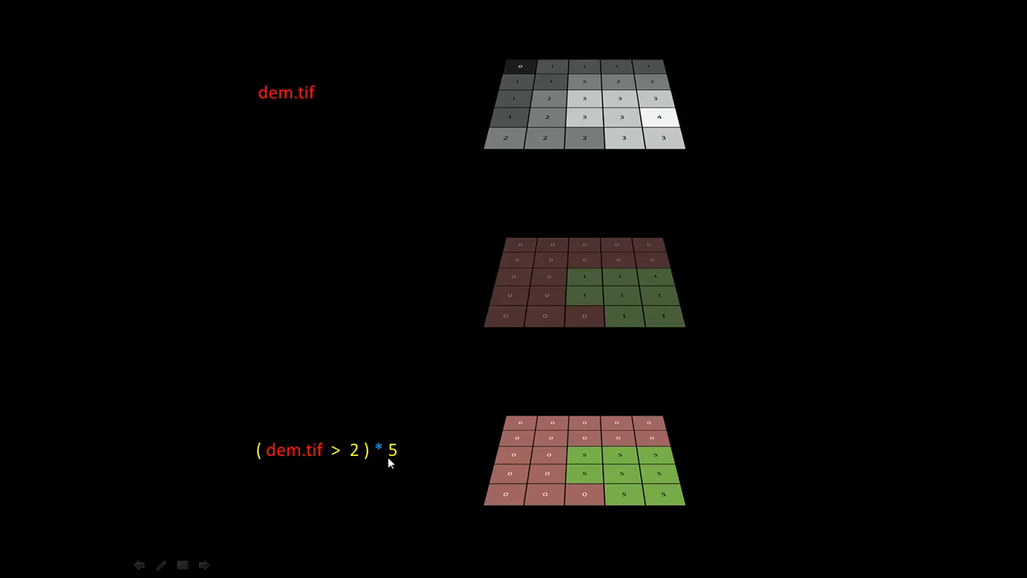
mouse_move(530, 468)
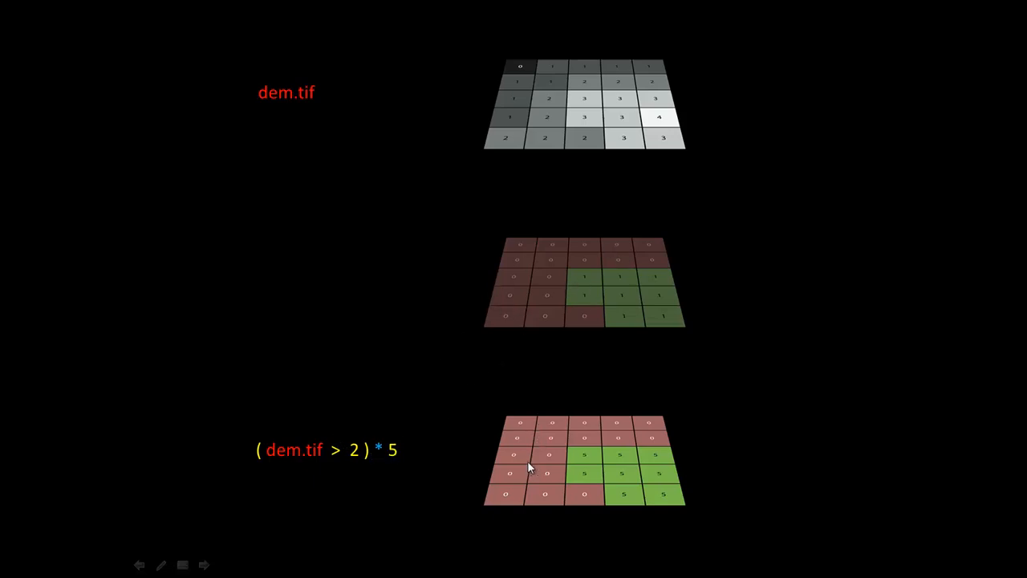
mouse_move(311, 449)
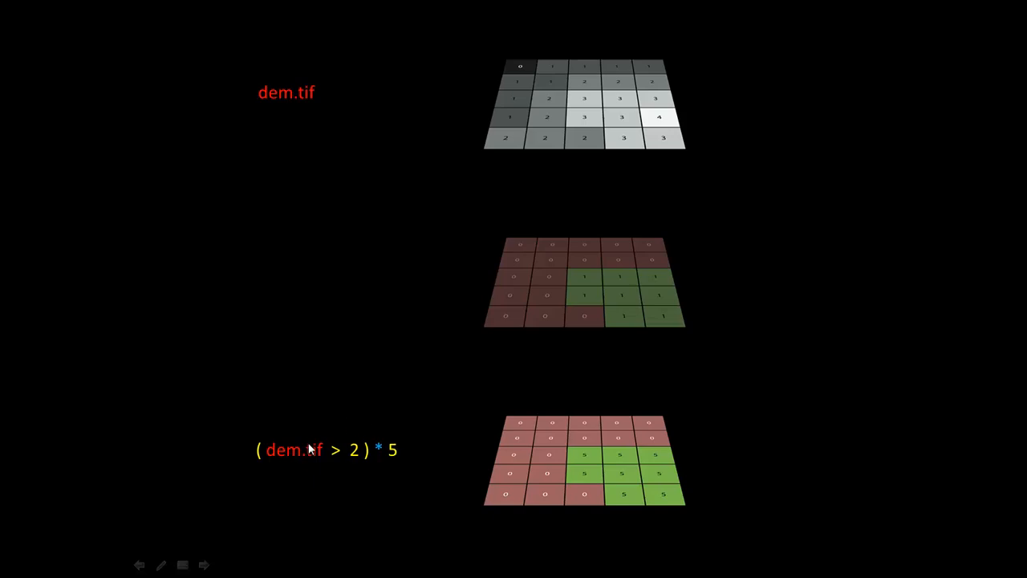
mouse_move(627, 465)
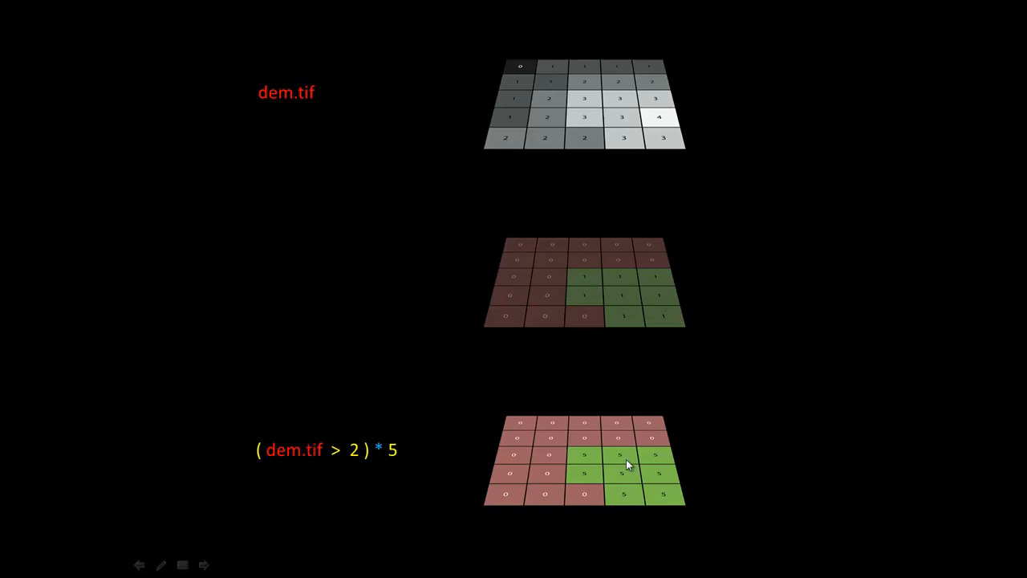
mouse_move(276, 247)
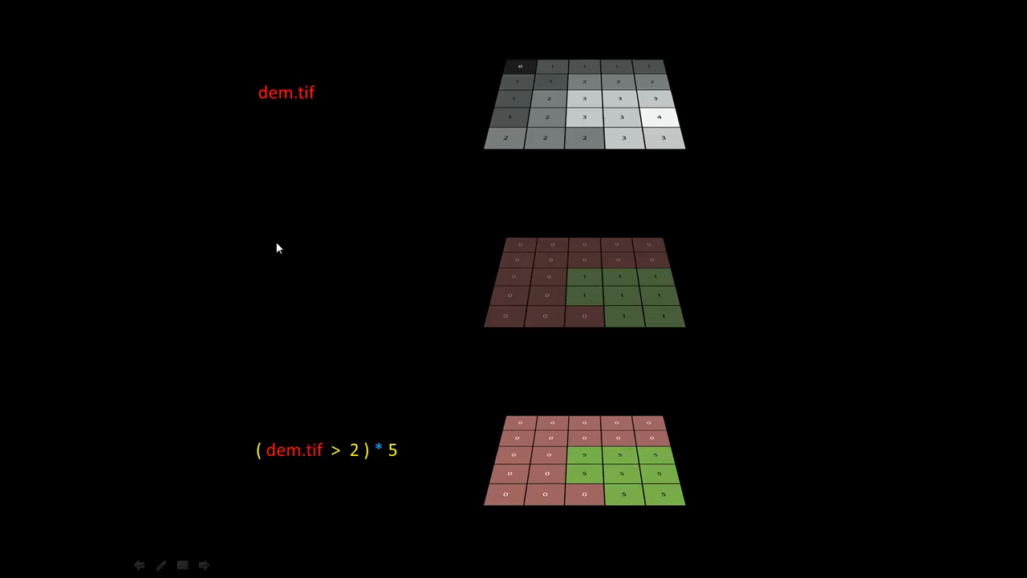
mouse_move(796, 303)
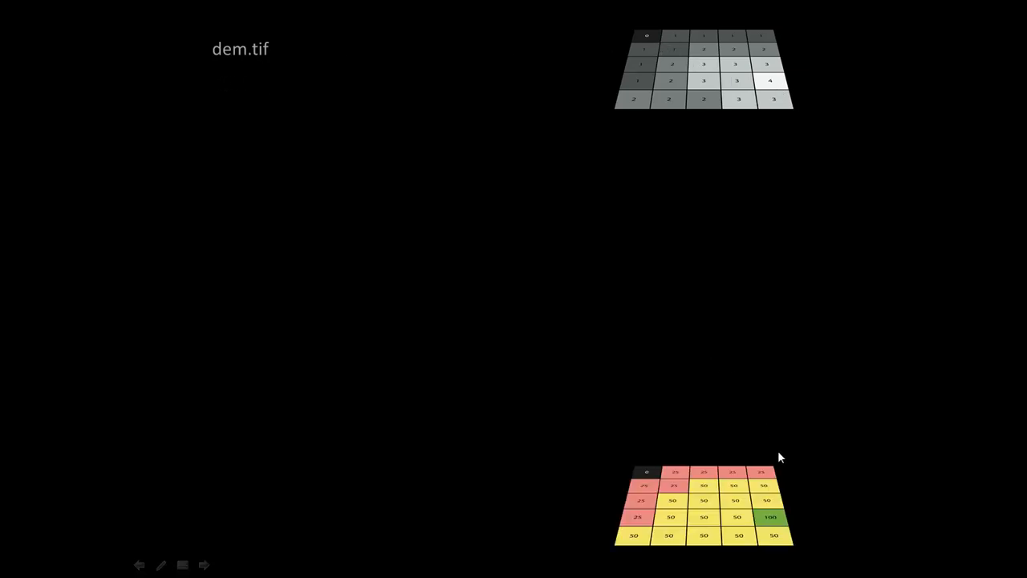
mouse_move(764, 209)
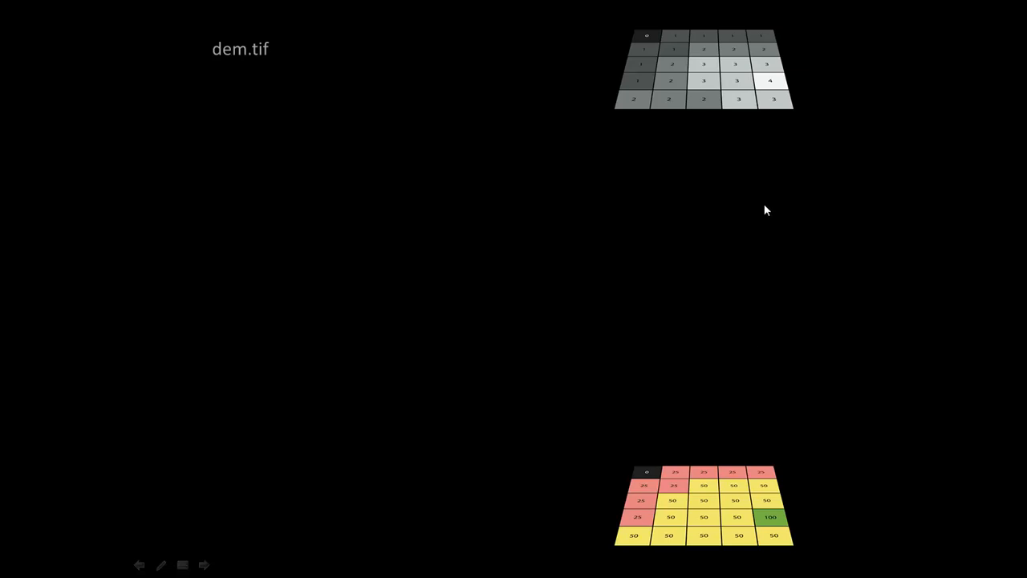
mouse_move(730, 113)
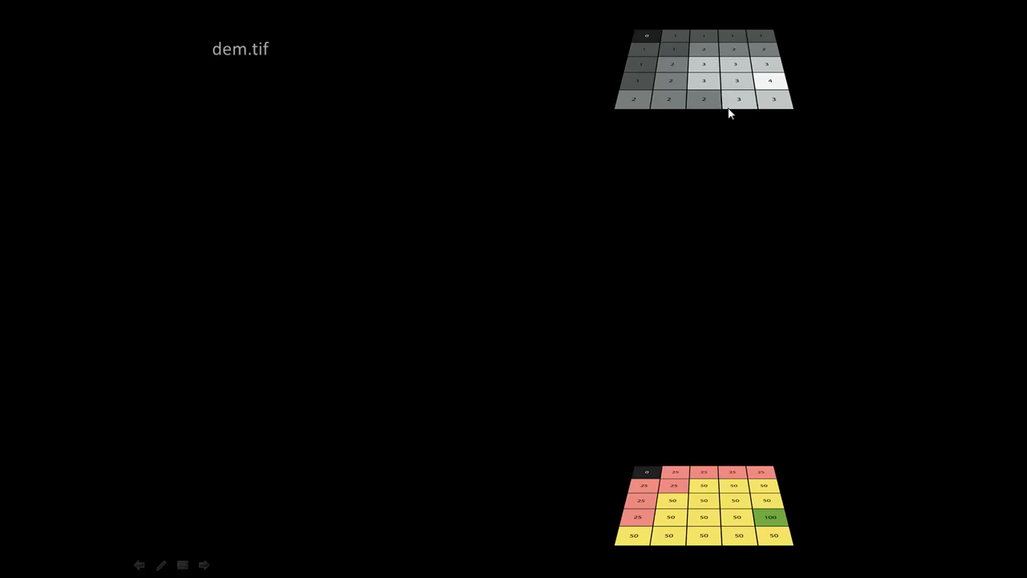
mouse_move(772, 519)
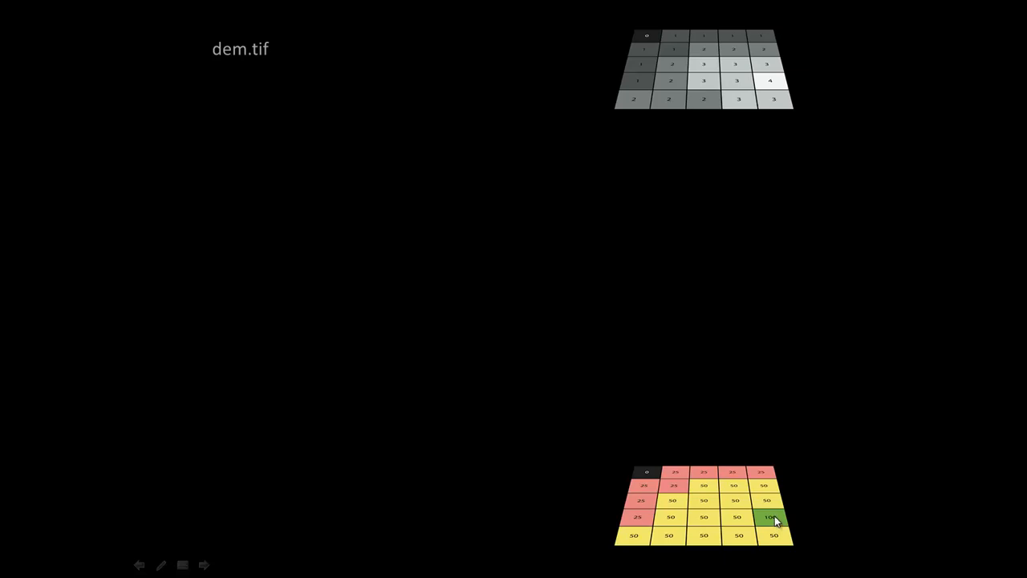
mouse_move(782, 108)
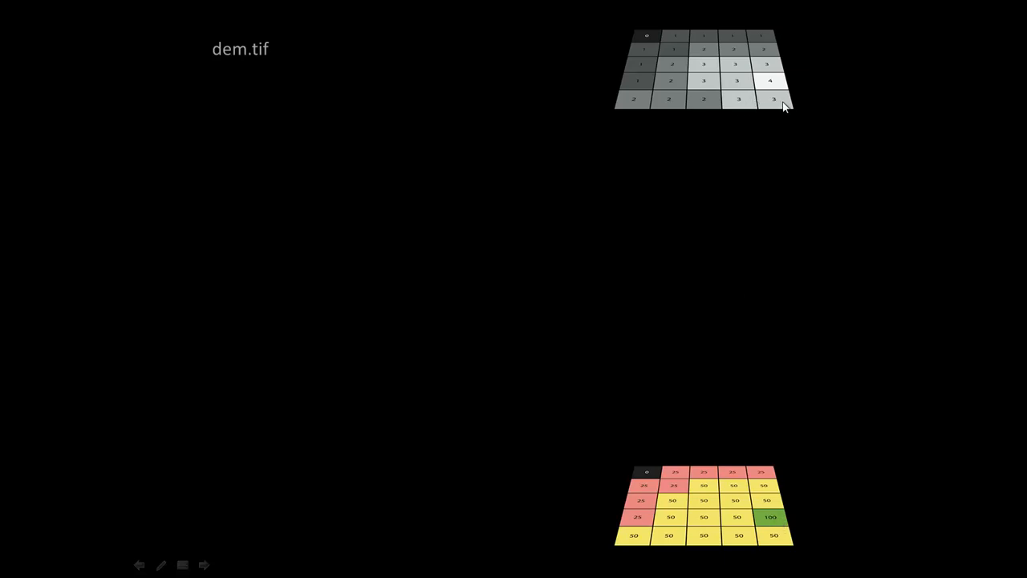
mouse_move(745, 514)
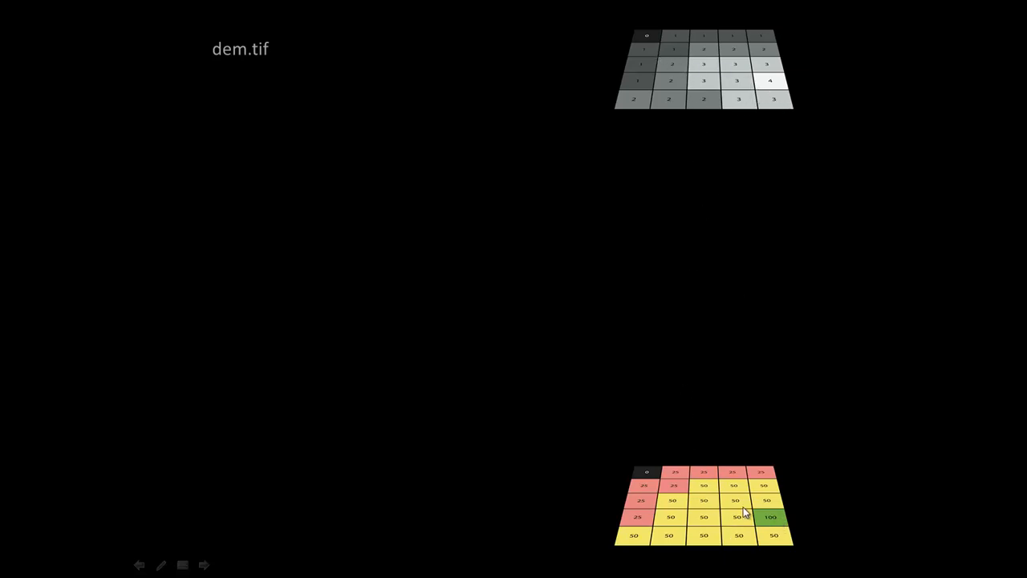
mouse_move(754, 237)
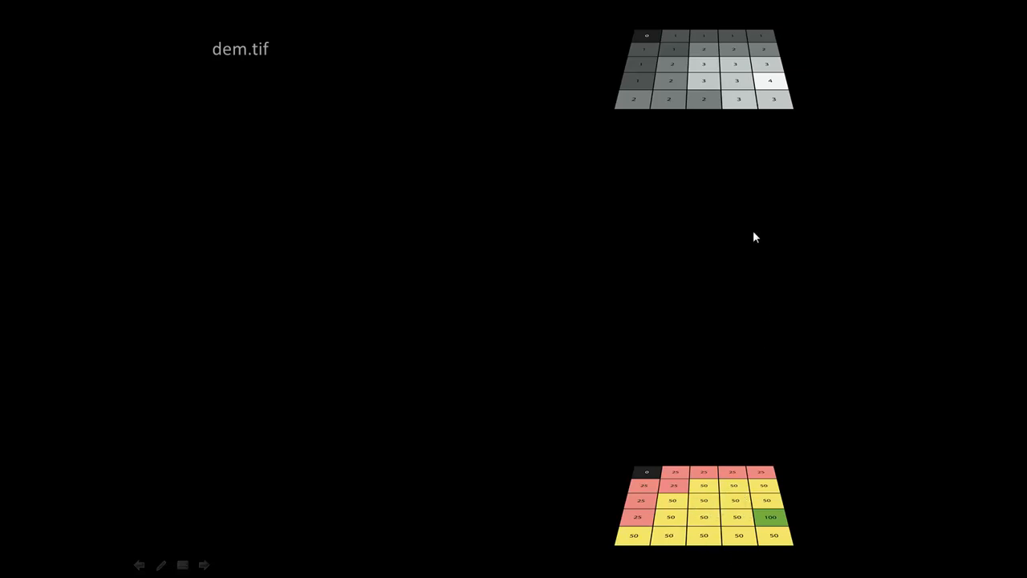
mouse_move(639, 91)
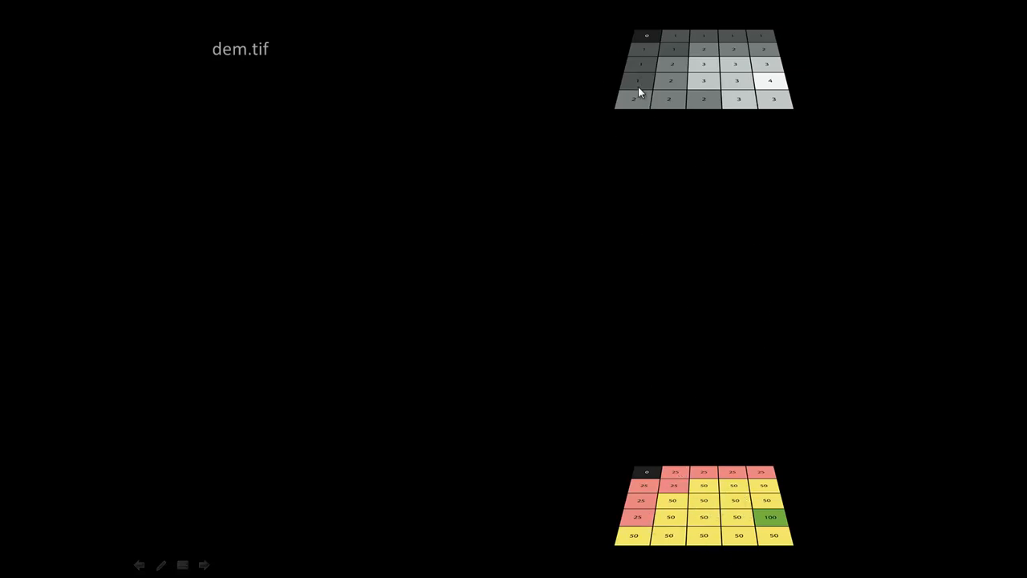
mouse_move(617, 98)
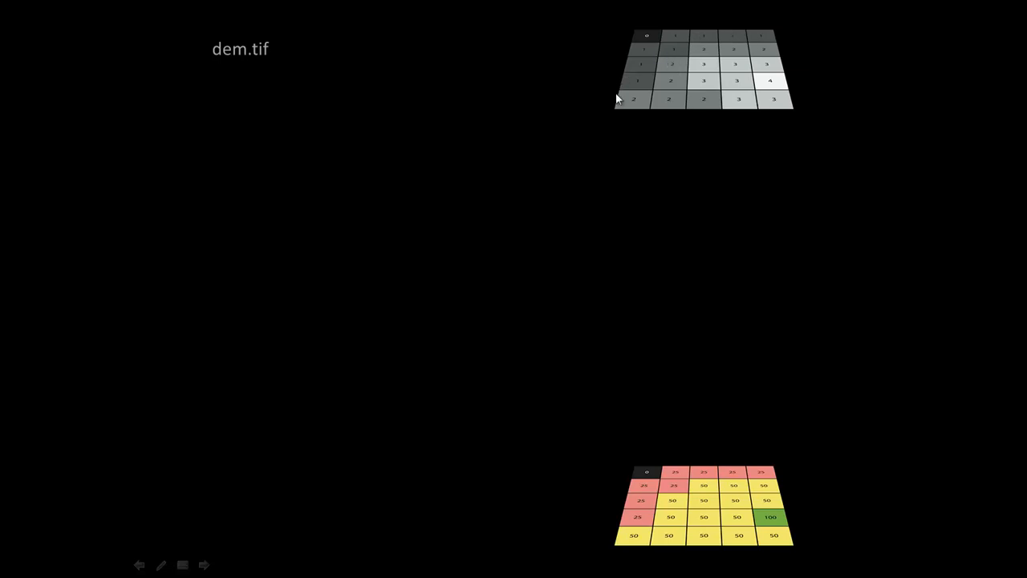
mouse_move(737, 501)
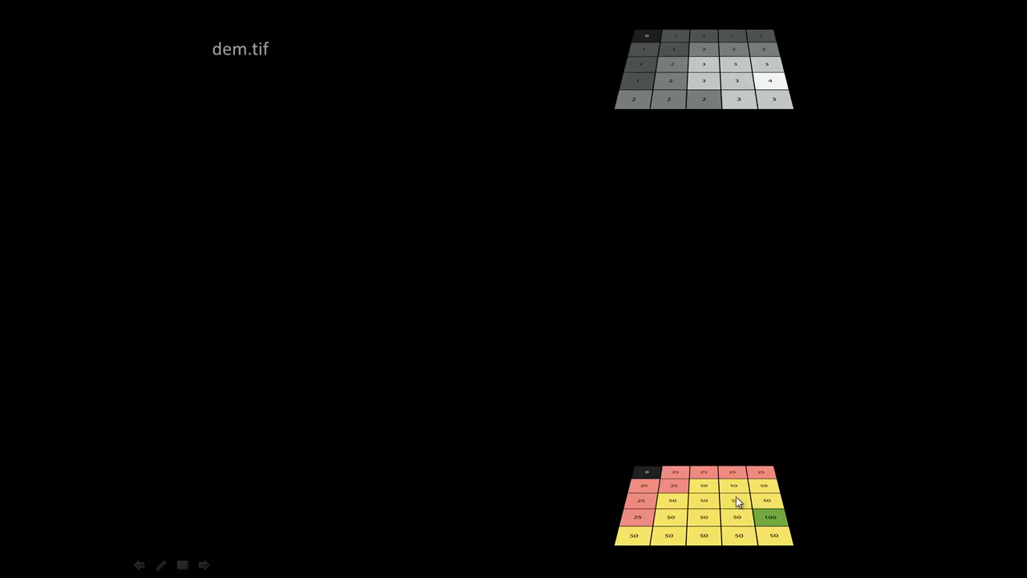
mouse_move(699, 336)
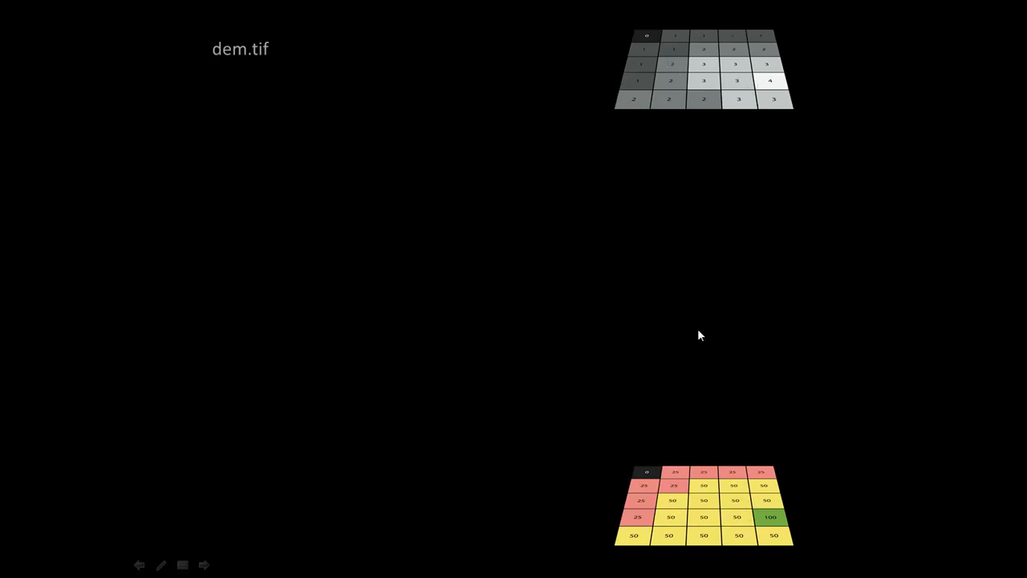
mouse_move(714, 67)
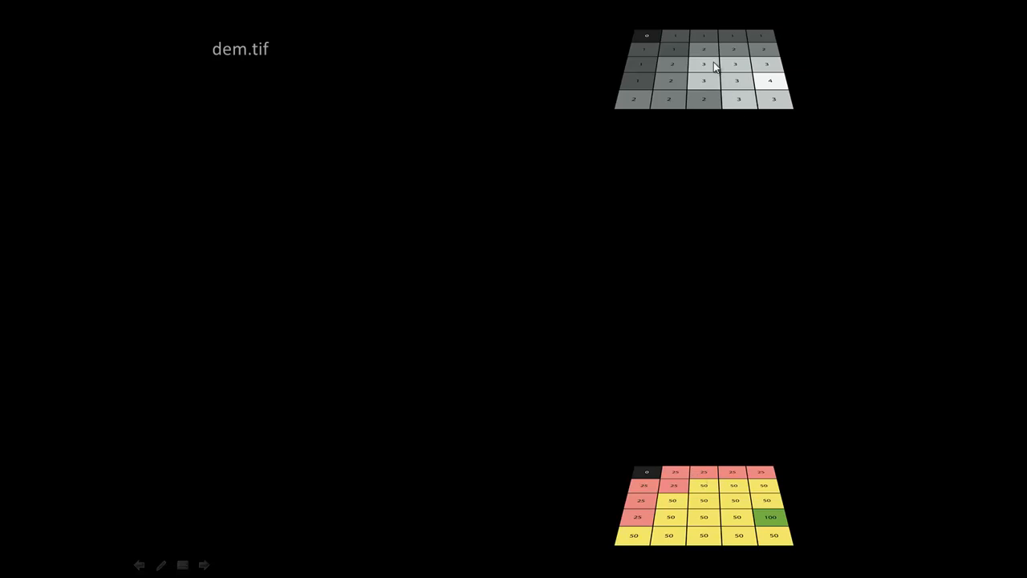
mouse_move(666, 61)
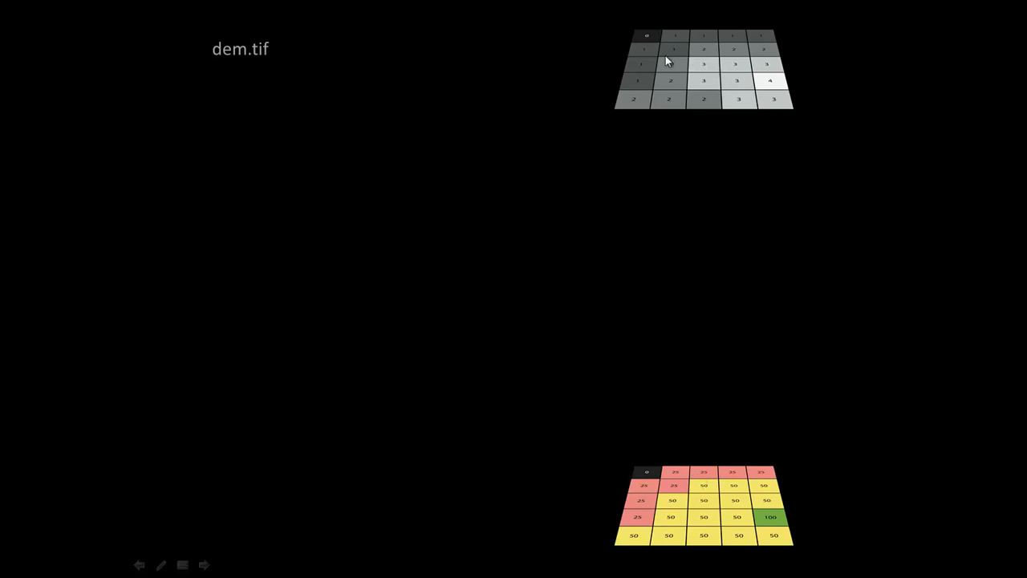
mouse_move(648, 509)
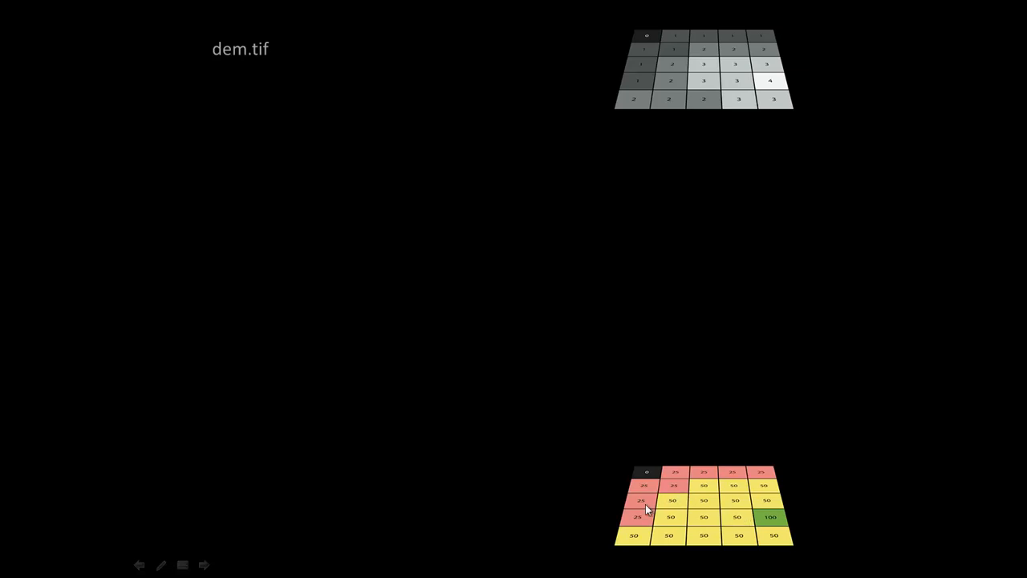
mouse_move(716, 473)
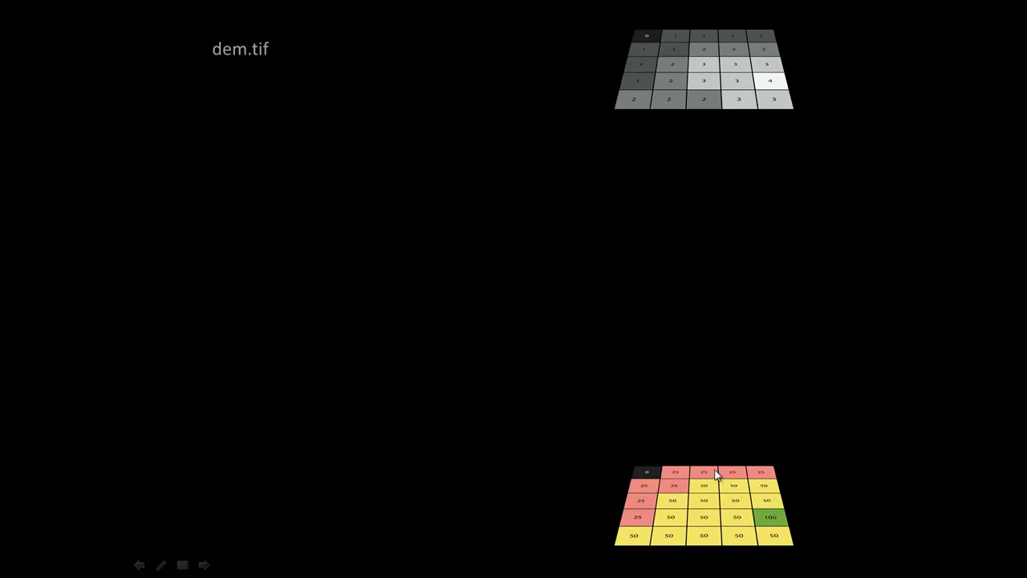
mouse_move(656, 500)
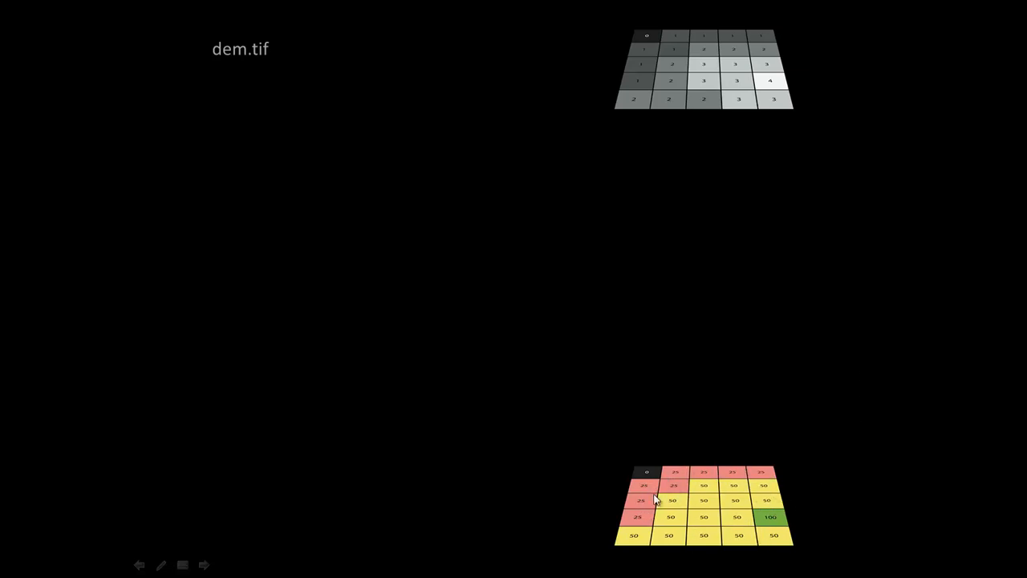
mouse_move(740, 342)
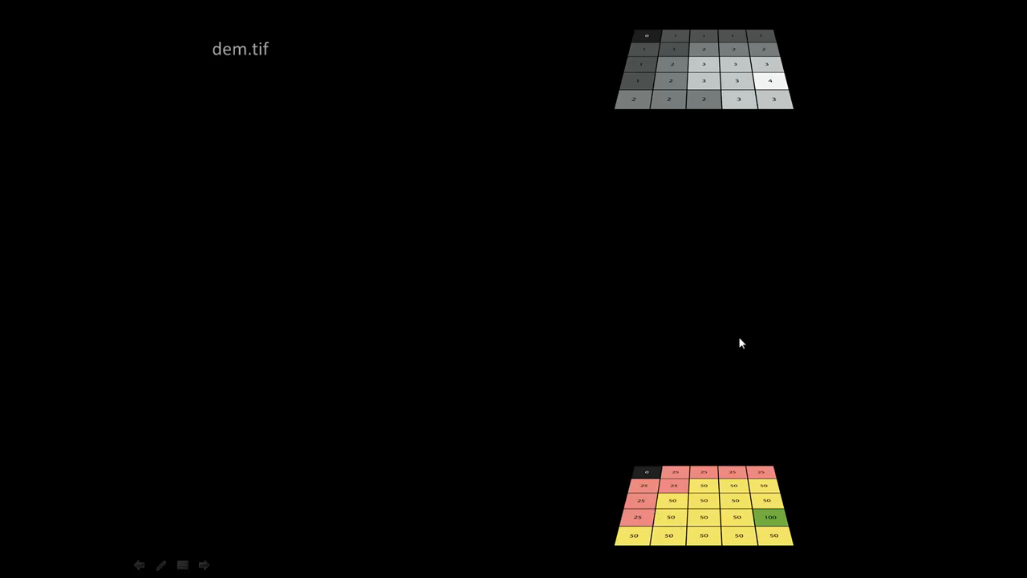
mouse_move(702, 423)
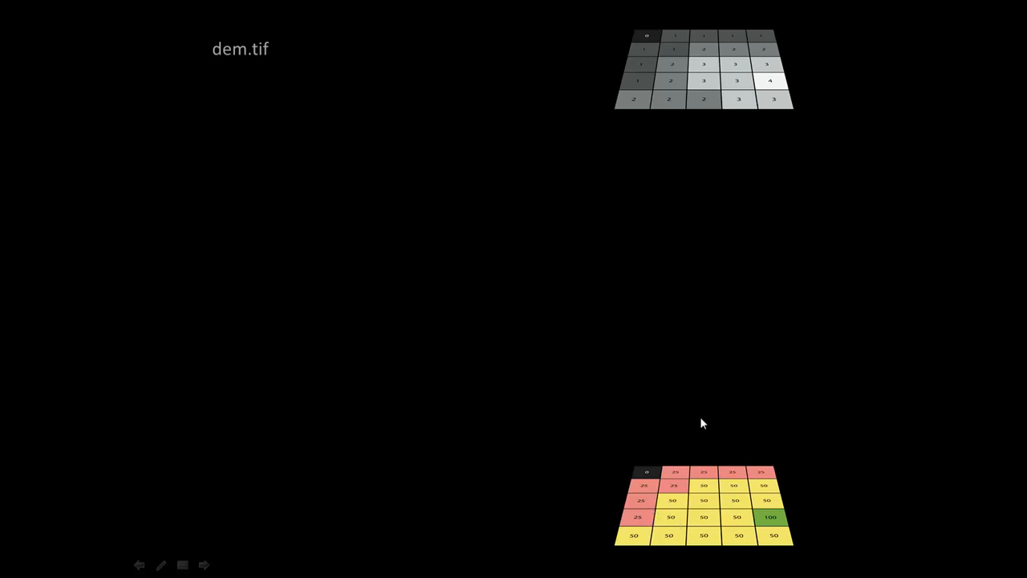
mouse_move(581, 263)
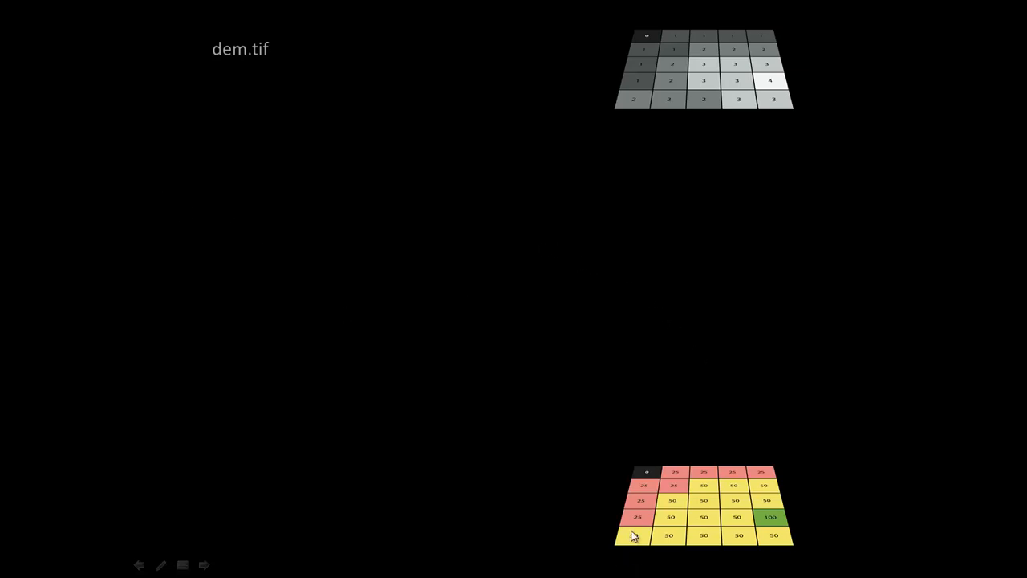
mouse_move(176, 255)
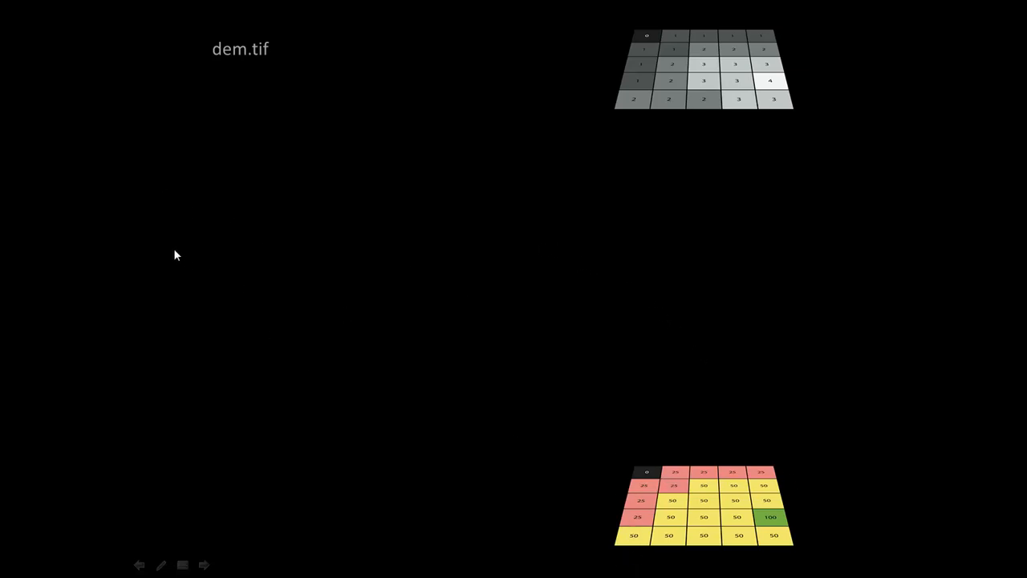
mouse_move(203, 281)
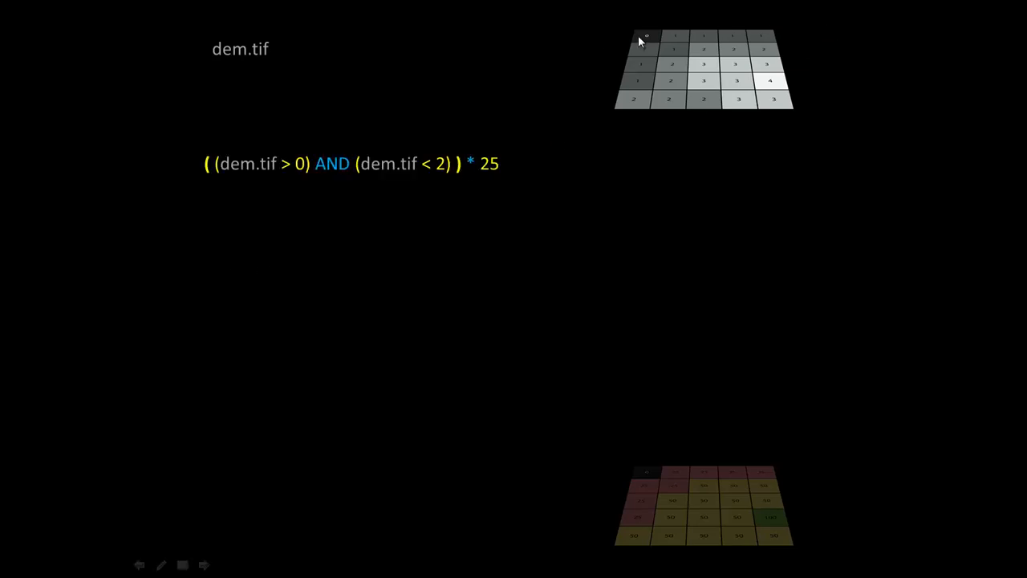
mouse_move(694, 83)
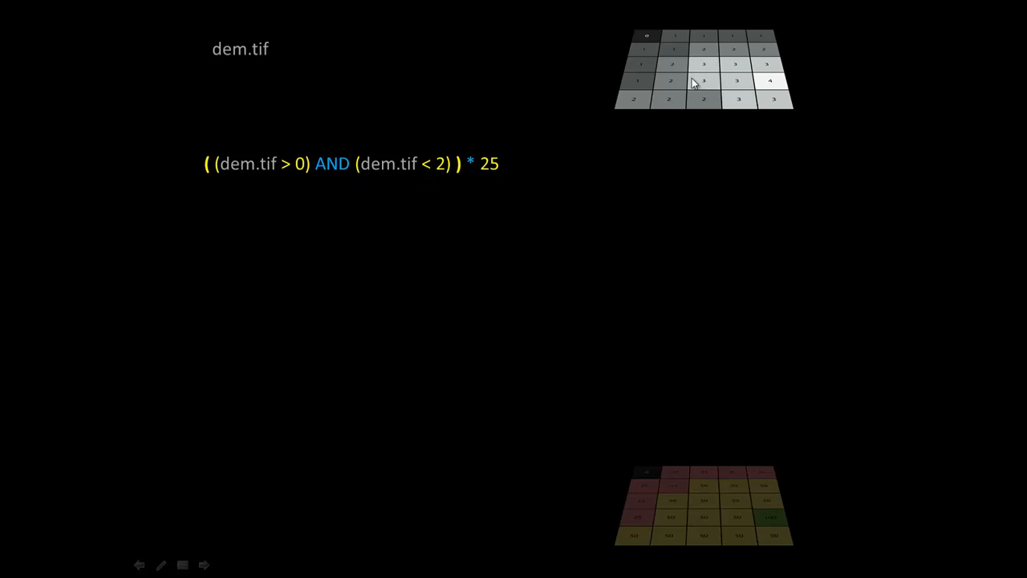
mouse_move(282, 120)
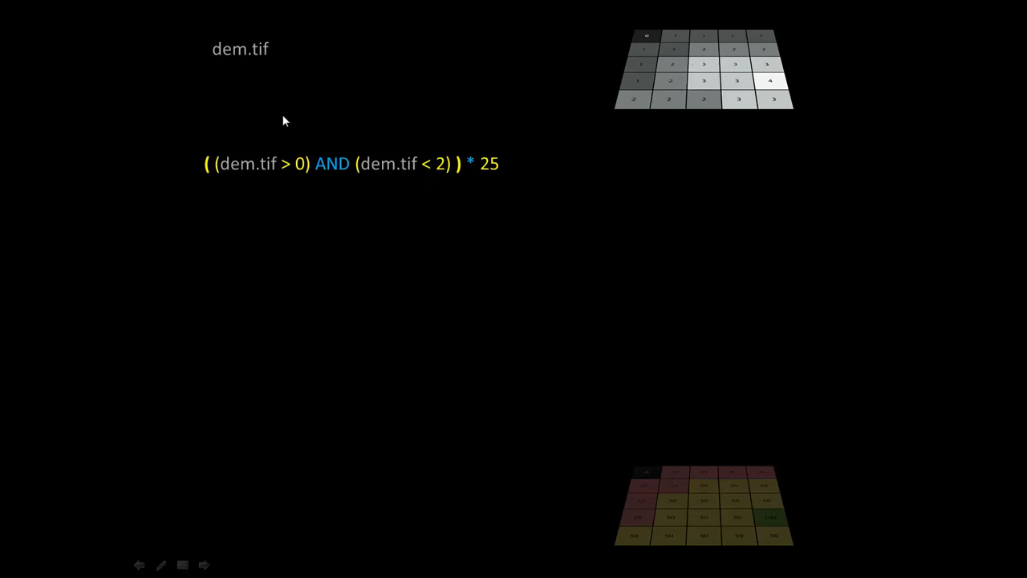
mouse_move(335, 178)
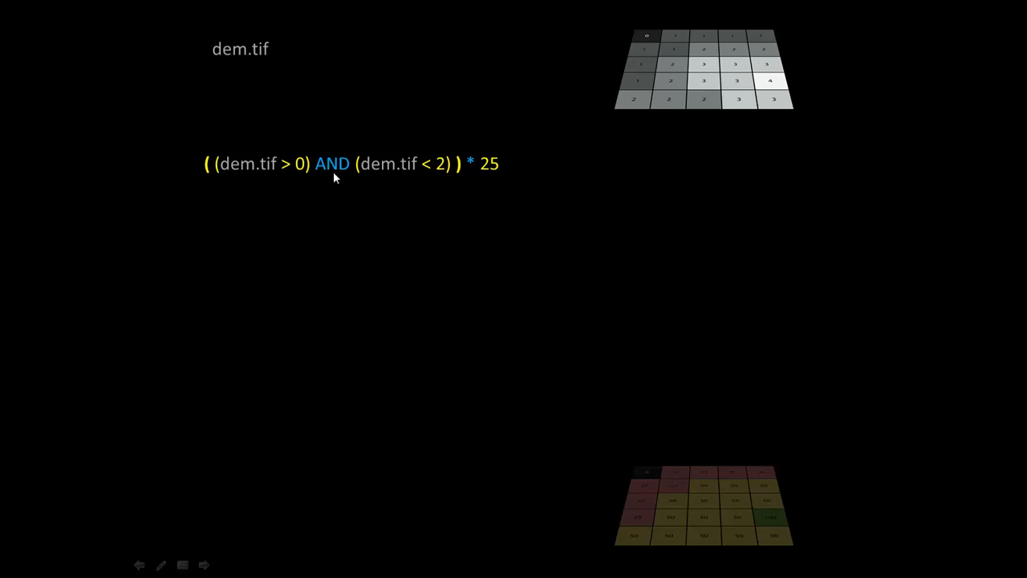
mouse_move(416, 118)
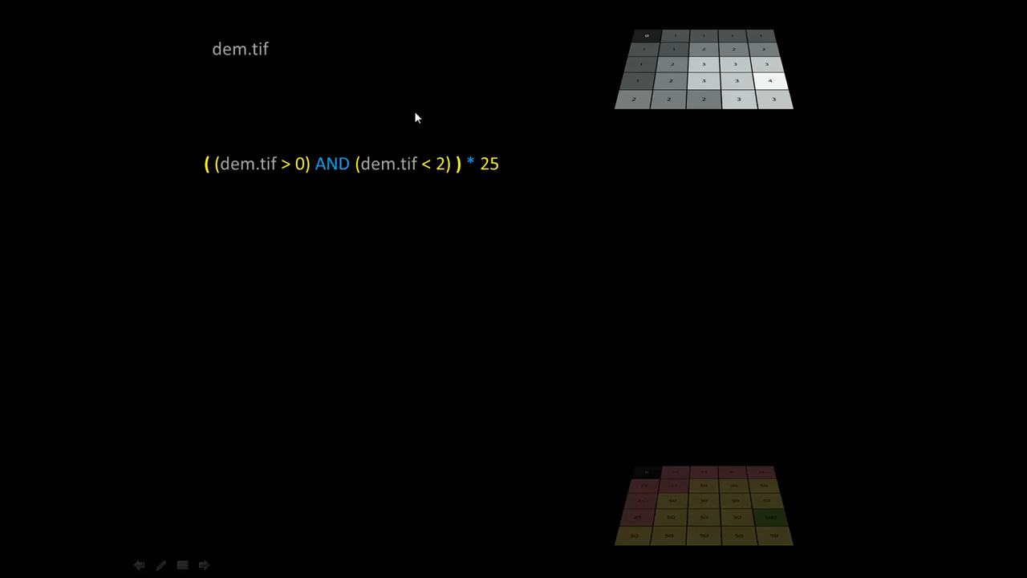
mouse_move(635, 88)
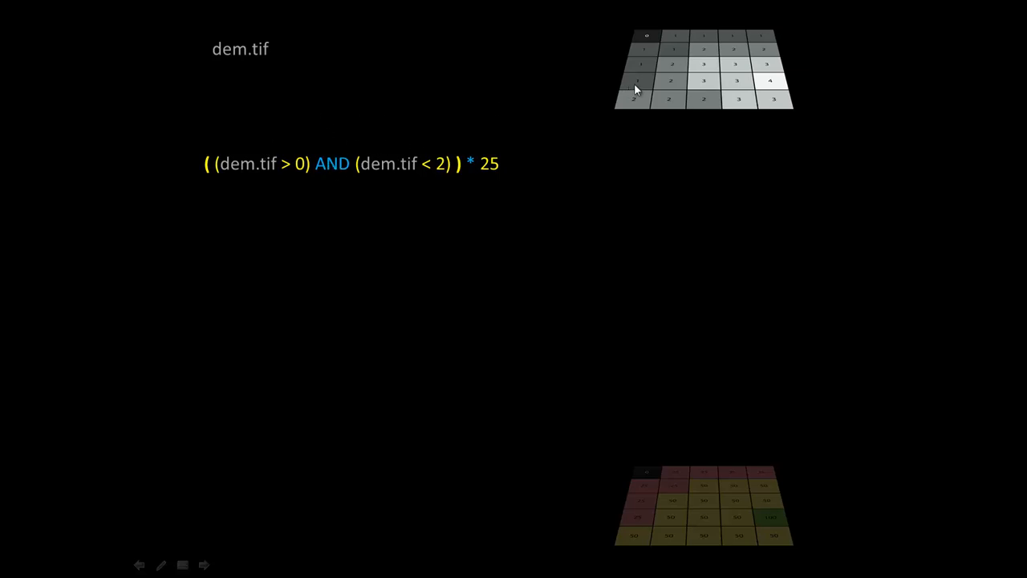
mouse_move(325, 147)
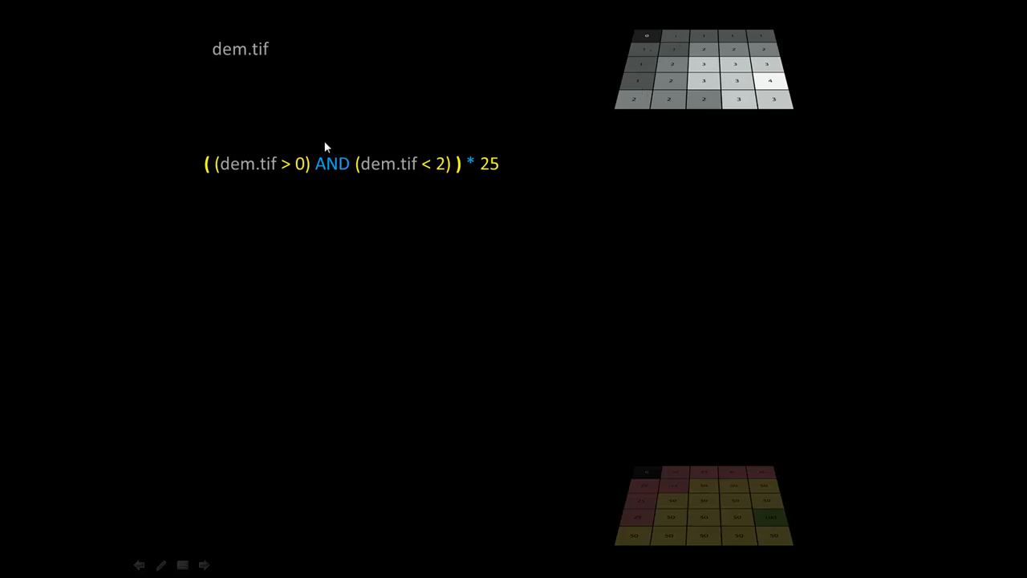
mouse_move(323, 175)
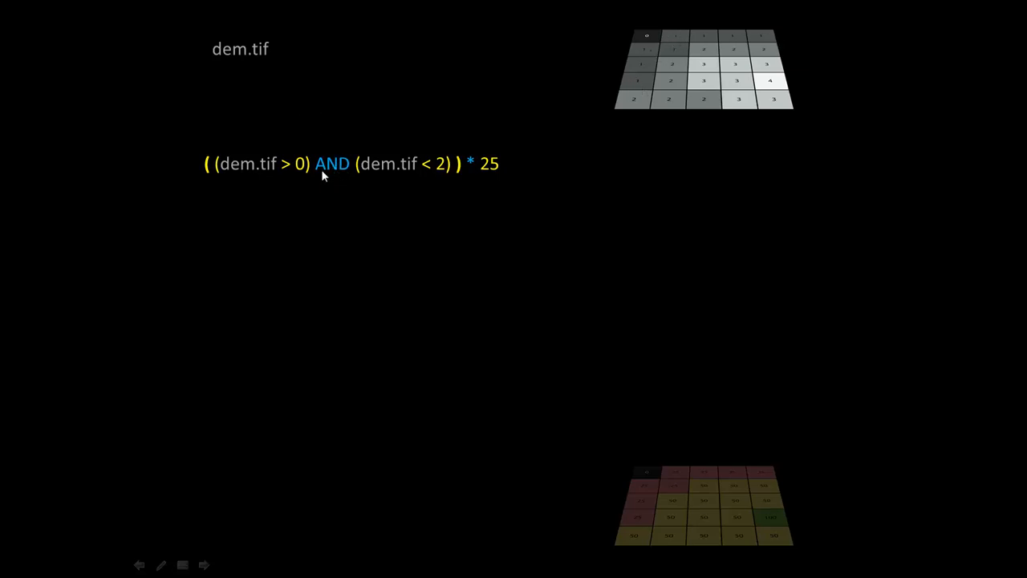
mouse_move(426, 176)
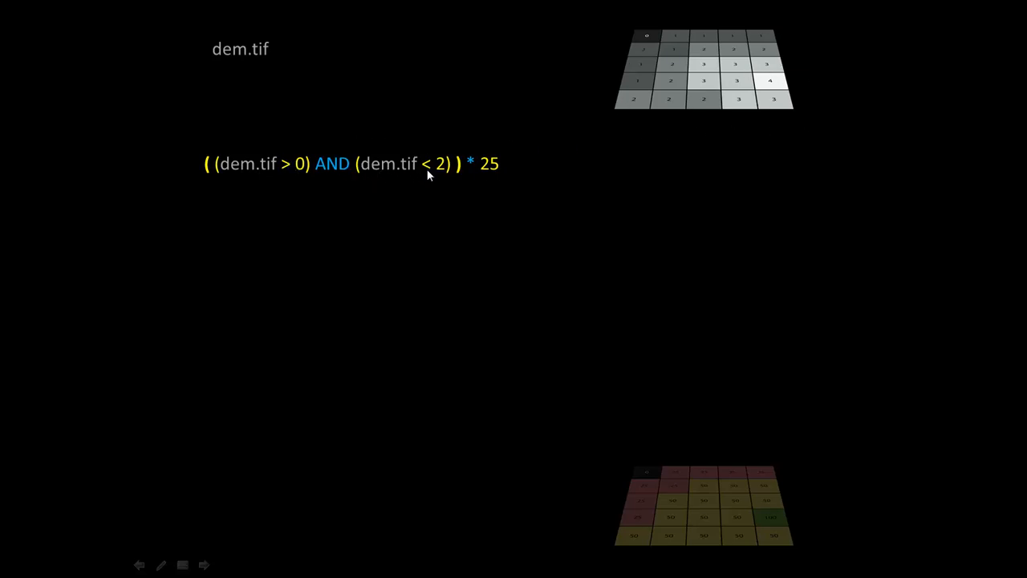
mouse_move(642, 123)
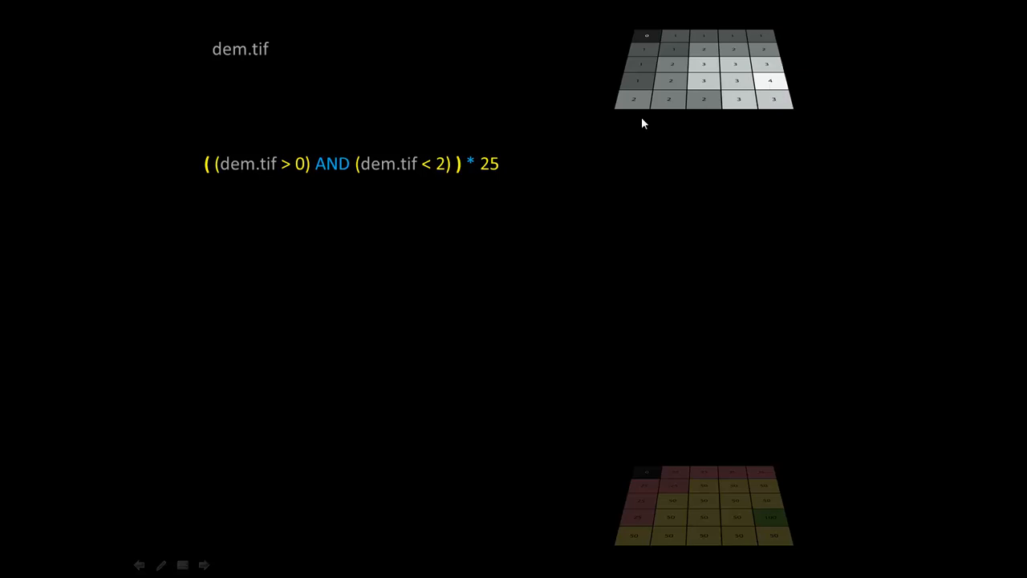
mouse_move(267, 134)
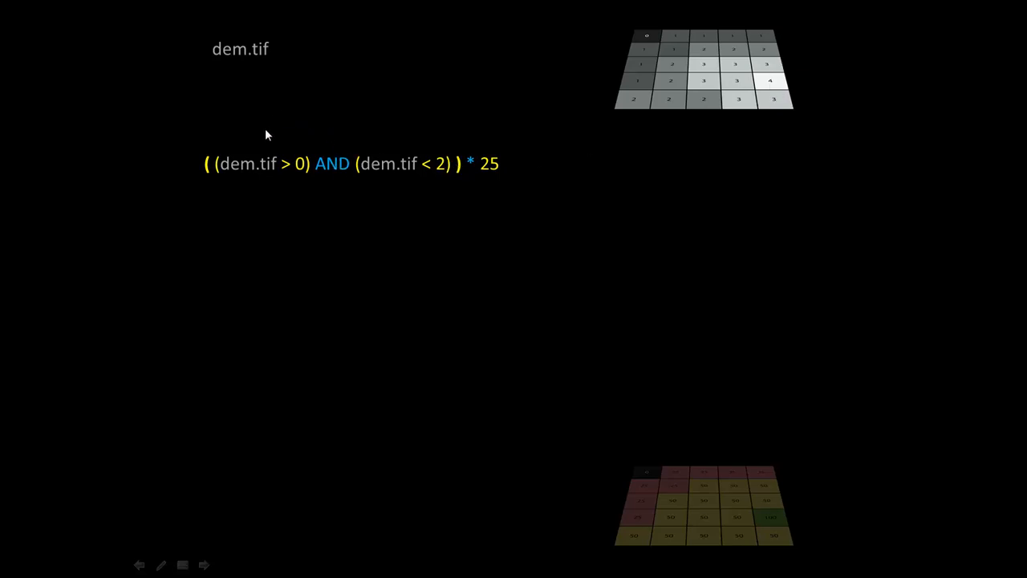
mouse_move(330, 166)
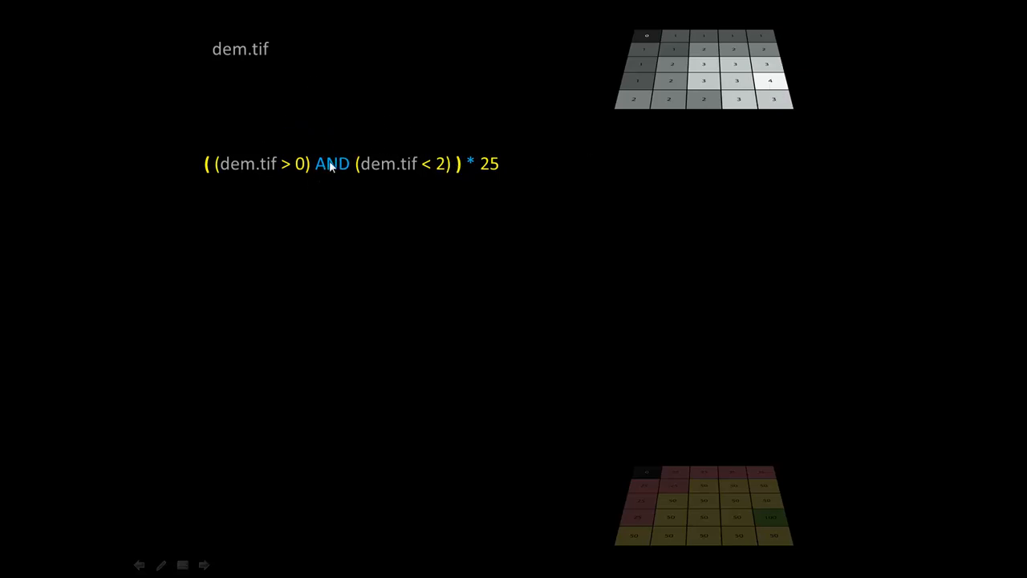
mouse_move(383, 143)
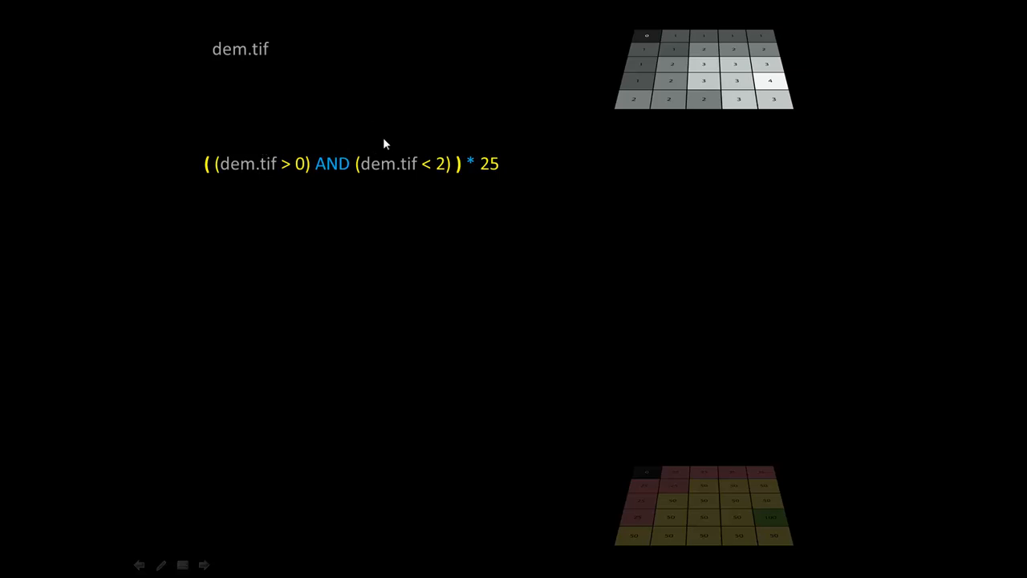
mouse_move(279, 126)
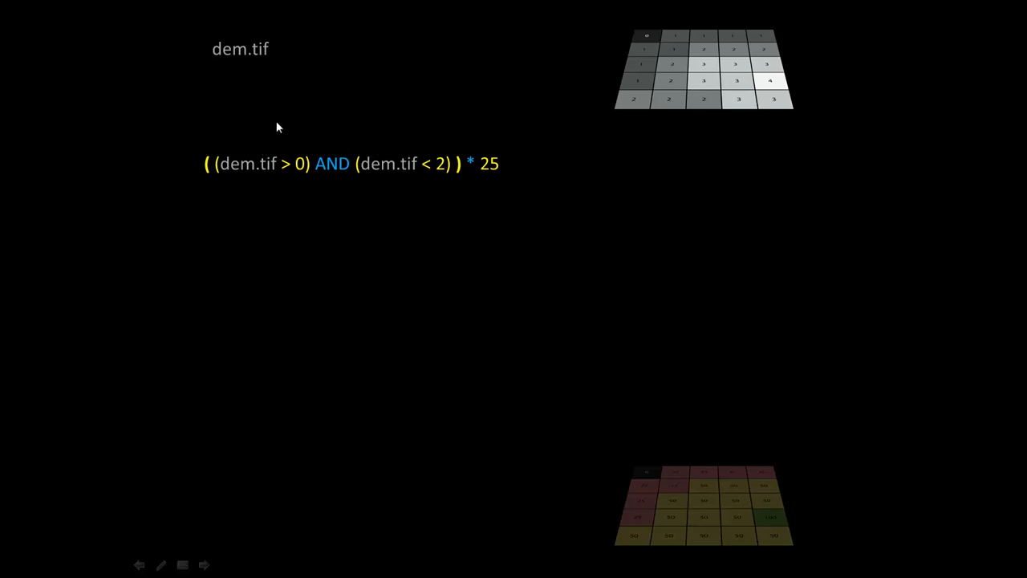
mouse_move(760, 39)
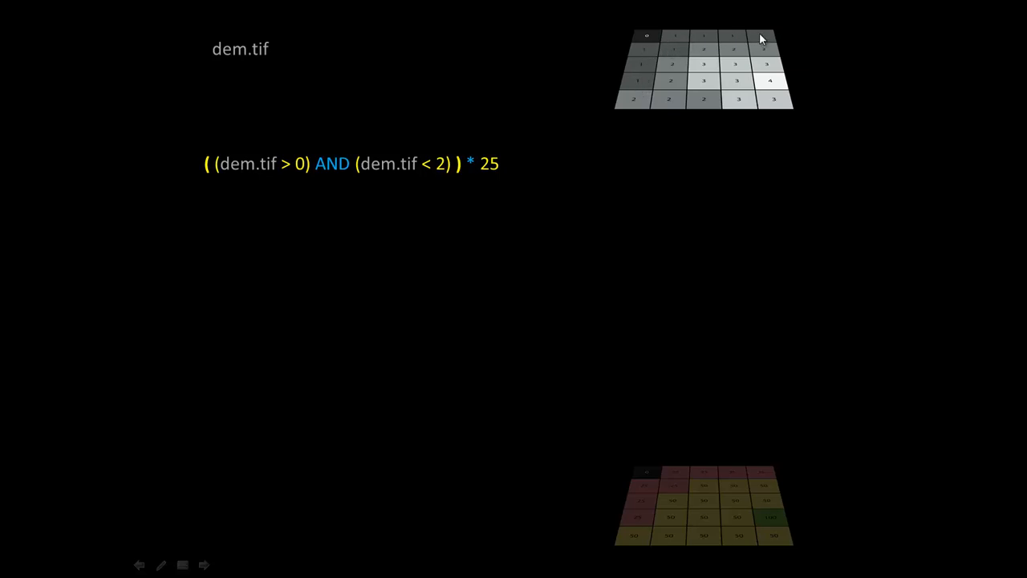
mouse_move(493, 100)
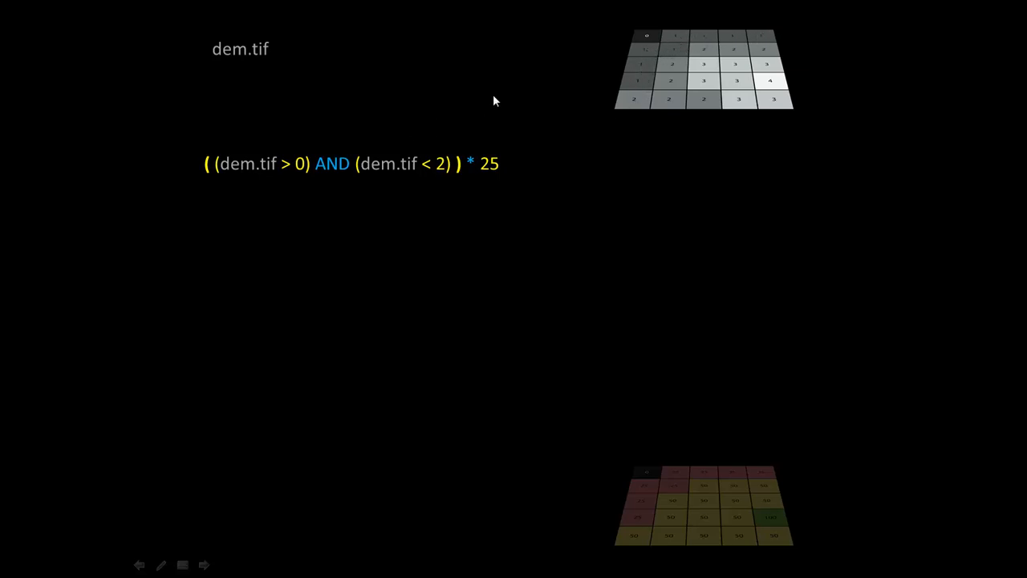
mouse_move(521, 103)
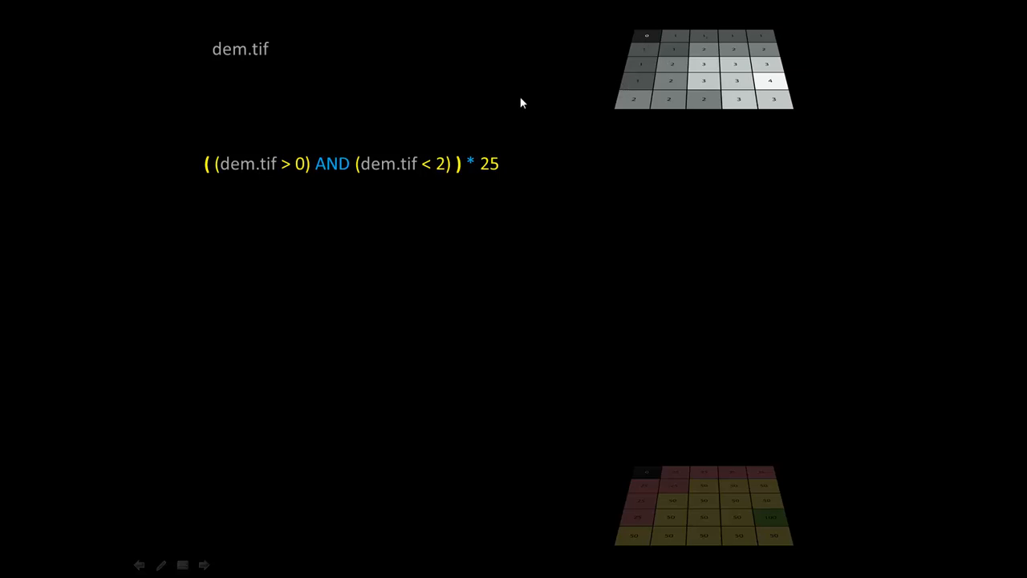
mouse_move(223, 144)
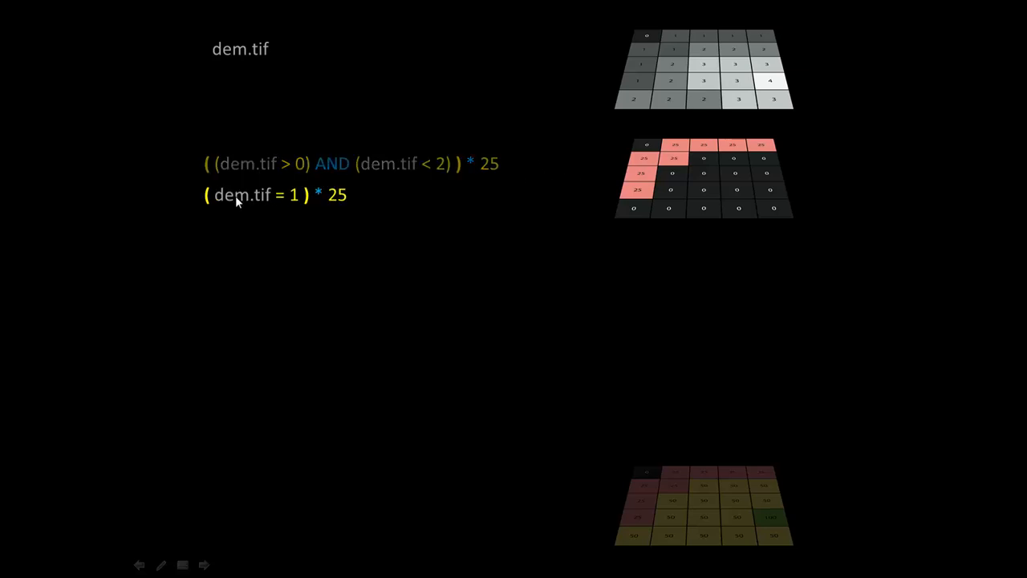
mouse_move(629, 120)
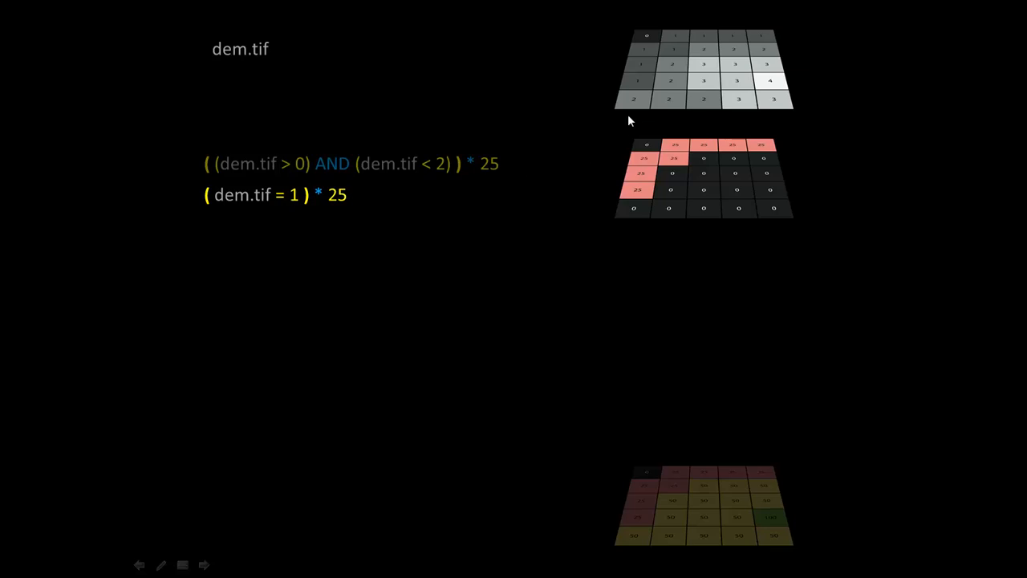
mouse_move(234, 203)
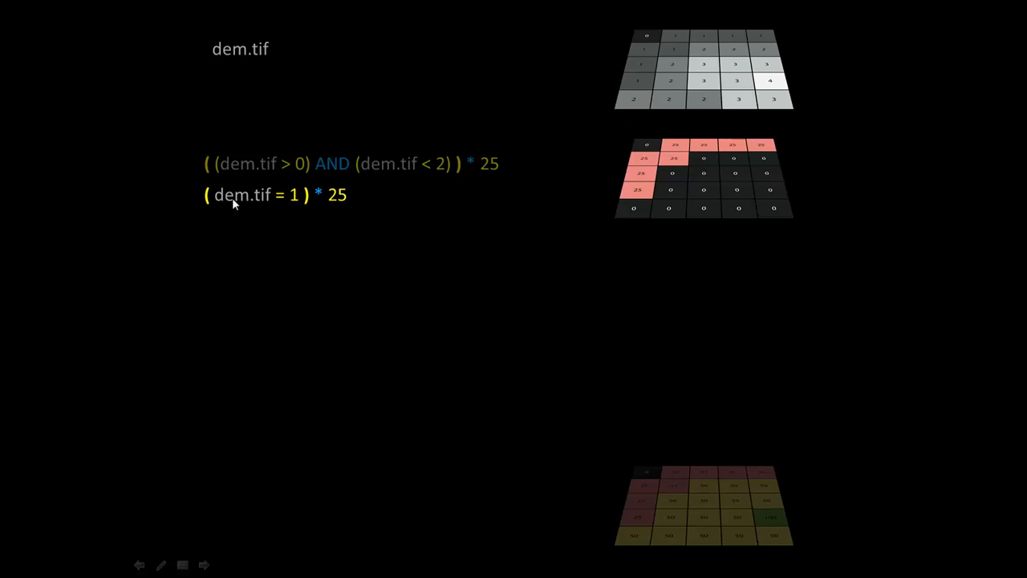
mouse_move(646, 73)
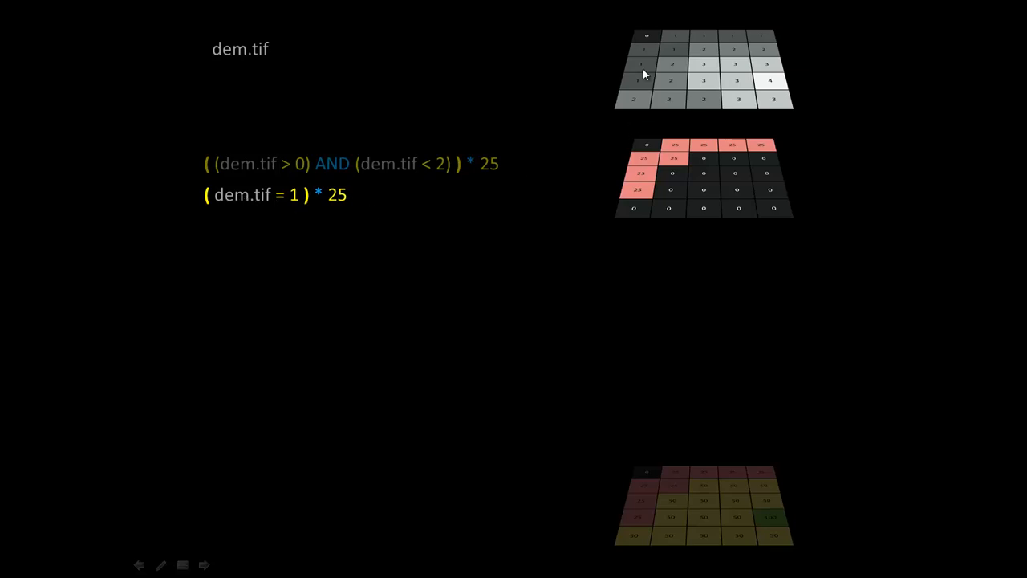
mouse_move(742, 44)
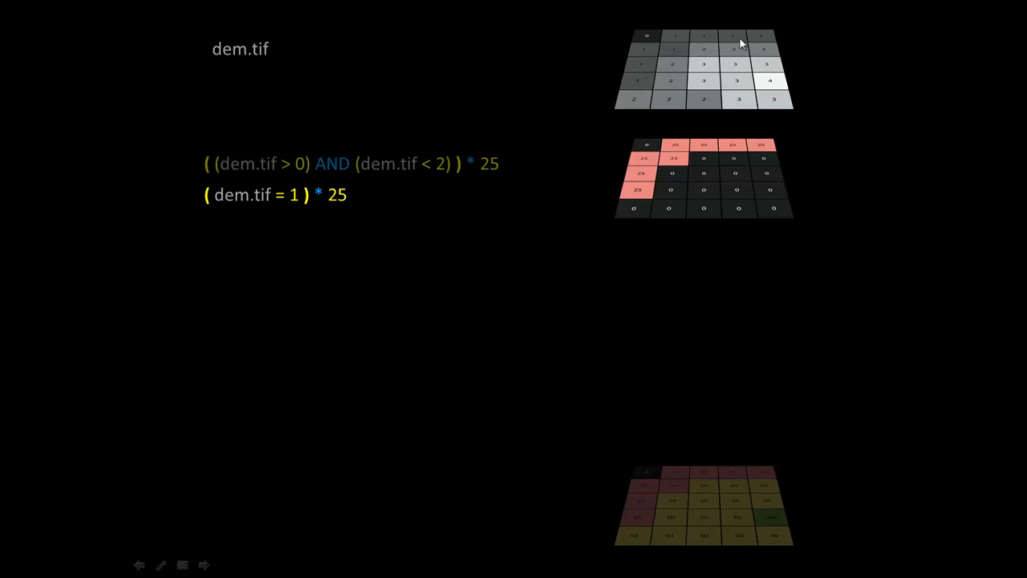
mouse_move(677, 173)
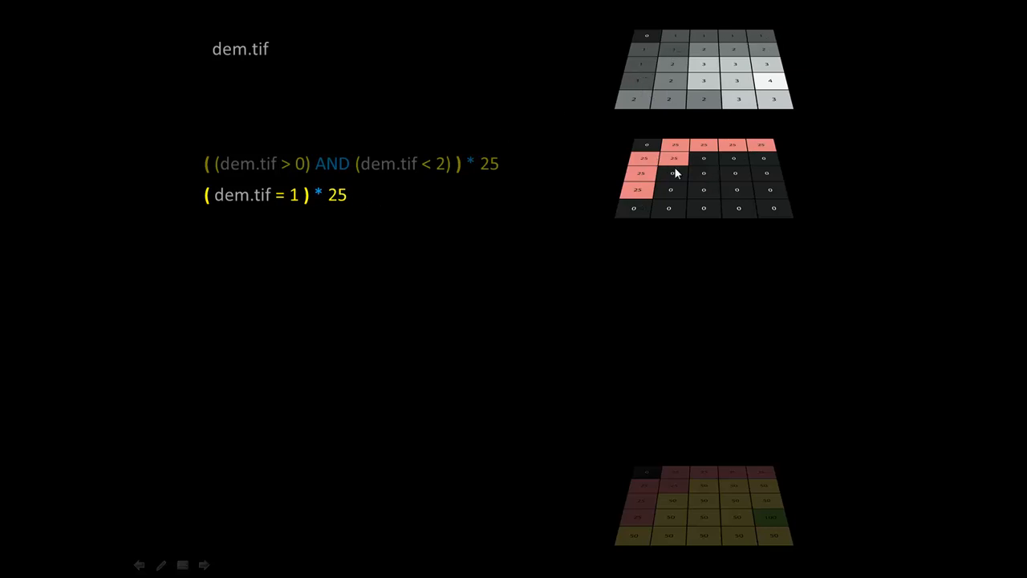
mouse_move(190, 165)
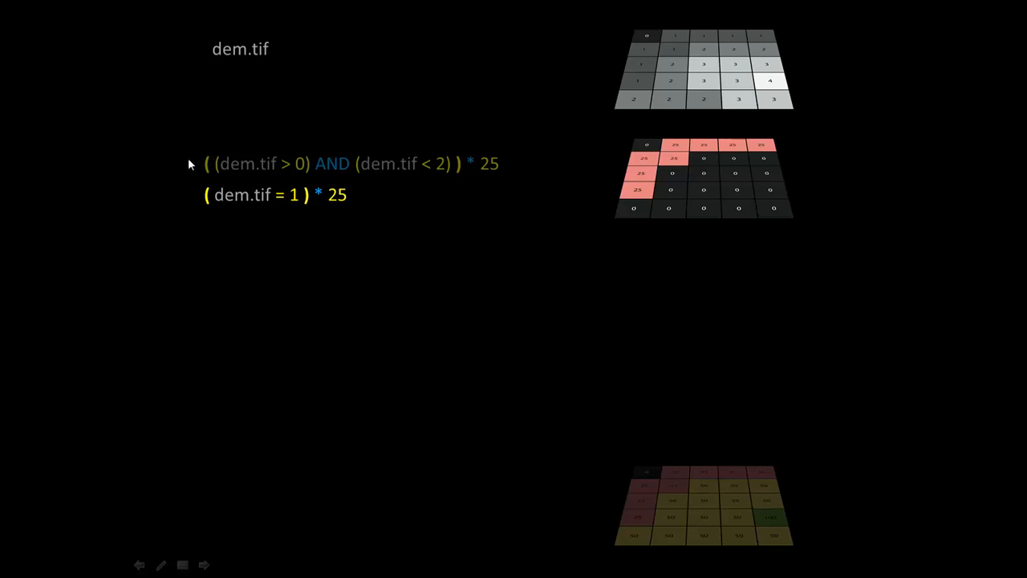
mouse_move(223, 169)
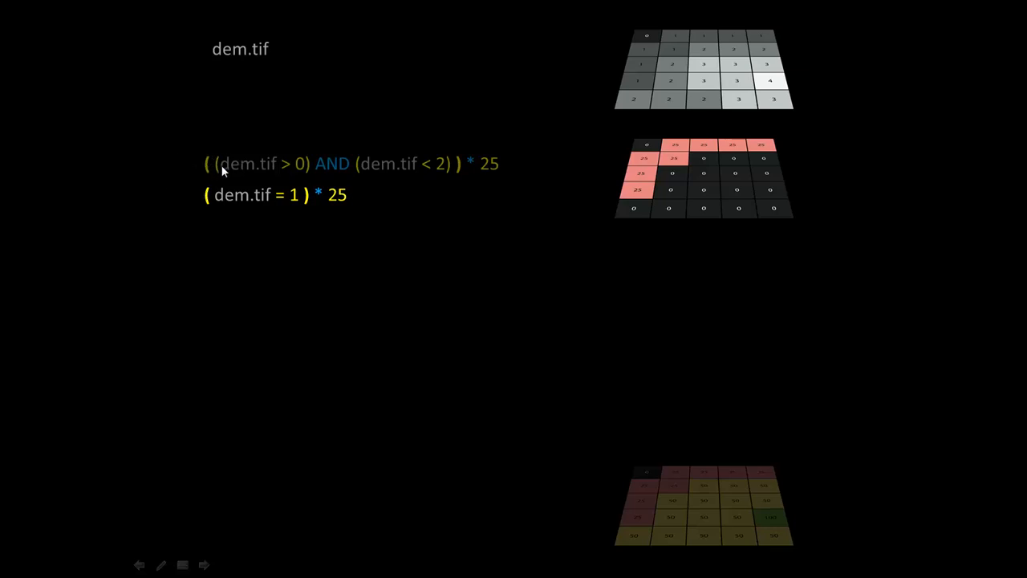
mouse_move(495, 169)
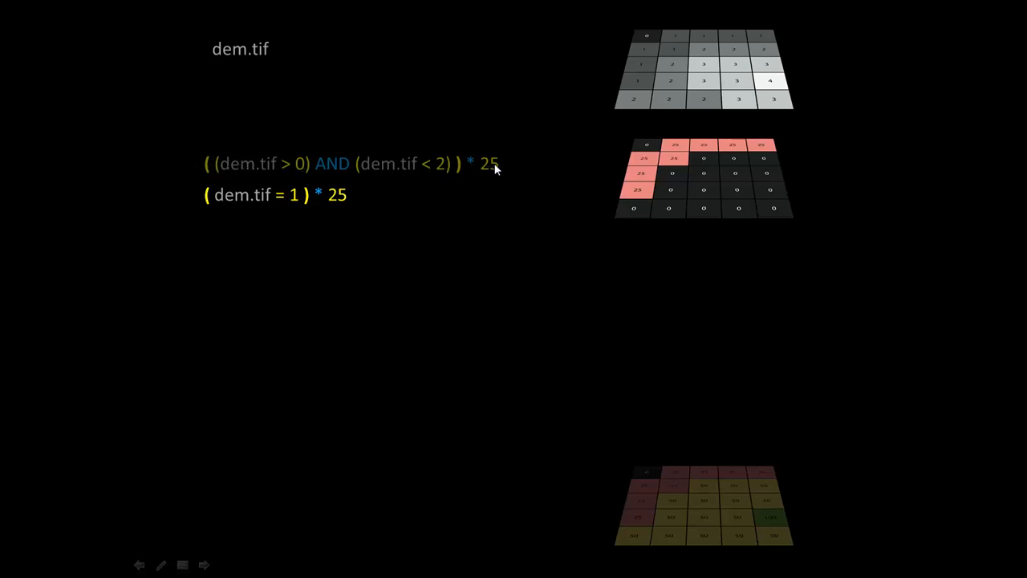
mouse_move(738, 37)
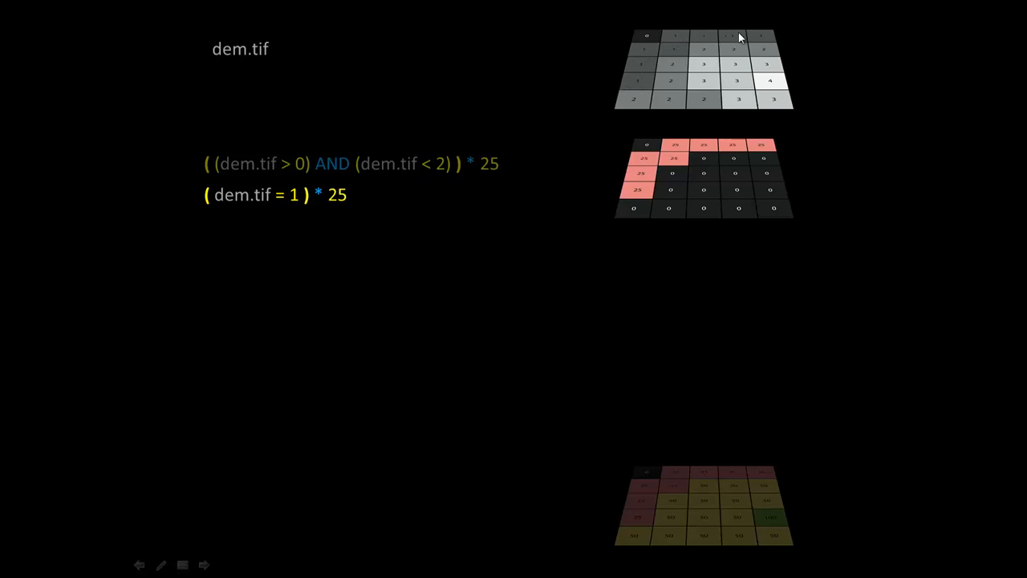
mouse_move(650, 84)
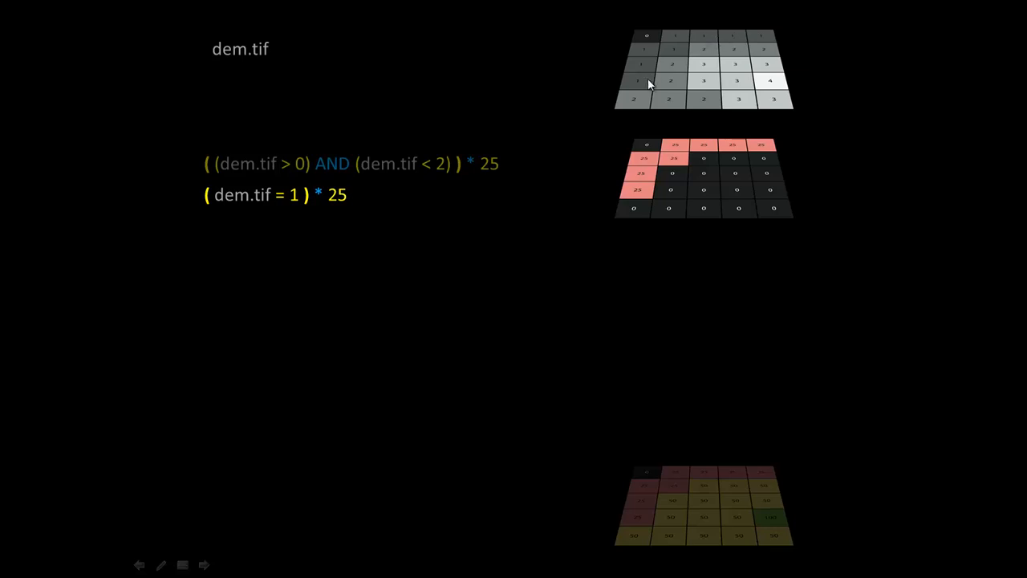
mouse_move(745, 46)
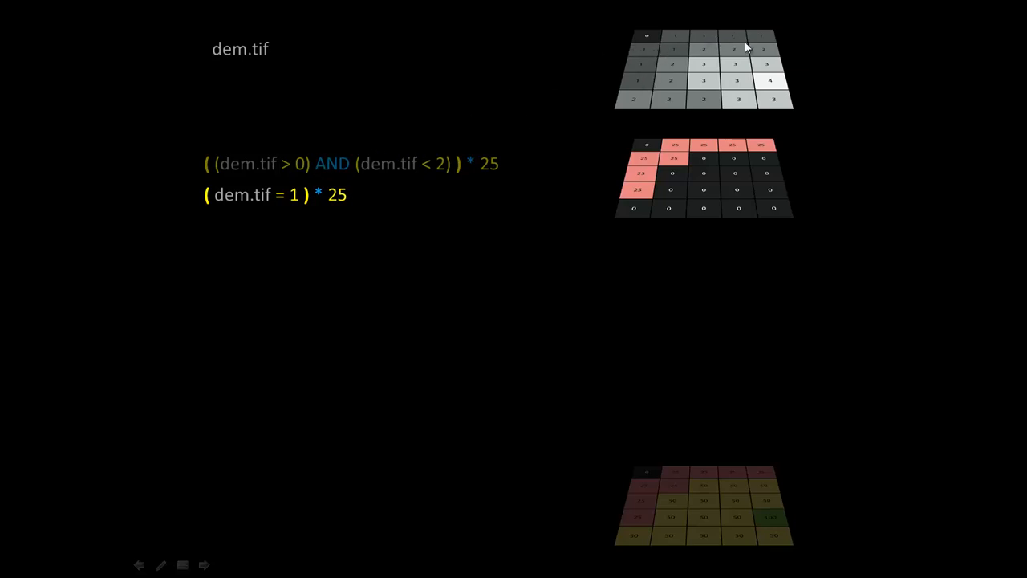
mouse_move(651, 39)
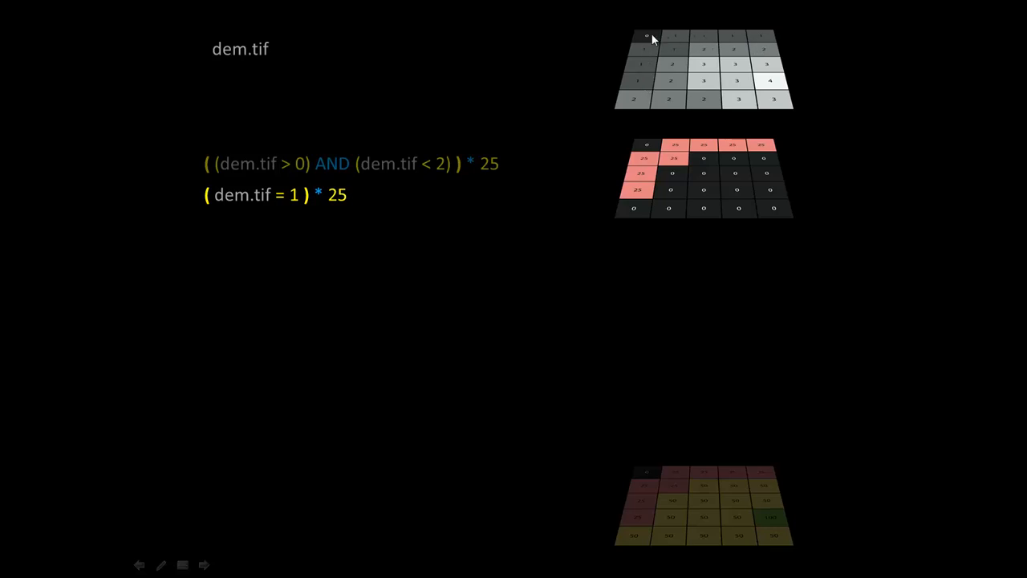
mouse_move(641, 87)
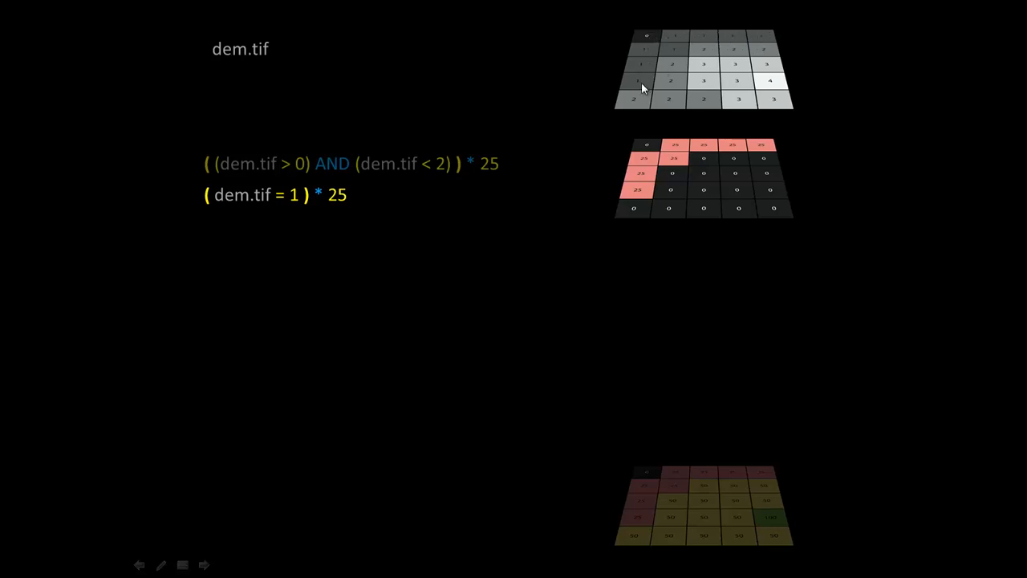
mouse_move(646, 68)
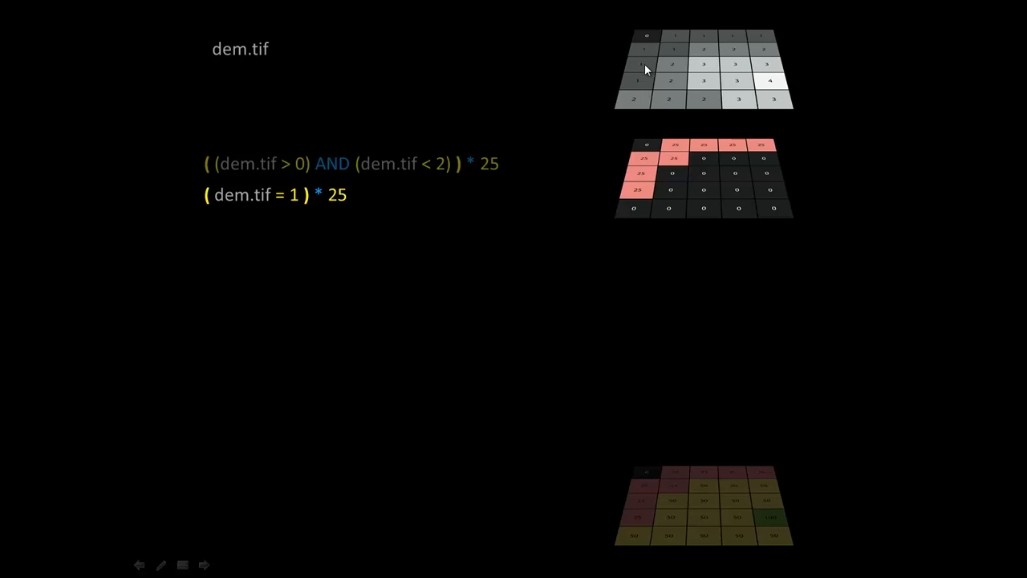
mouse_move(528, 68)
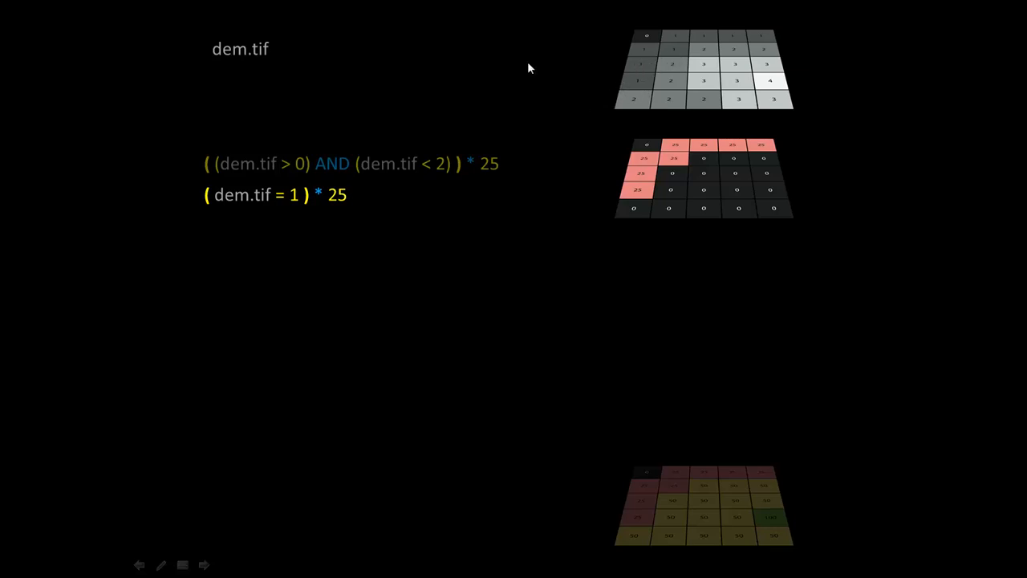
mouse_move(696, 33)
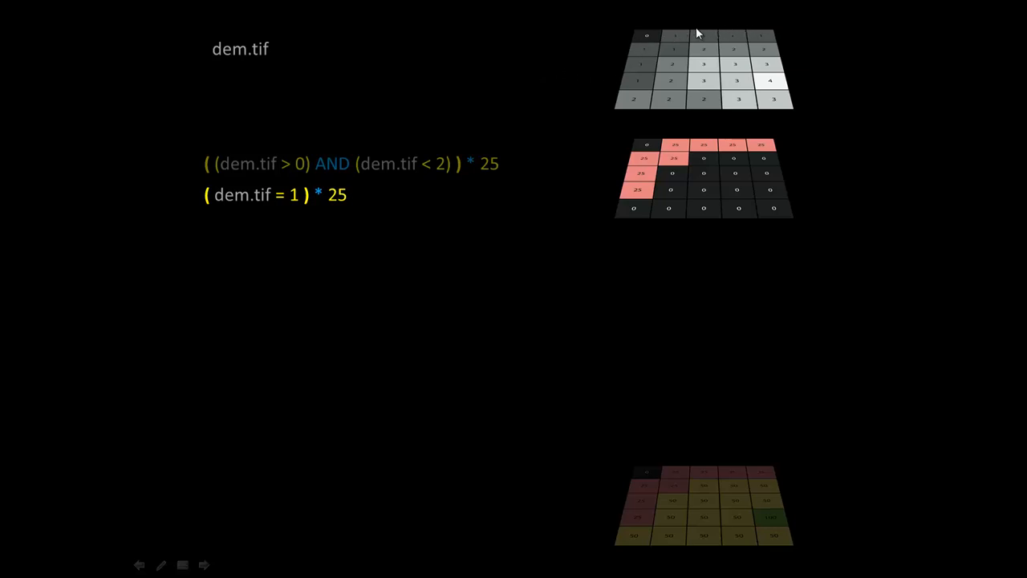
mouse_move(282, 200)
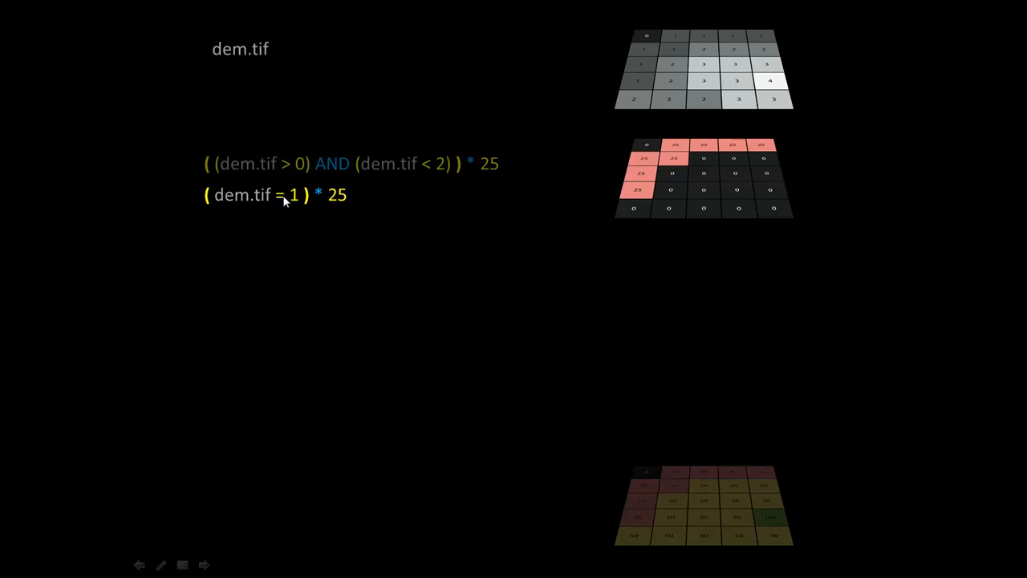
mouse_move(295, 207)
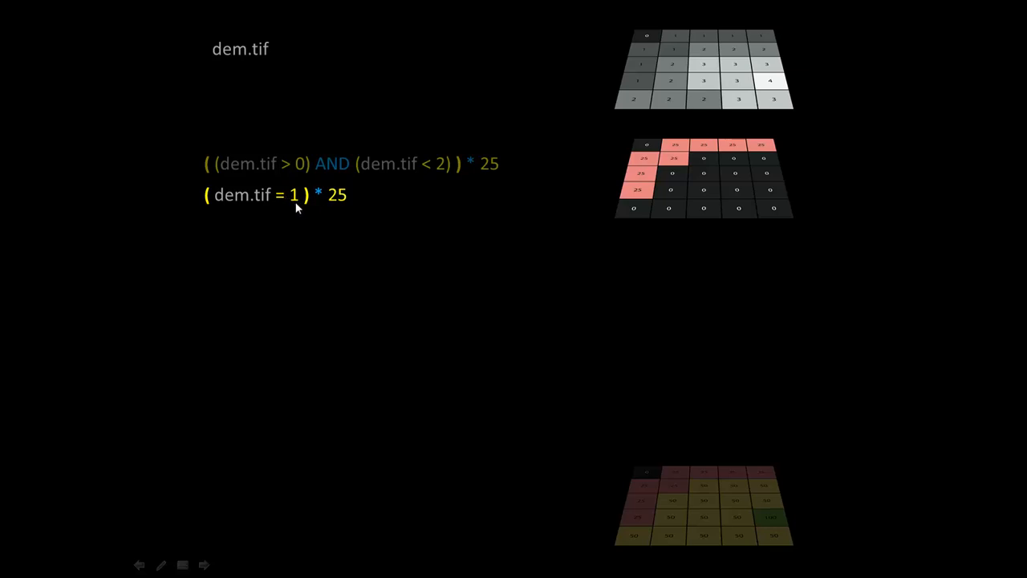
mouse_move(283, 150)
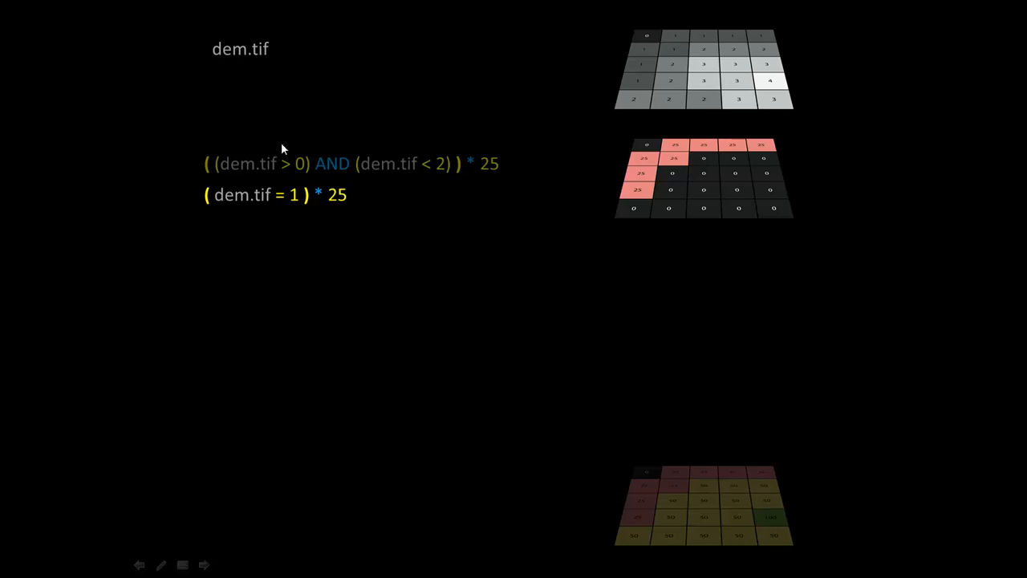
mouse_move(461, 99)
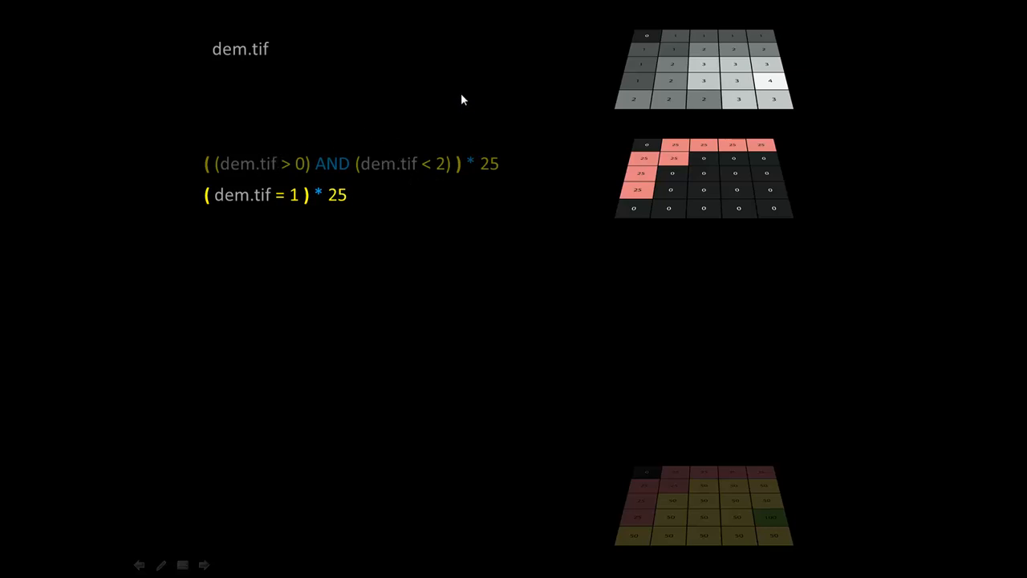
mouse_move(238, 174)
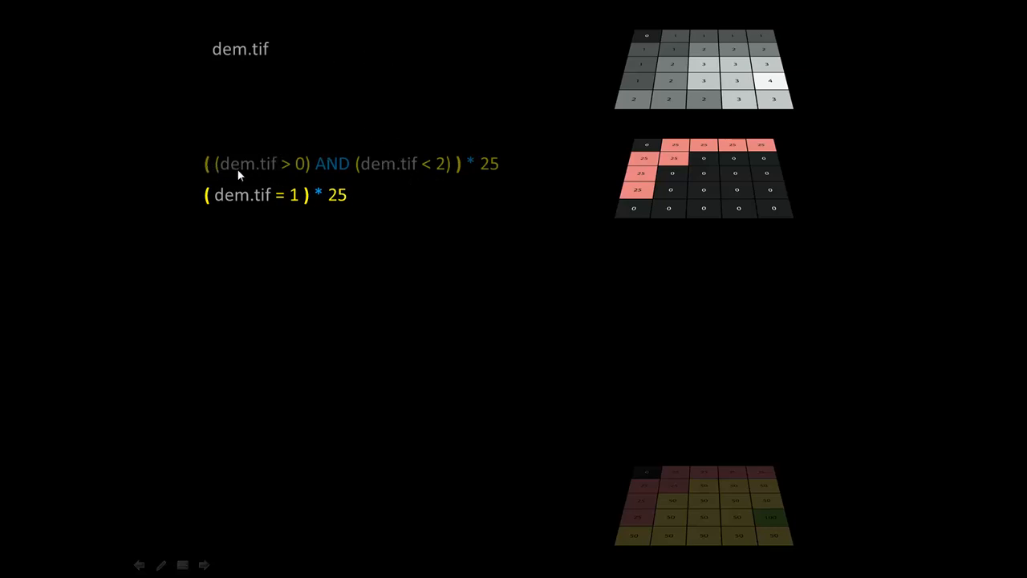
mouse_move(222, 162)
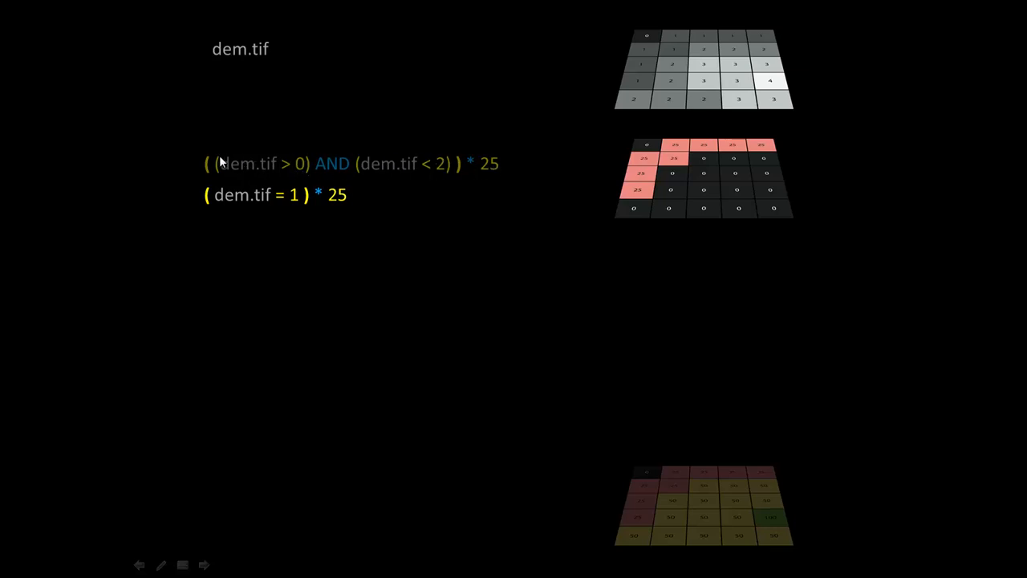
mouse_move(224, 170)
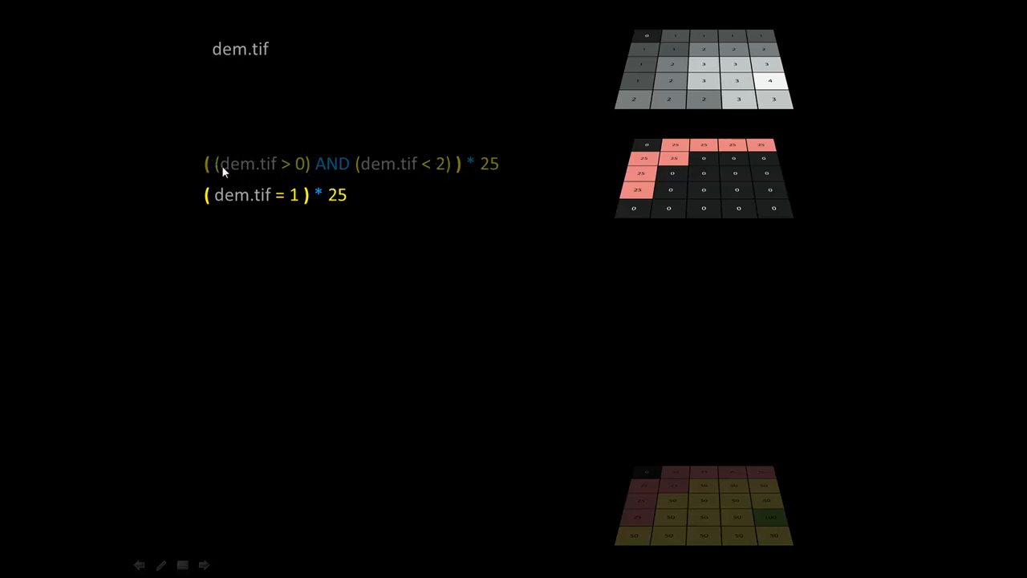
mouse_move(349, 166)
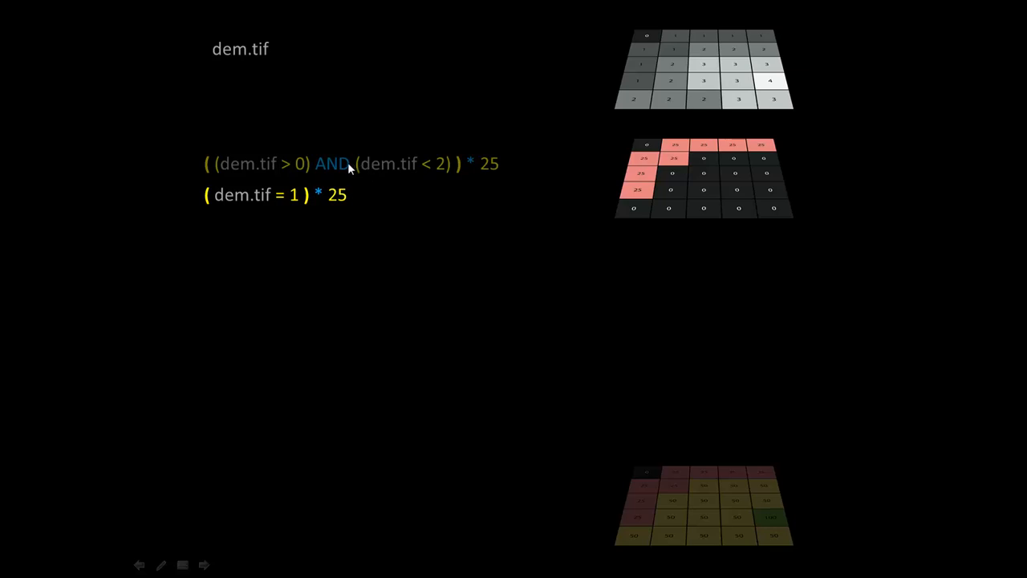
mouse_move(666, 160)
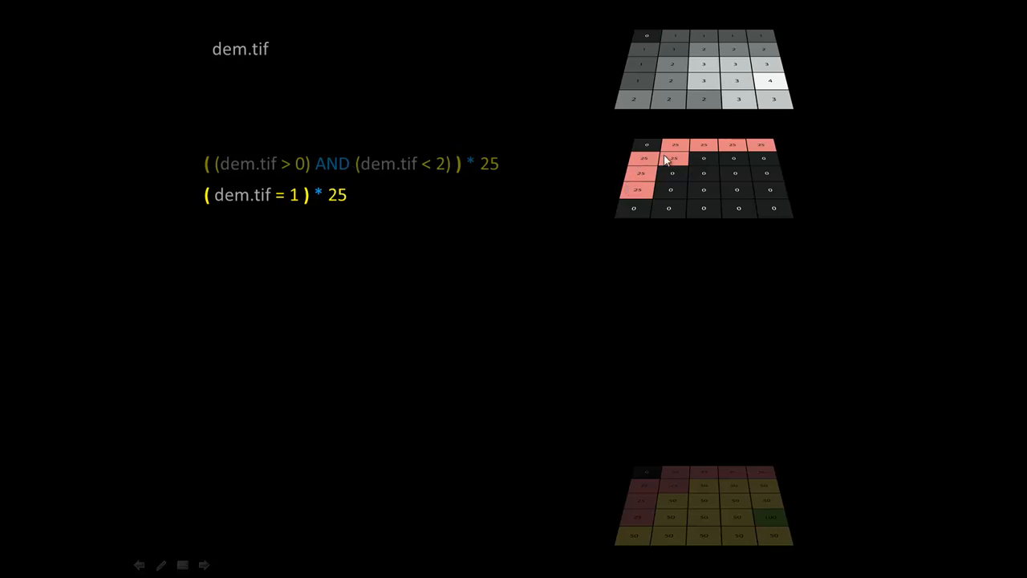
mouse_move(393, 131)
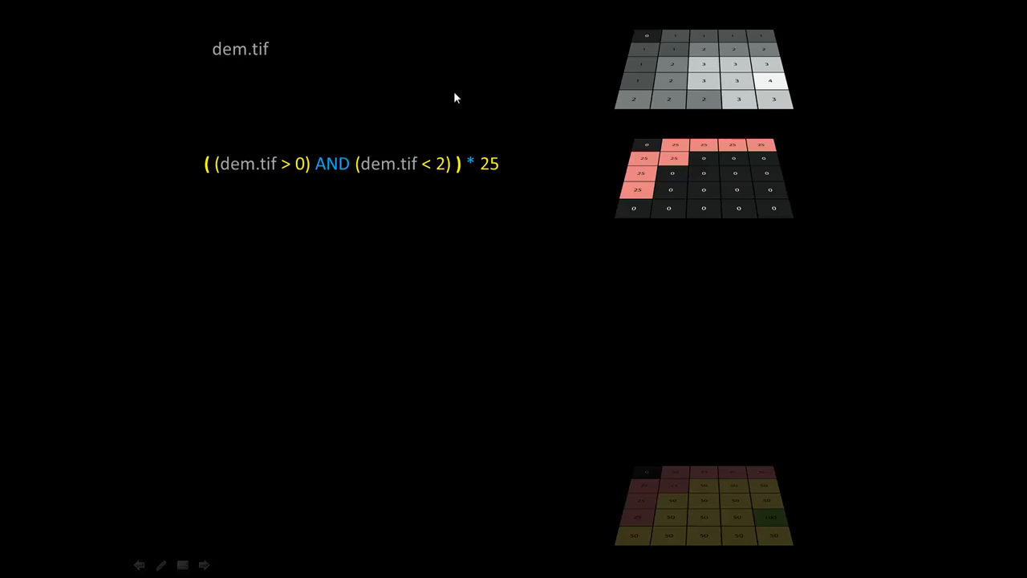
mouse_move(704, 88)
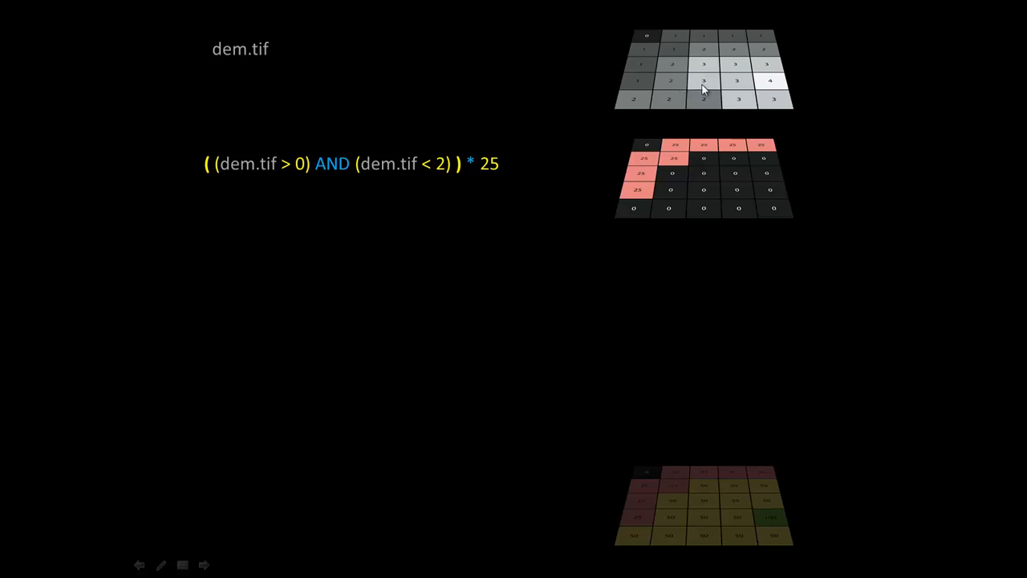
mouse_move(672, 148)
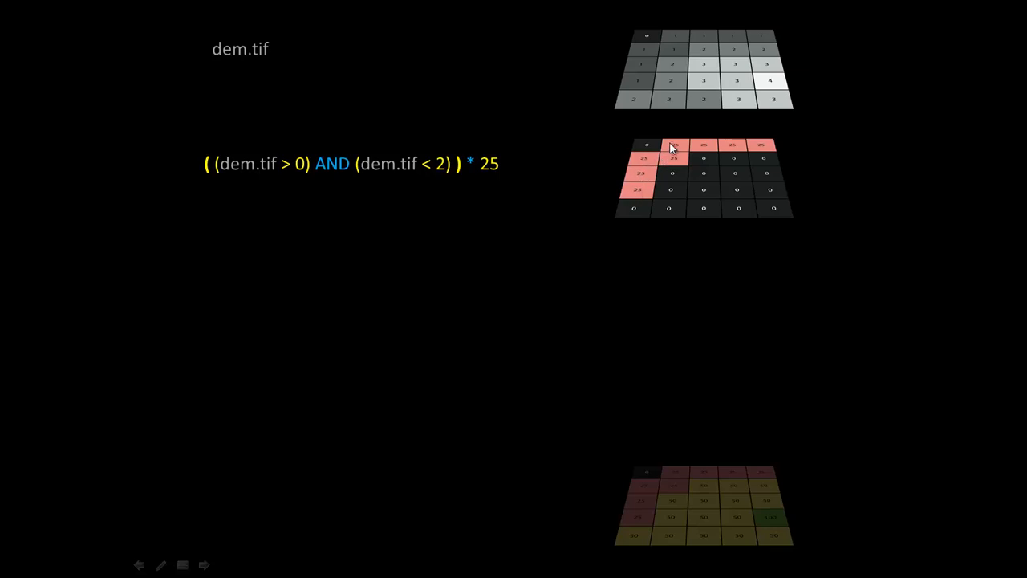
mouse_move(772, 520)
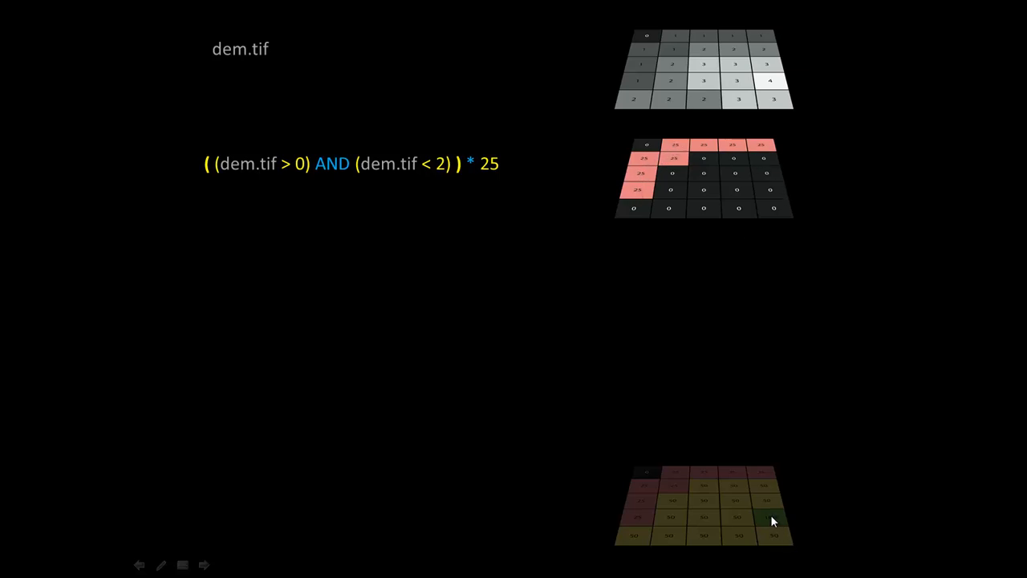
mouse_move(430, 174)
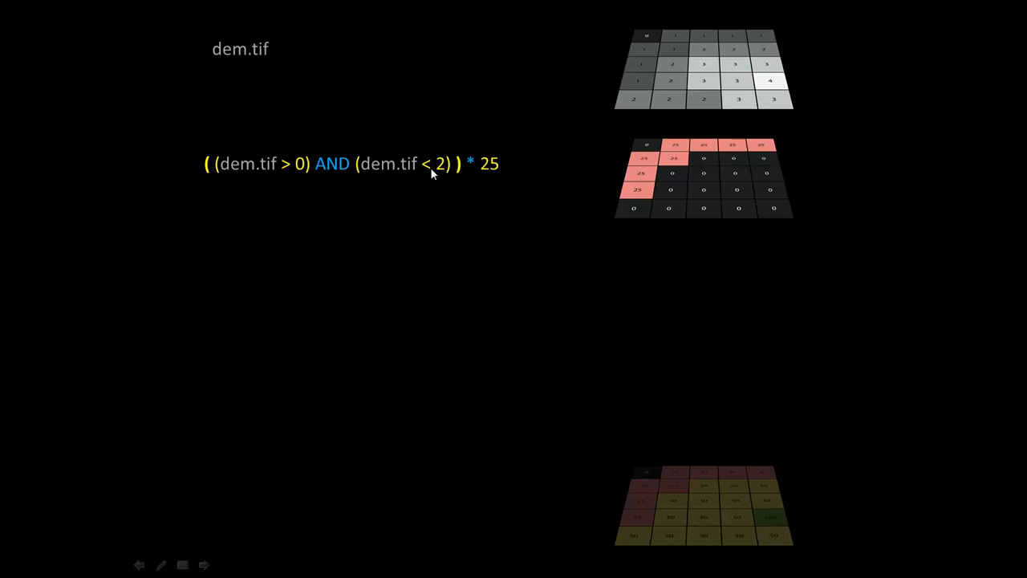
mouse_move(259, 228)
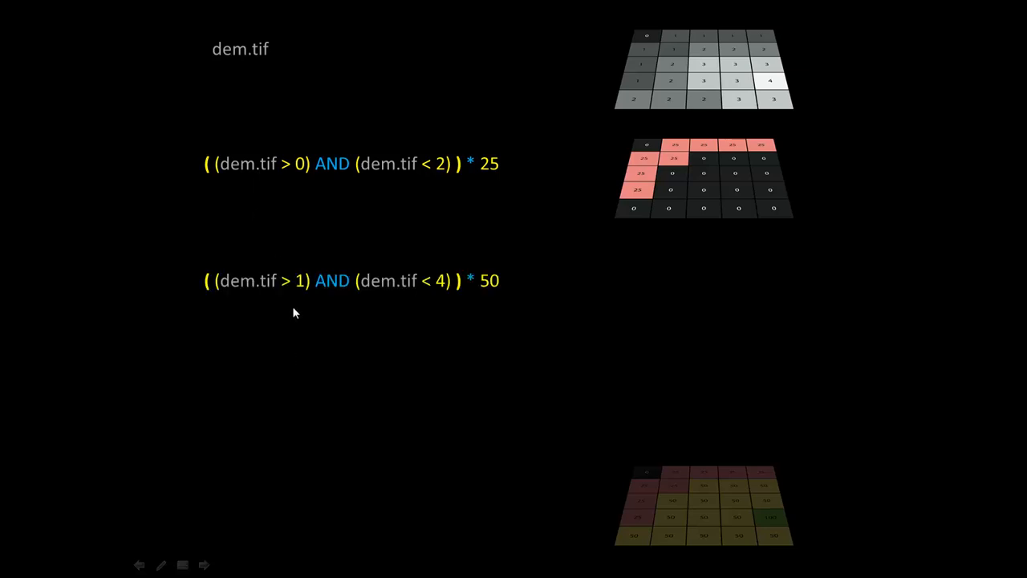
mouse_move(319, 271)
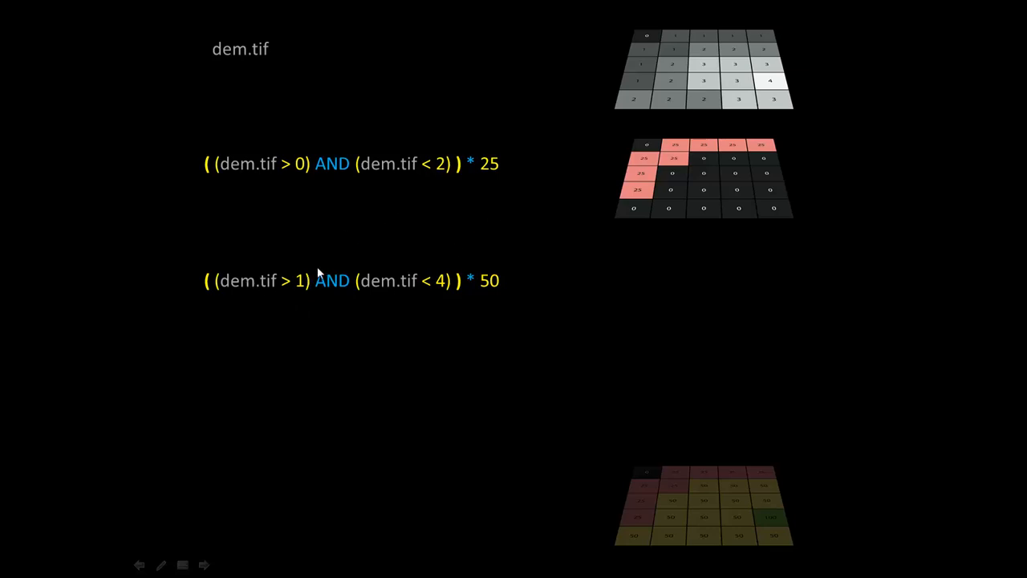
mouse_move(274, 265)
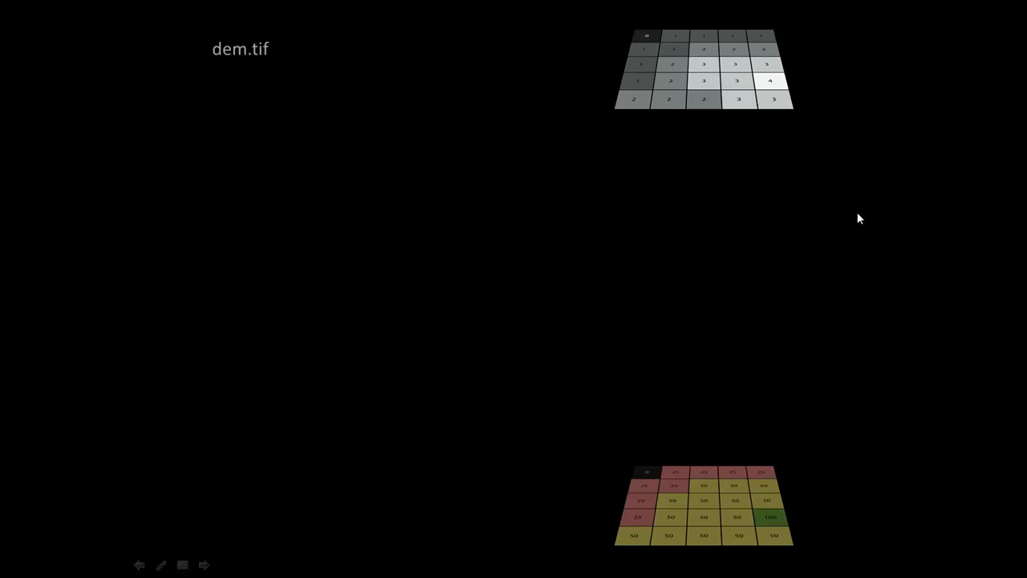
mouse_move(30, 257)
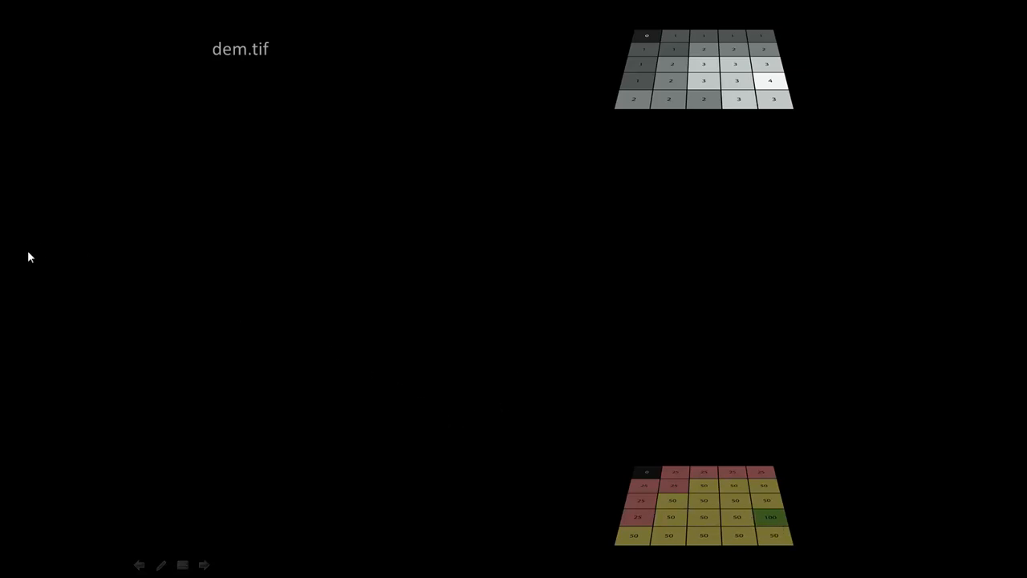
mouse_move(50, 255)
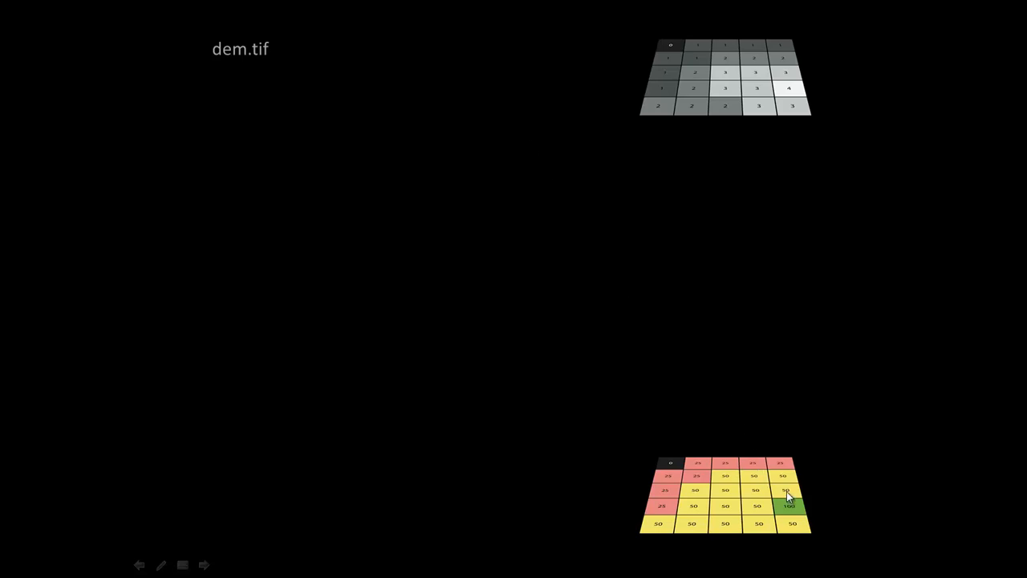
mouse_move(714, 249)
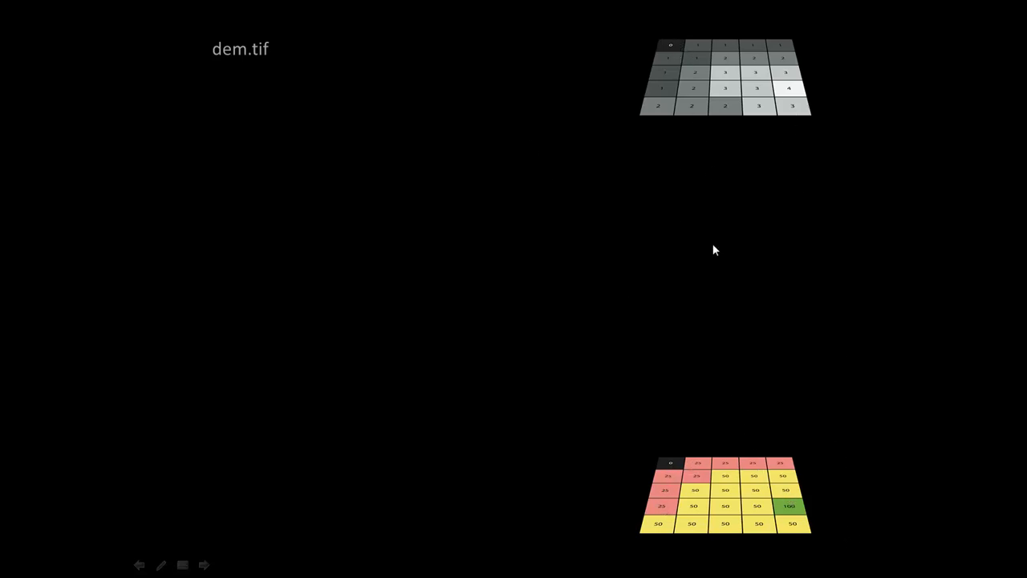
mouse_move(457, 248)
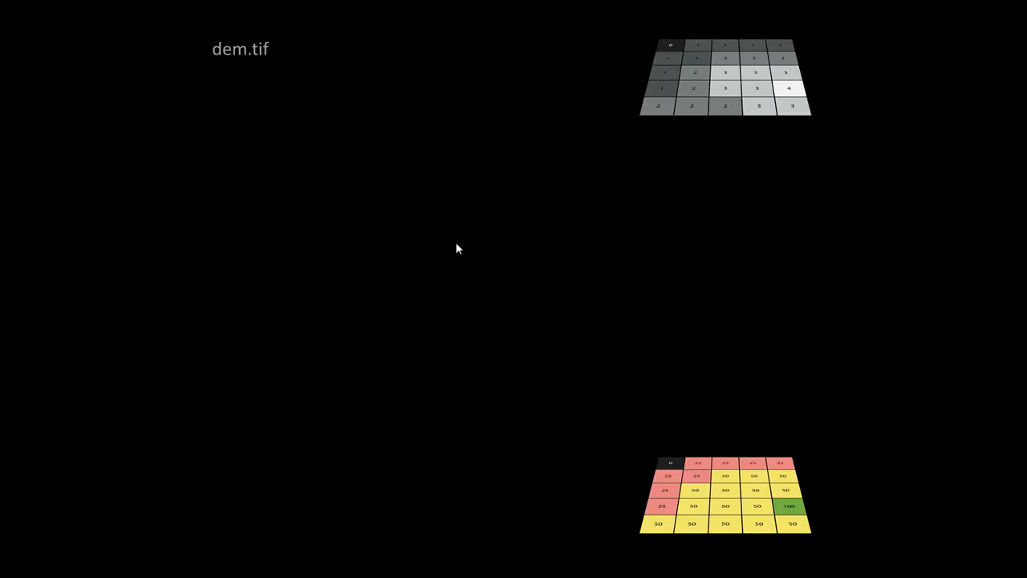
mouse_move(508, 76)
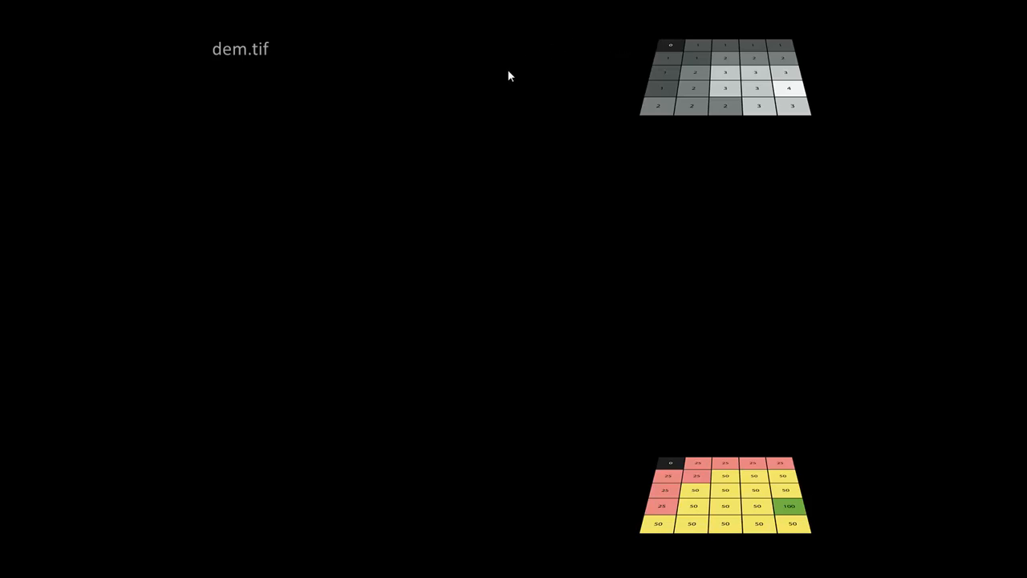
mouse_move(604, 300)
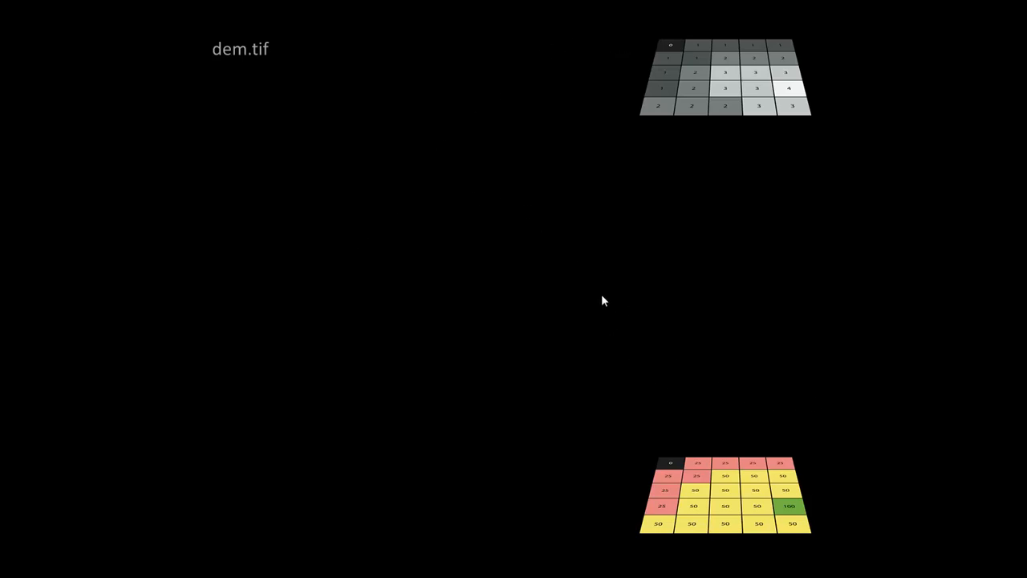
mouse_move(327, 281)
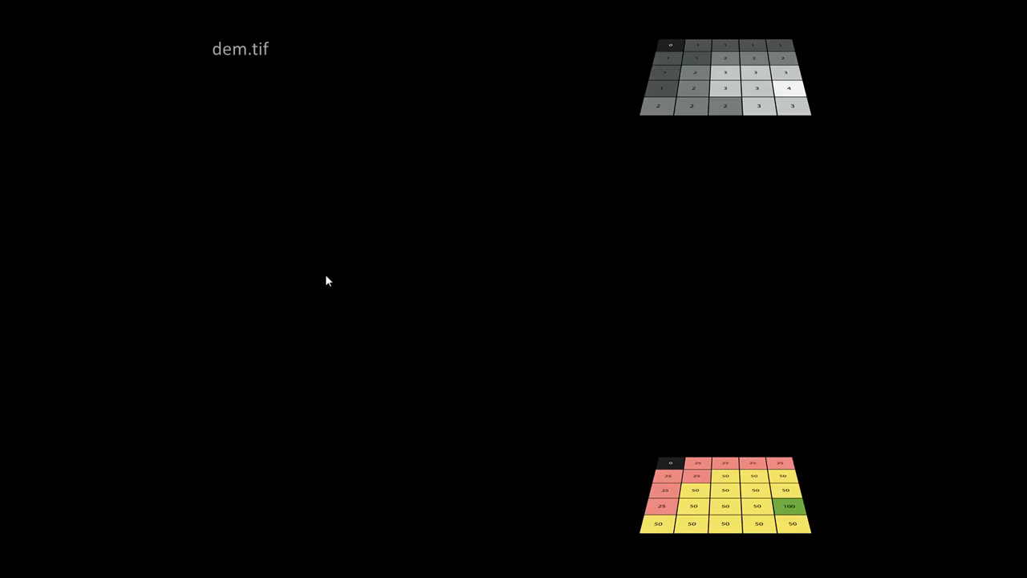
mouse_move(319, 310)
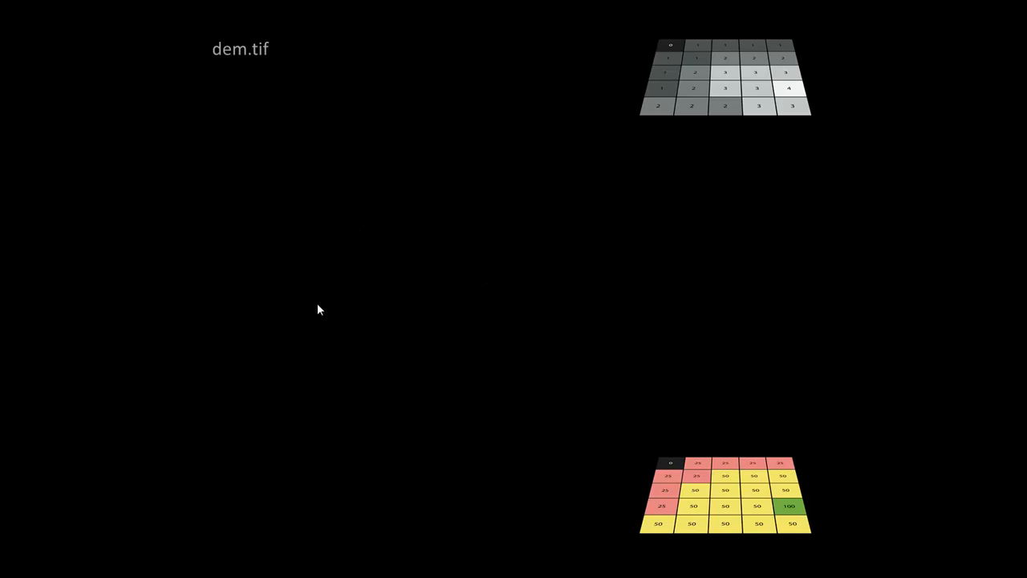
mouse_move(244, 297)
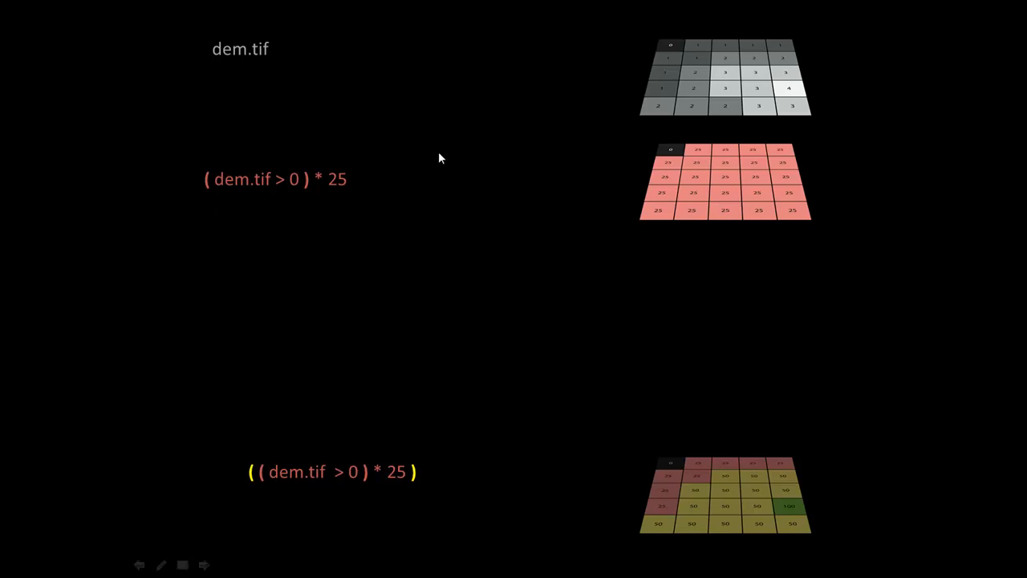
mouse_move(708, 503)
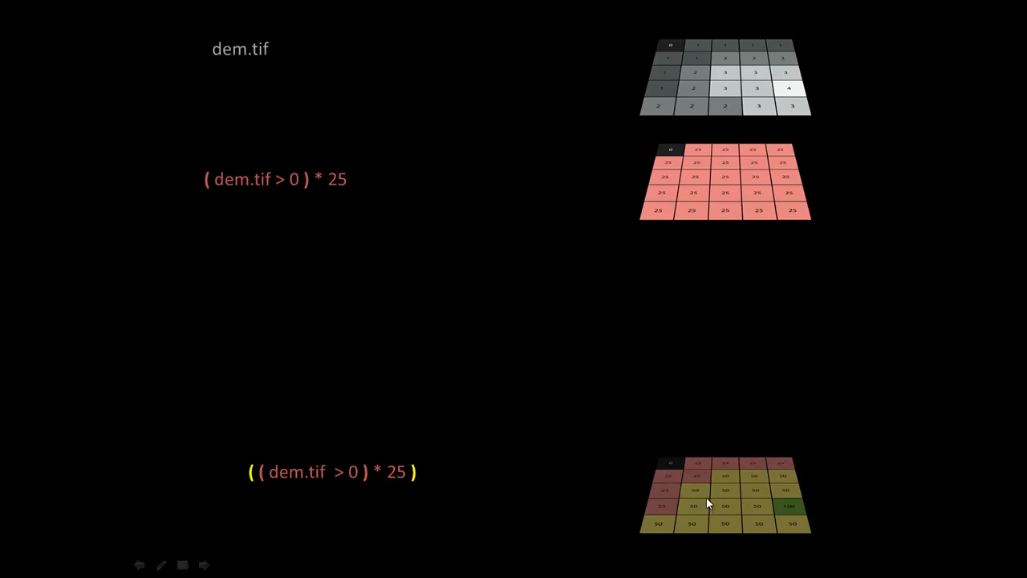
mouse_move(438, 472)
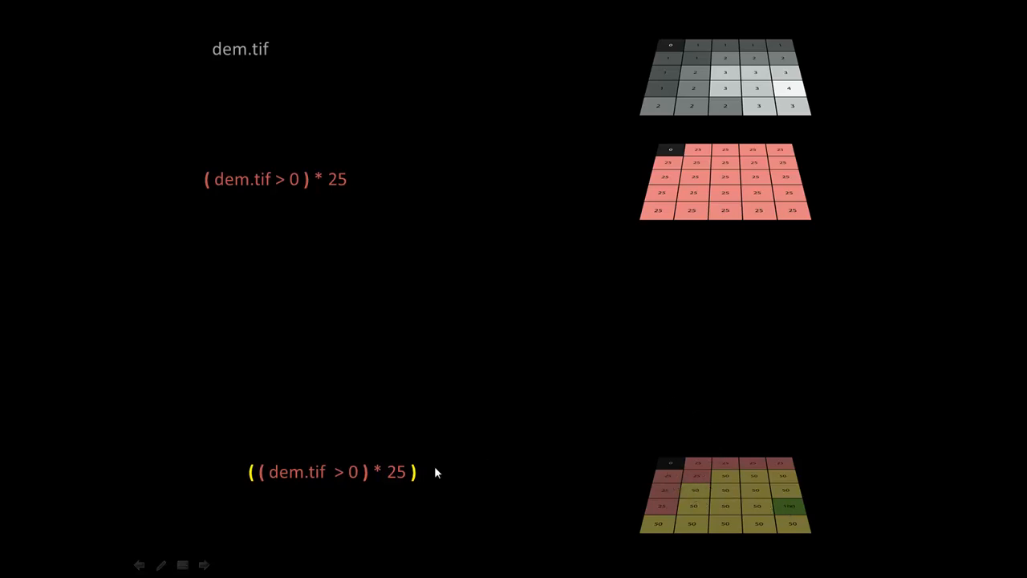
mouse_move(321, 190)
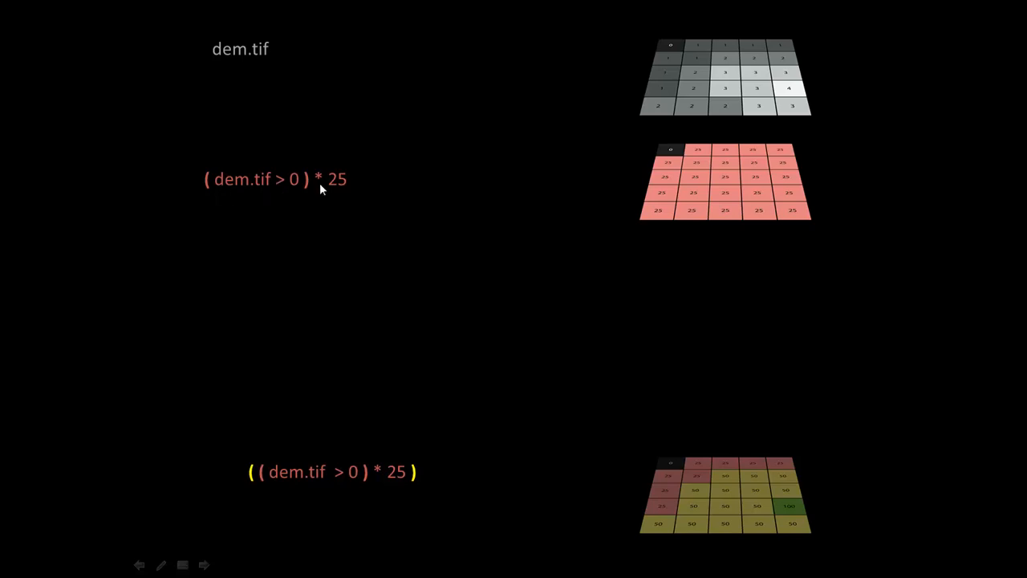
mouse_move(797, 227)
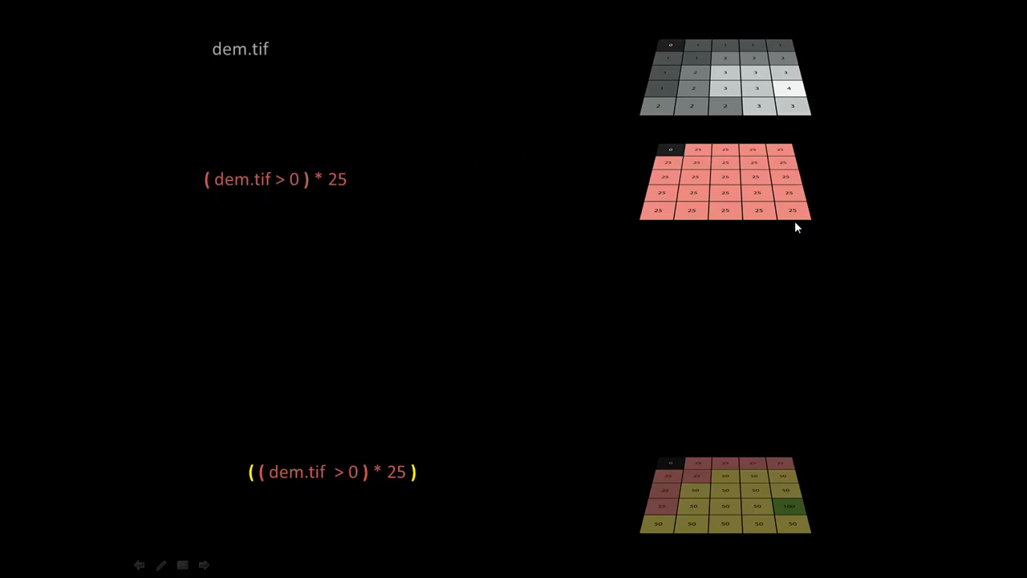
mouse_move(724, 503)
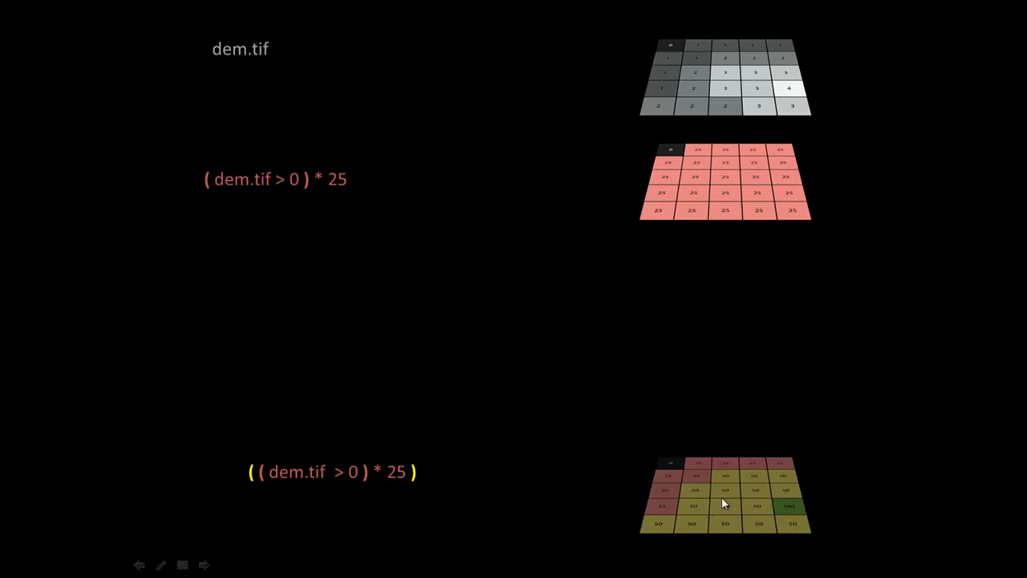
mouse_move(695, 155)
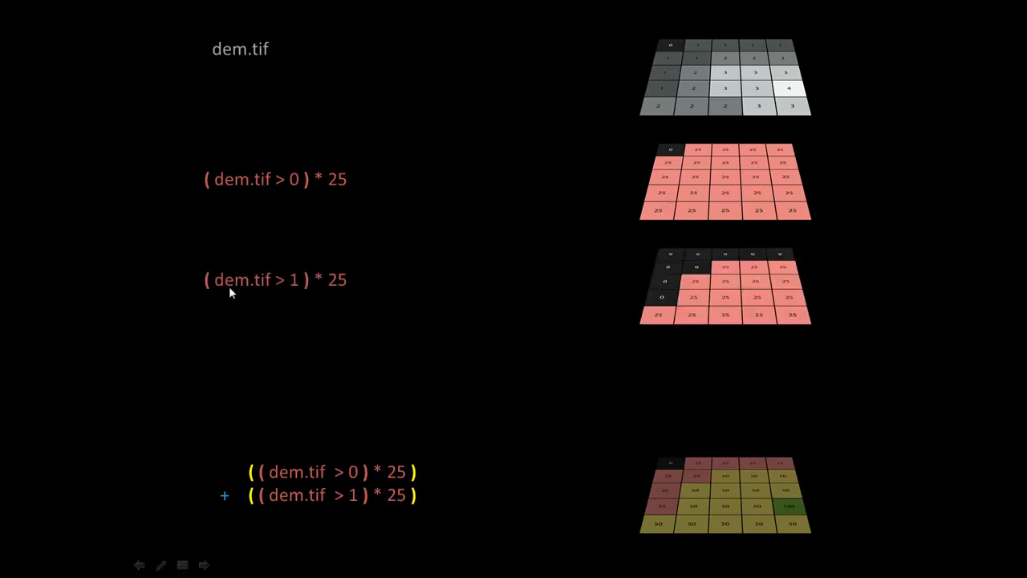
mouse_move(584, 297)
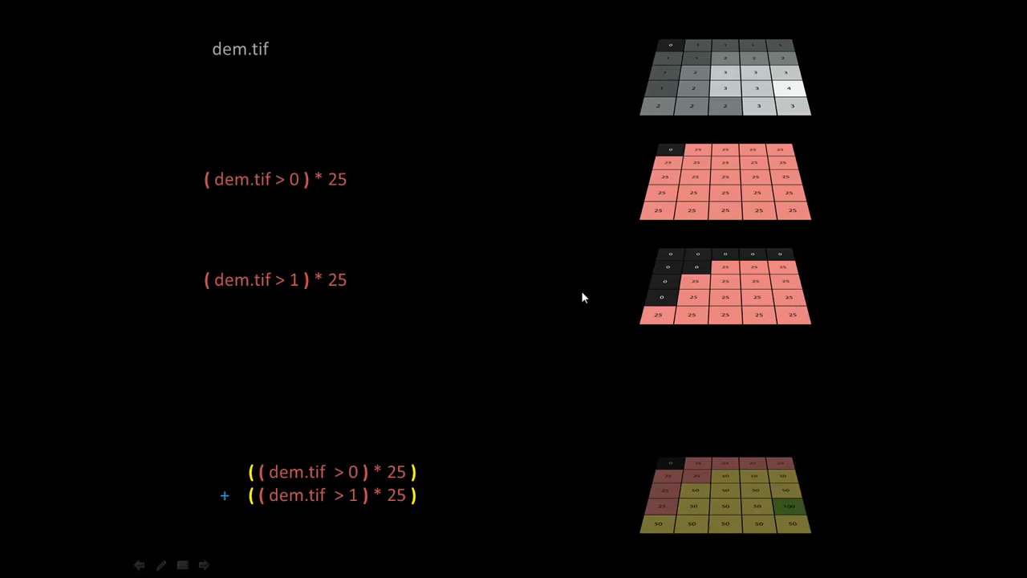